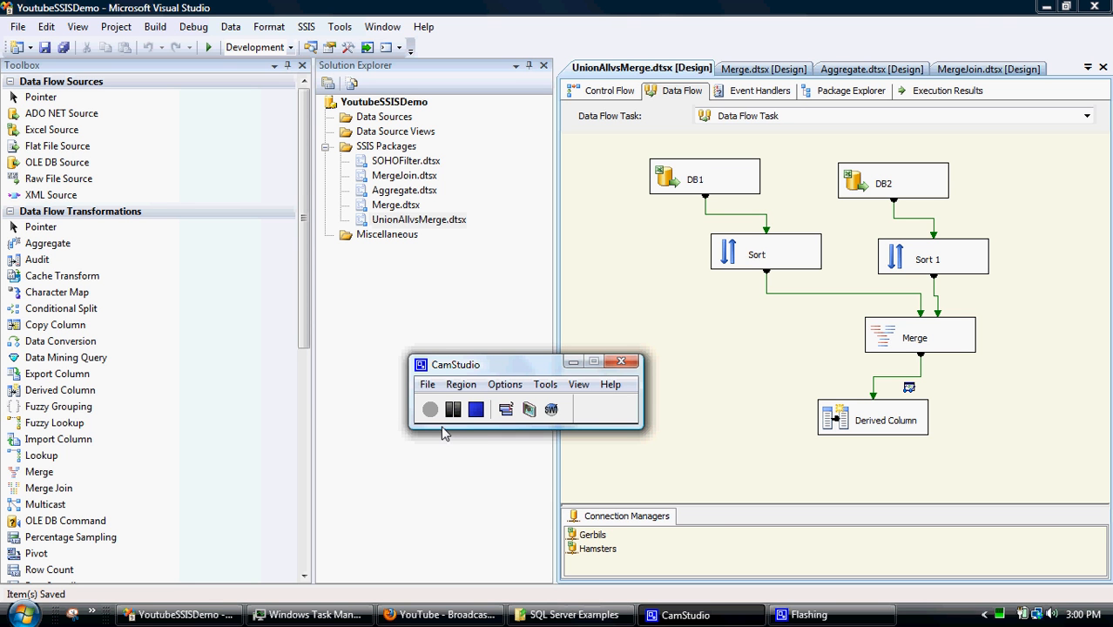
mouse_move(38, 523)
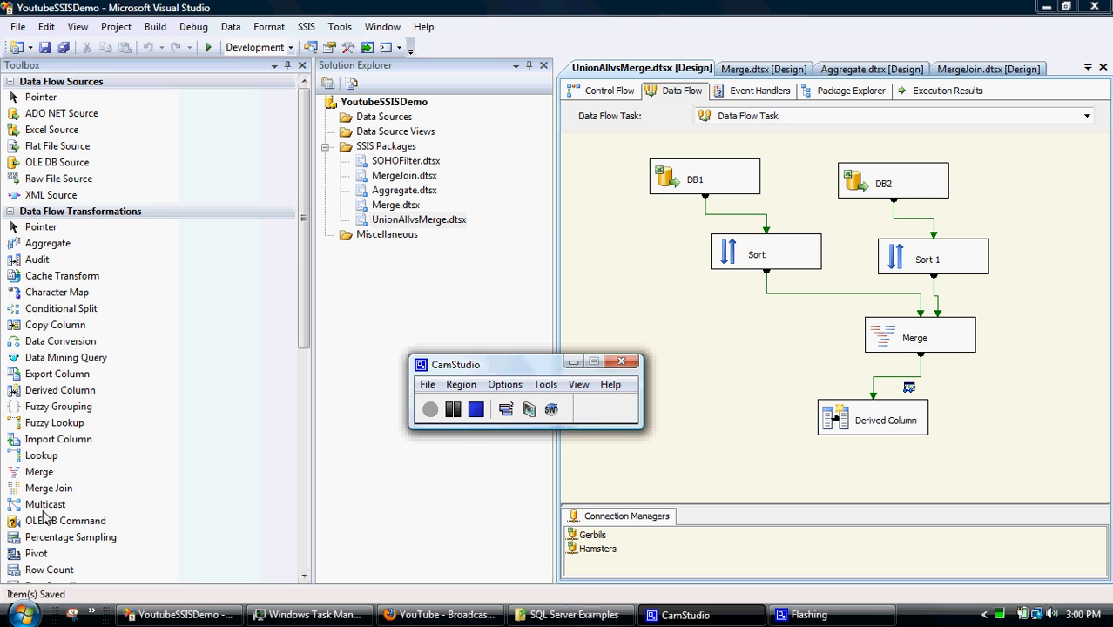
mouse_move(321, 309)
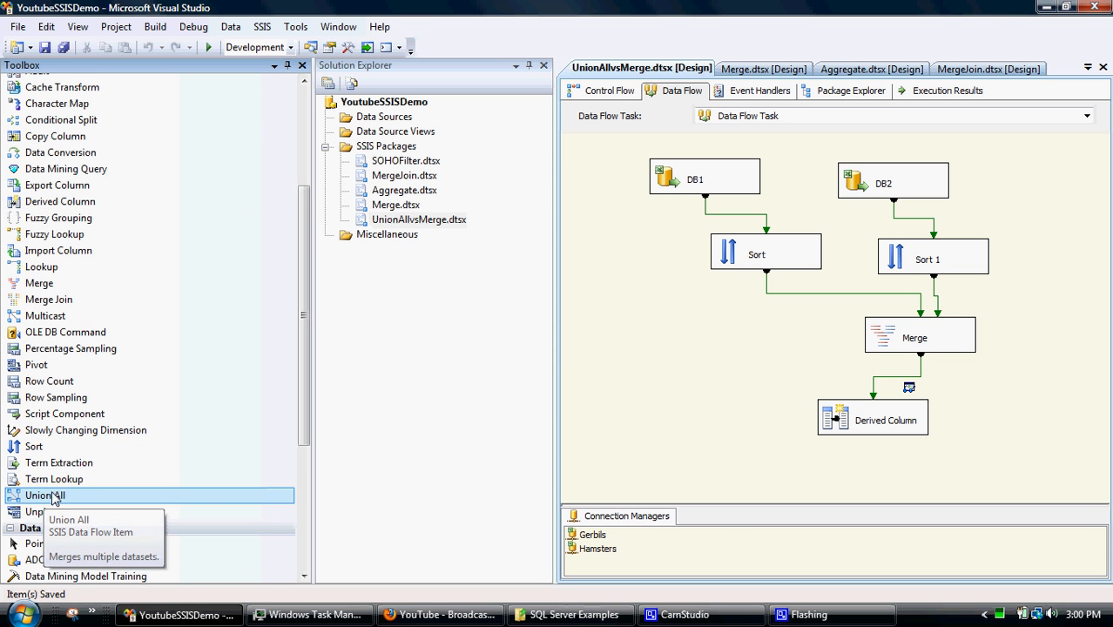
mouse_move(45, 317)
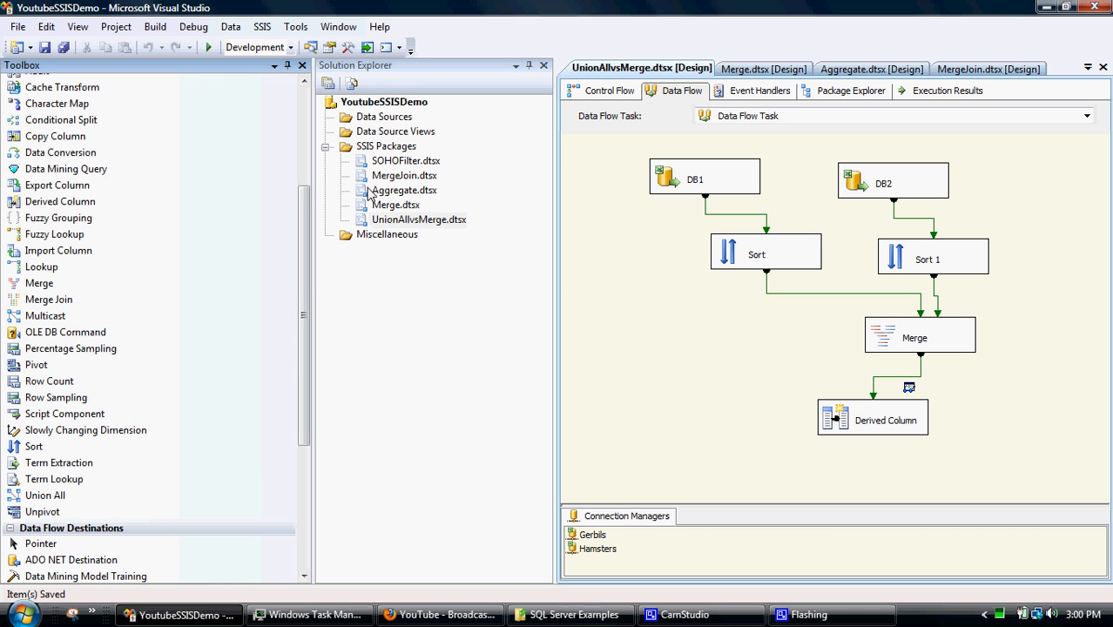
Create a new SSIS package under SSIS Packages and rename it from Package1.dtsx to Multicast.dtsx
right_click(398, 146)
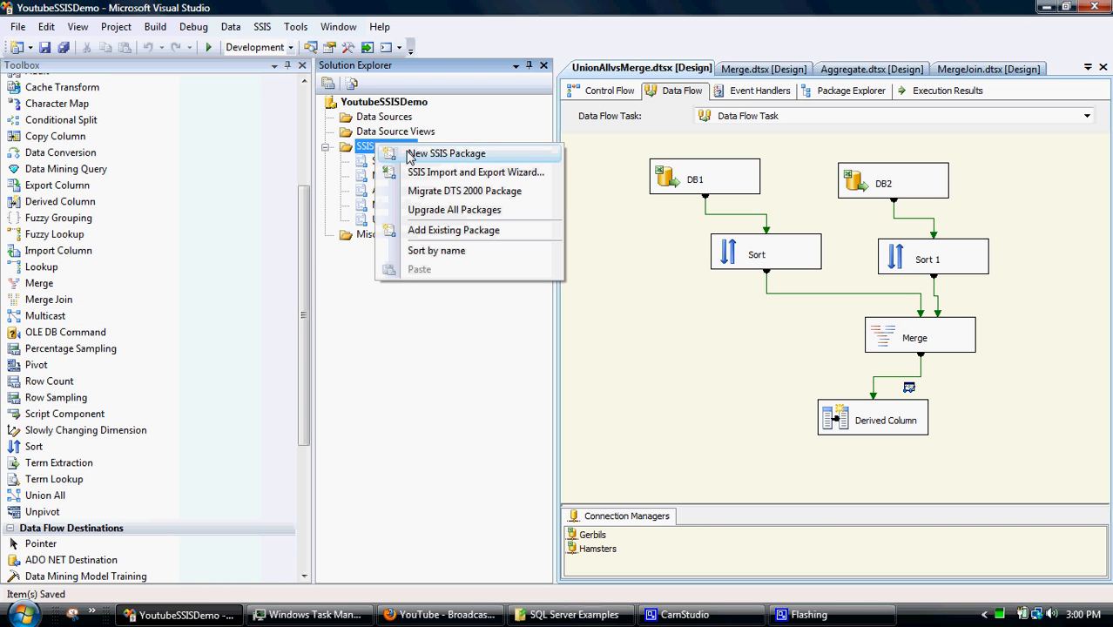
left_click(446, 153)
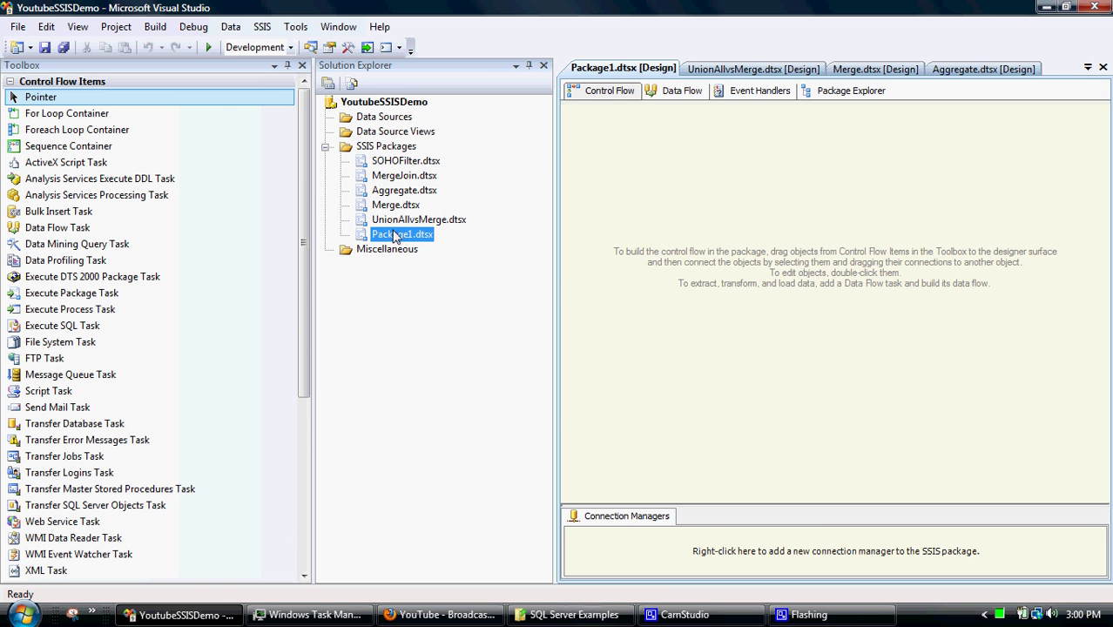
right_click(403, 234)
type("Multicast")
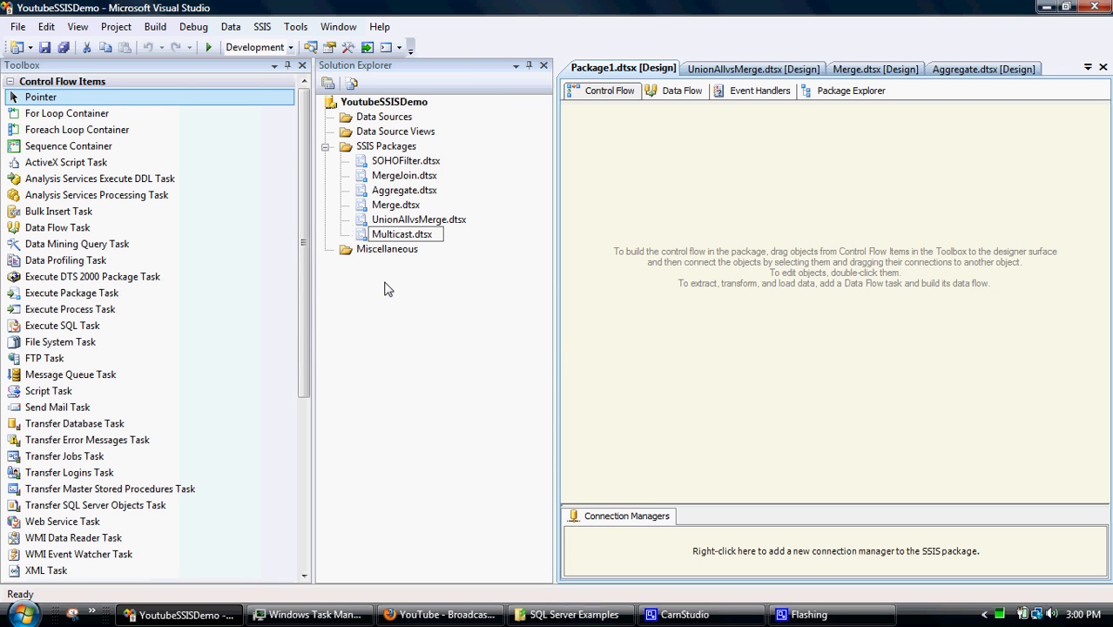
double_click(402, 233)
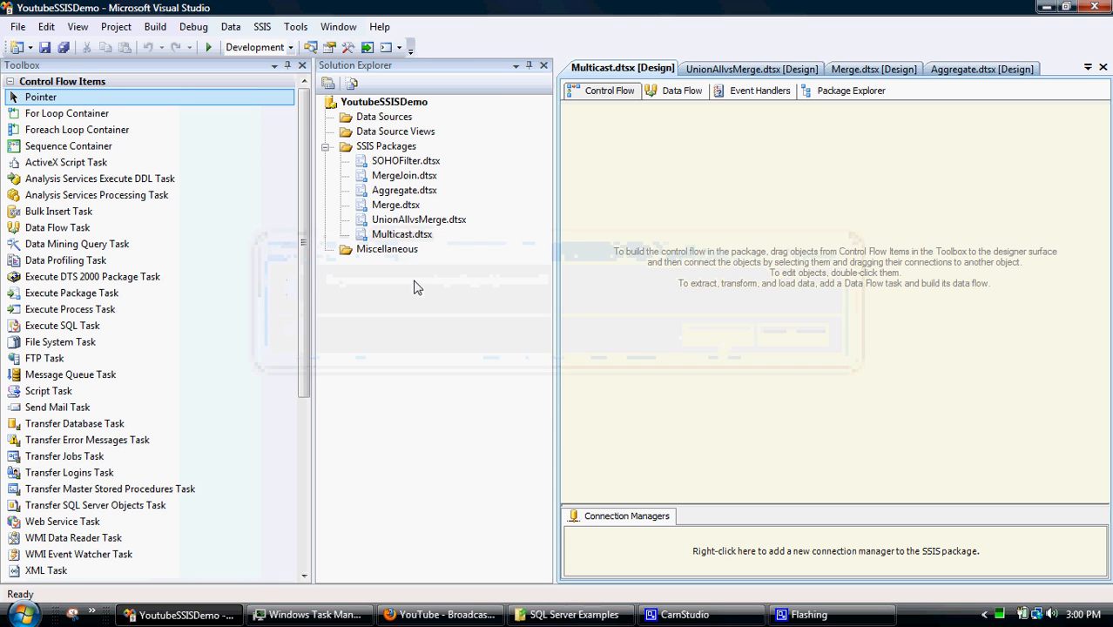
mouse_move(58, 227)
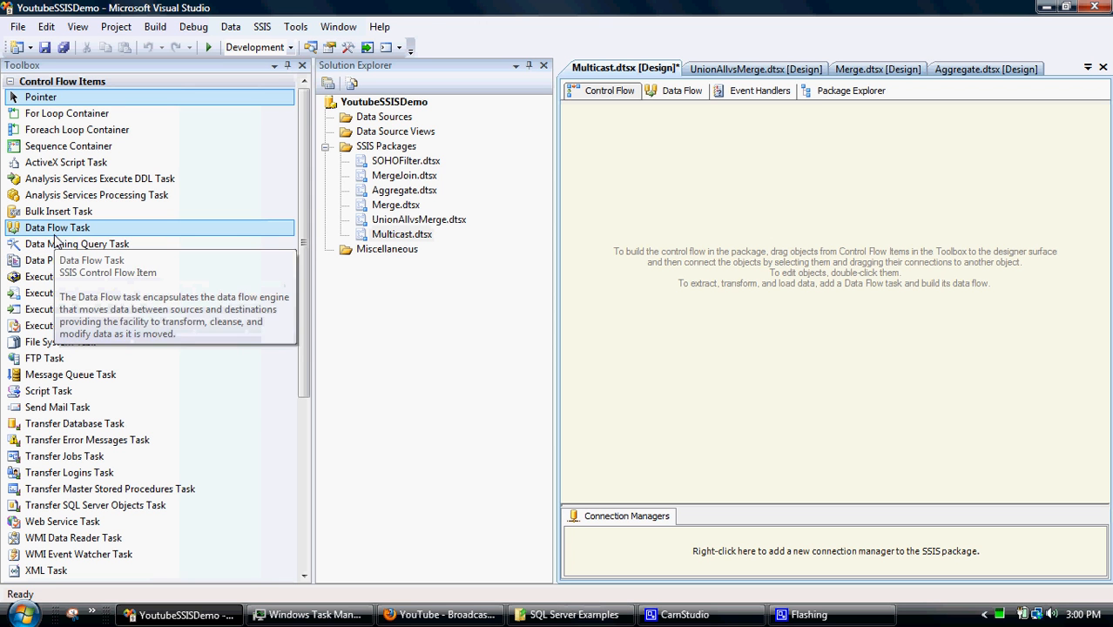
Place a Data Flow Task on the Control Flow and a Flat File Source inside its data flow
left_click_drag(56, 226, 756, 213)
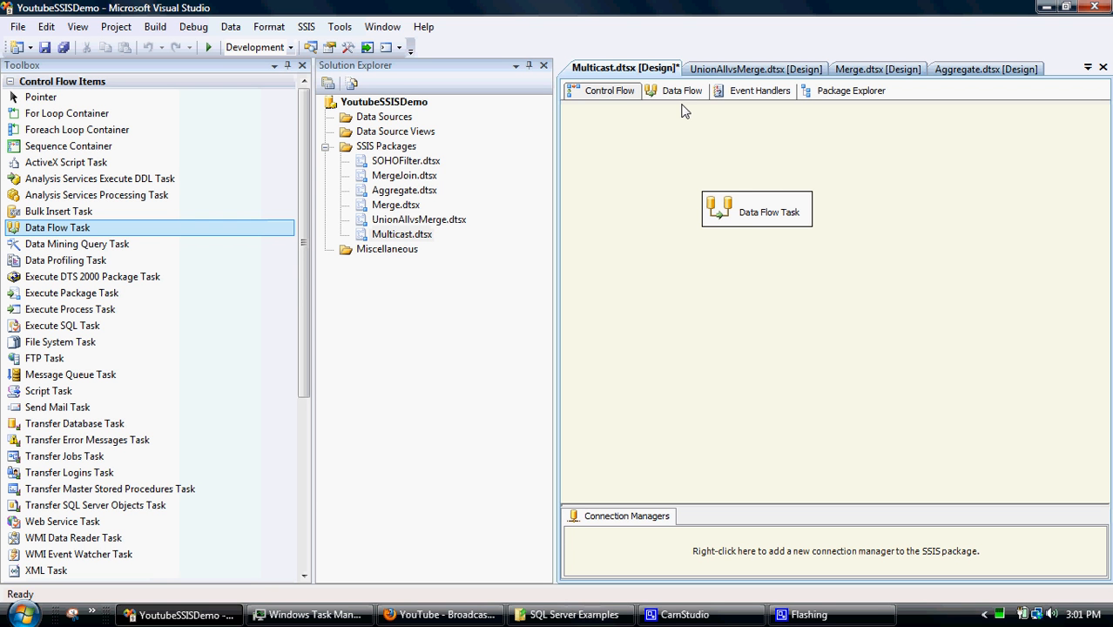
mouse_move(765, 217)
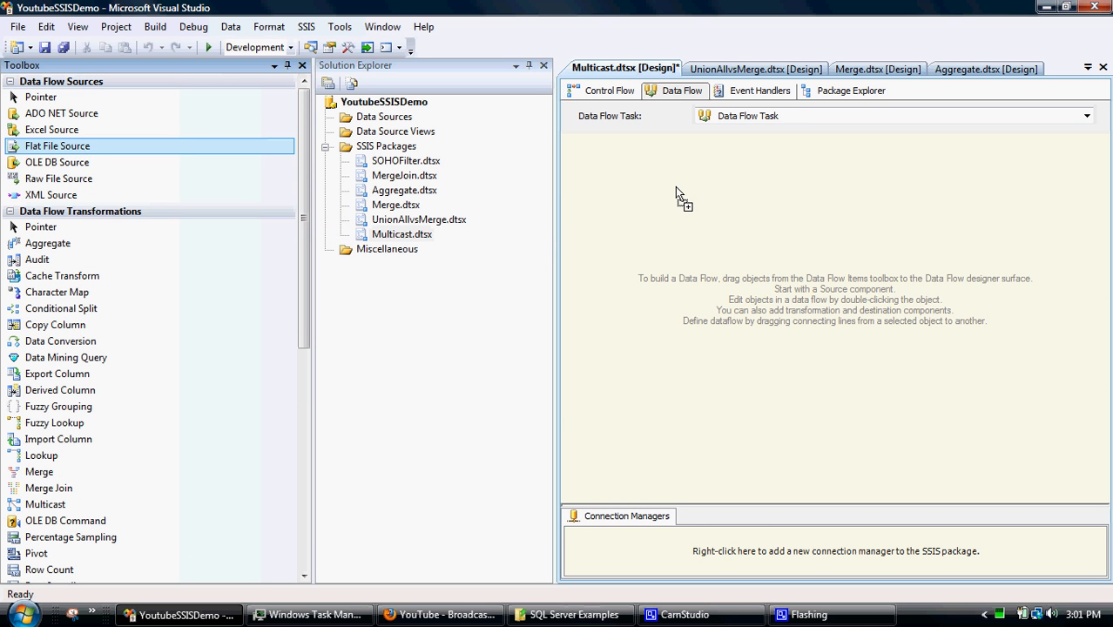
left_click_drag(58, 147, 732, 206)
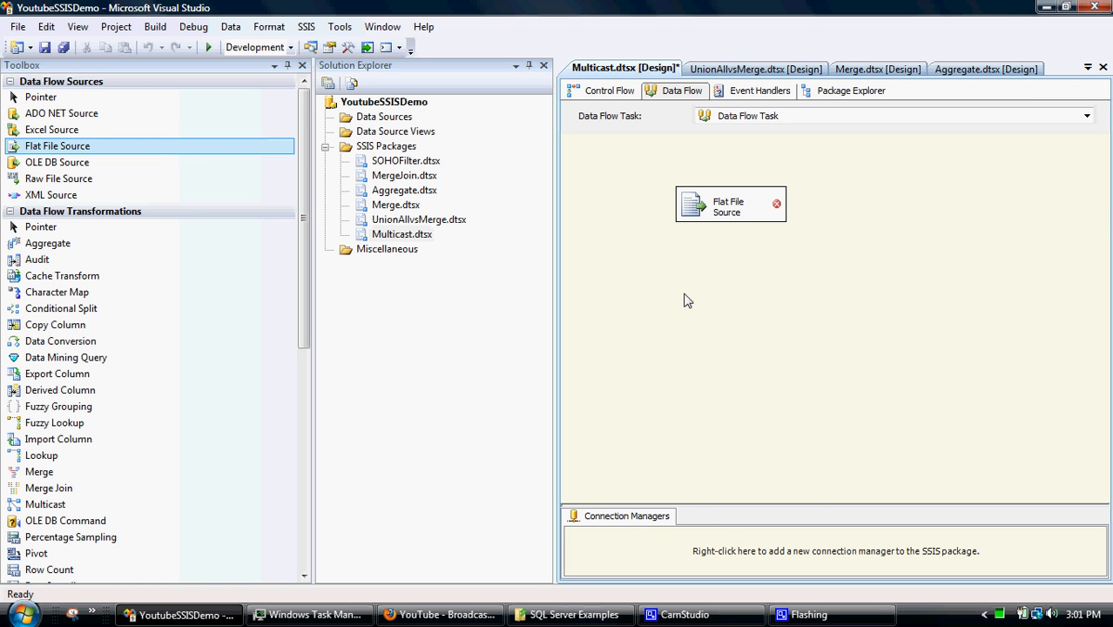
Start a new FLATFILE connection manager from Connection Managers and name it Segment
right_click(614, 547)
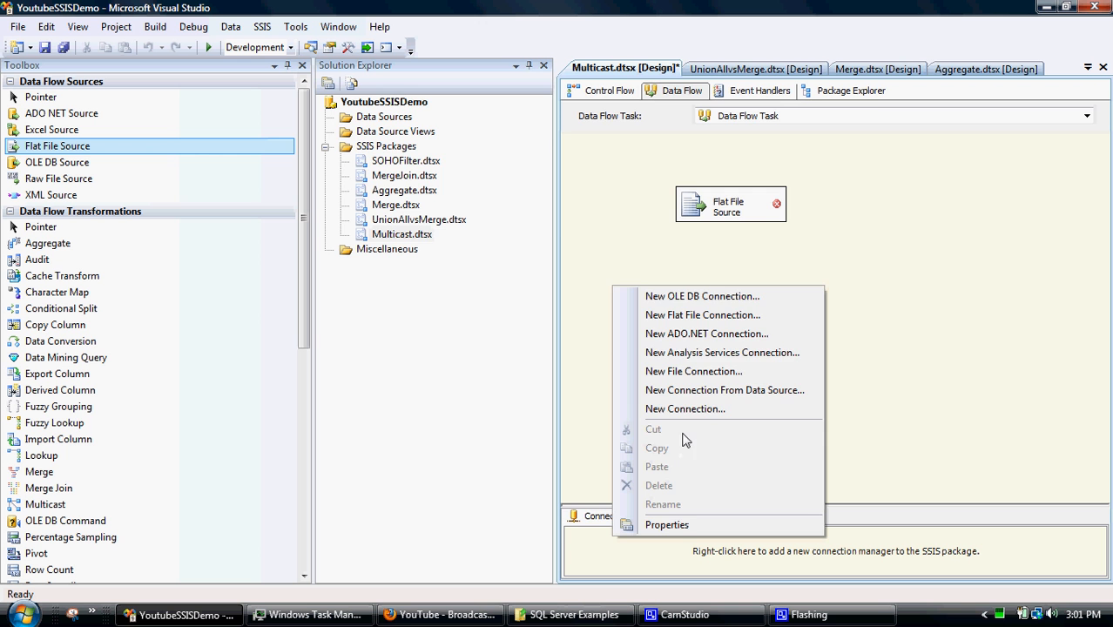
left_click(685, 408)
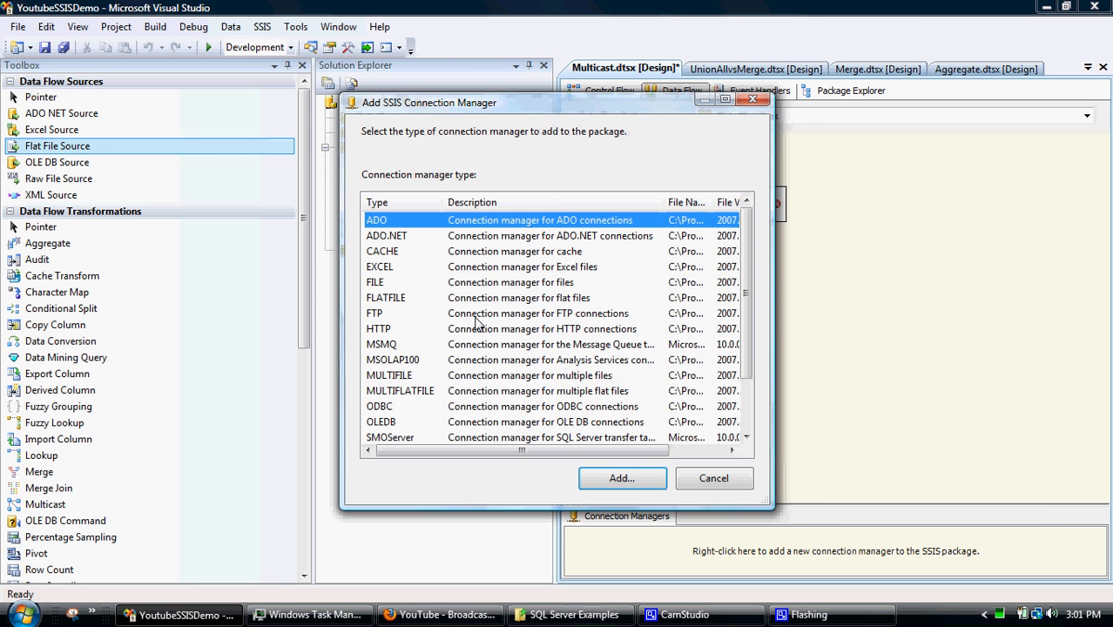
left_click(374, 282)
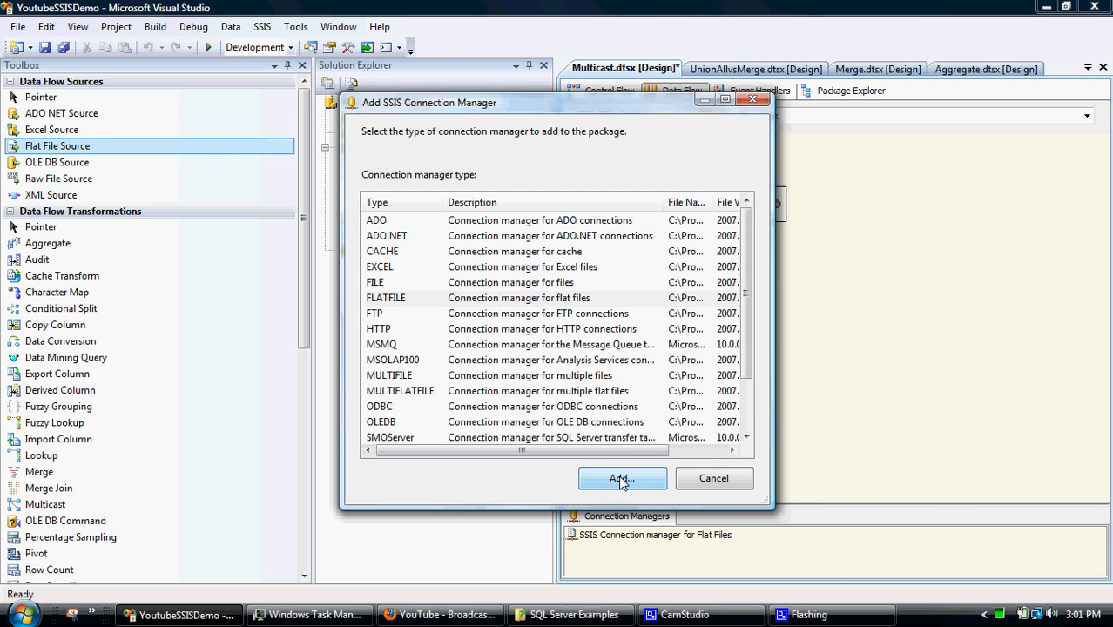
left_click(623, 478)
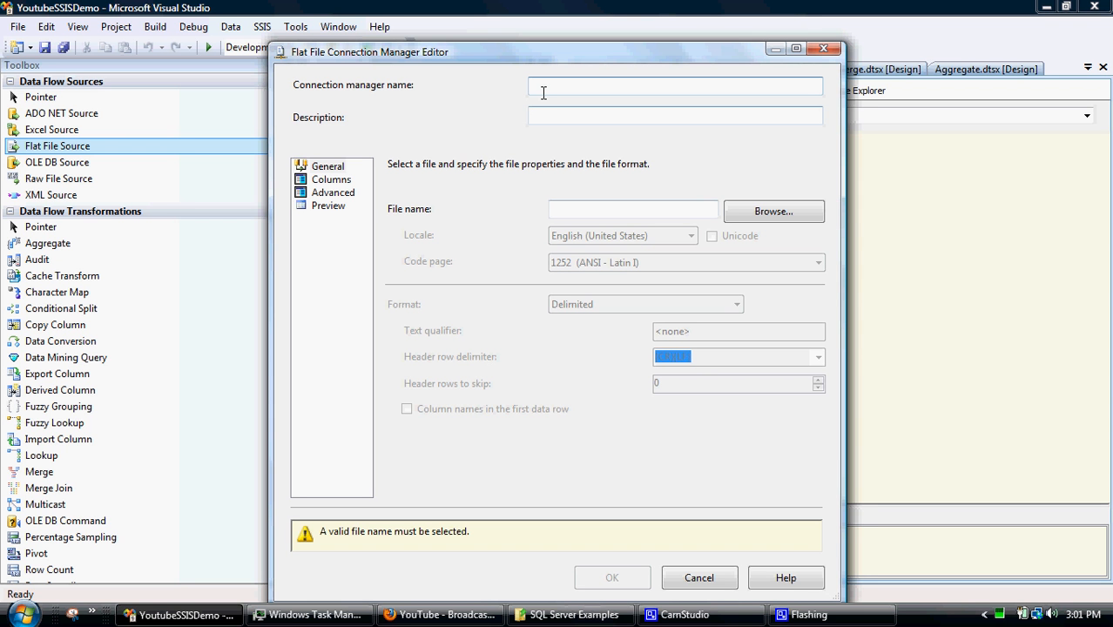
type("Sp")
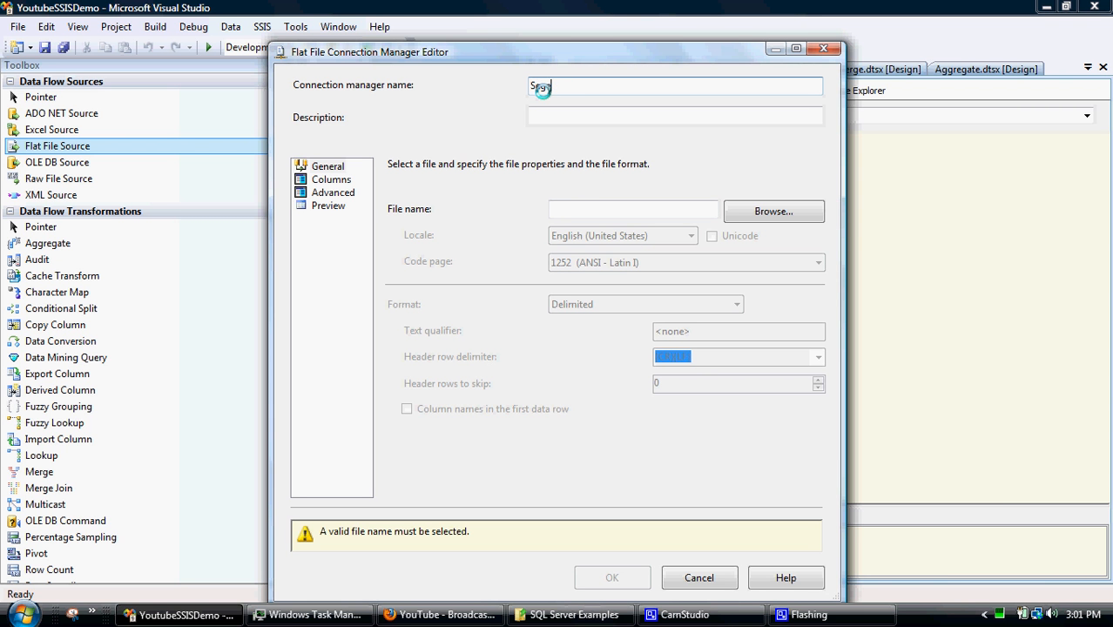
type("Segment")
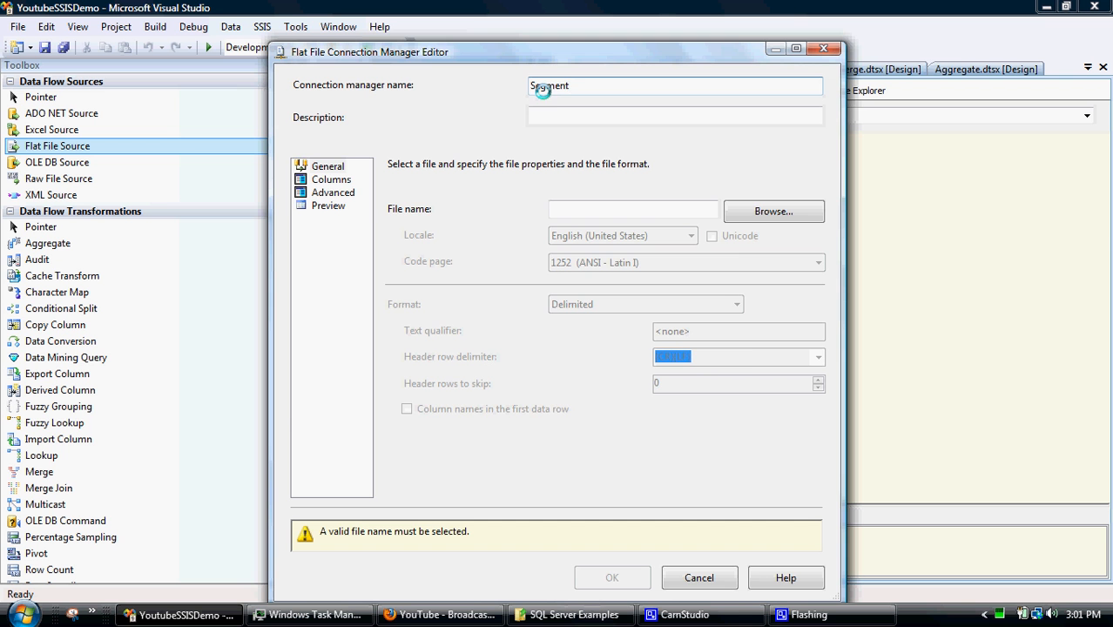
Browse to SQL Server Examples > Aggregate and choose the Monthly Spend file for the connection
left_click(773, 211)
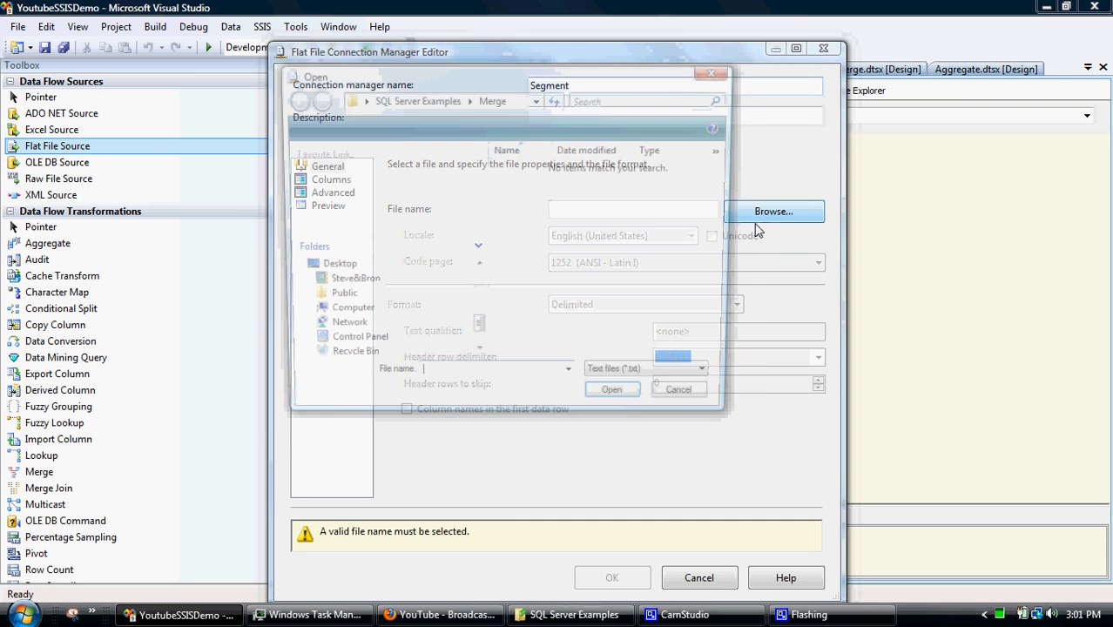
left_click(773, 211)
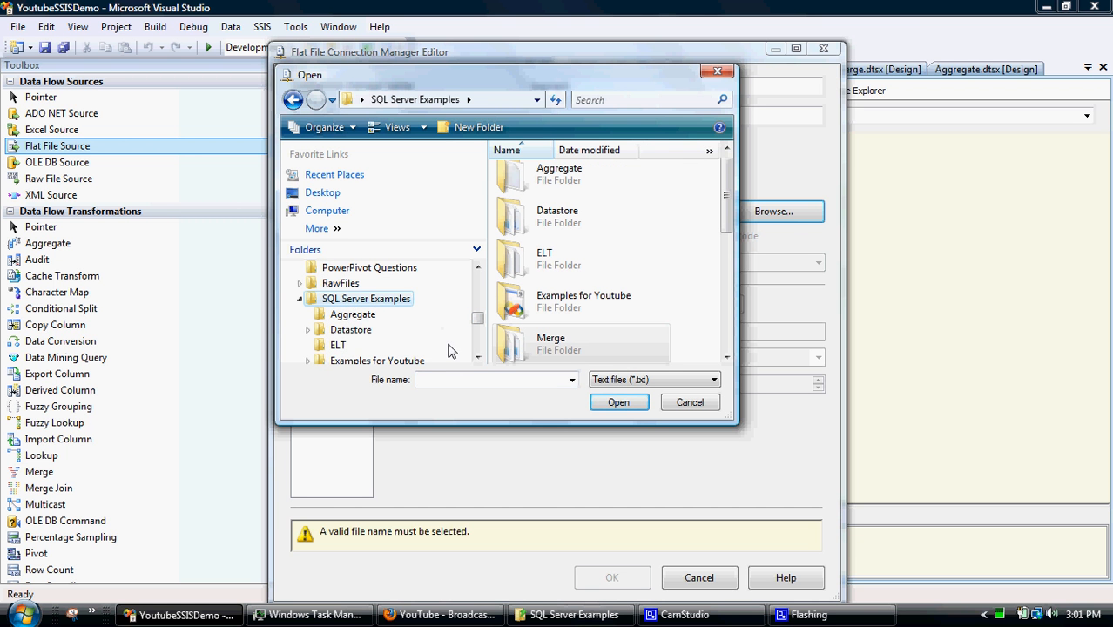
mouse_move(359, 317)
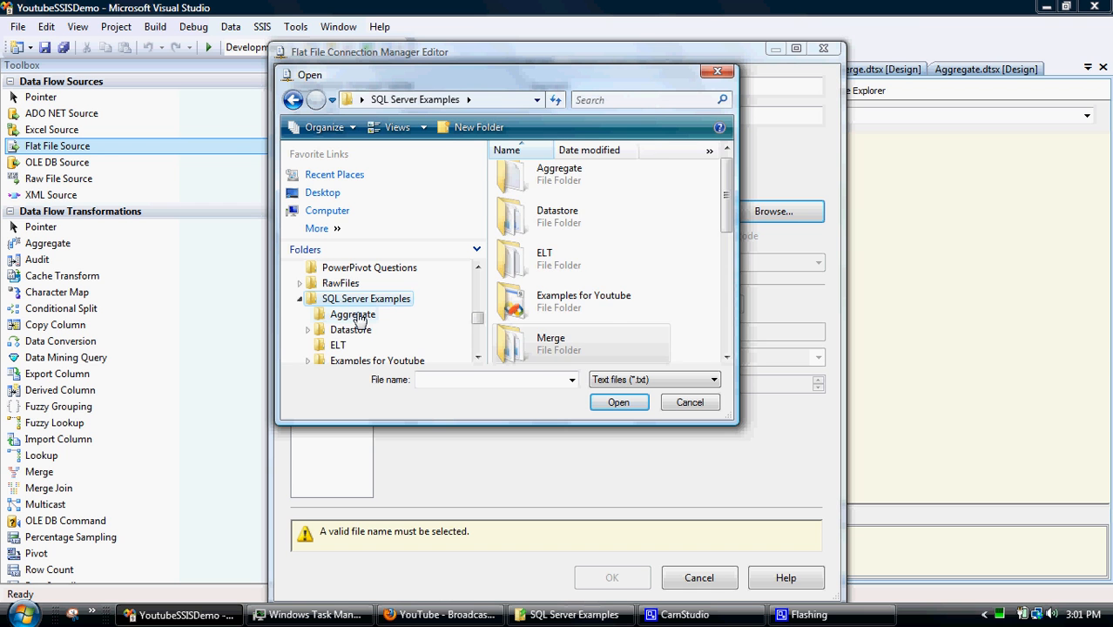
double_click(352, 314)
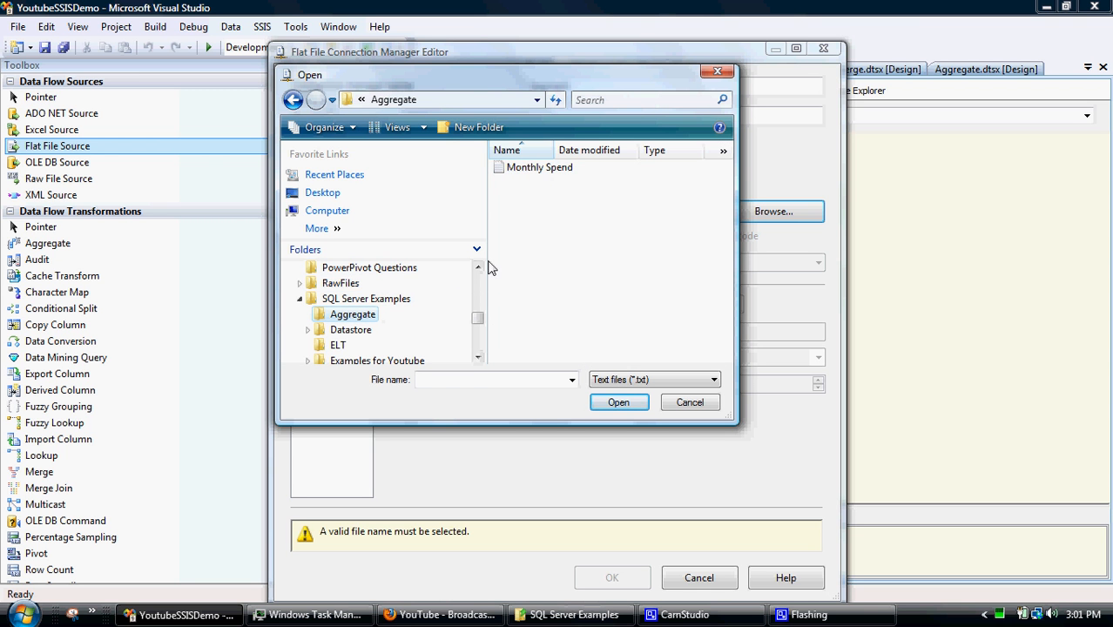
left_click(540, 167)
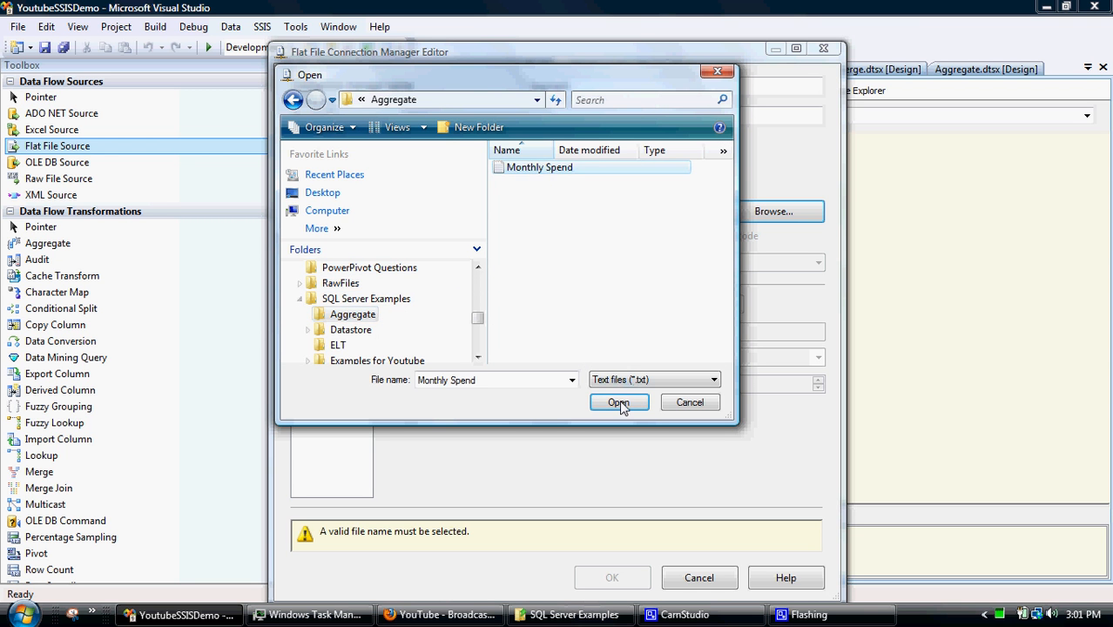
left_click(619, 403)
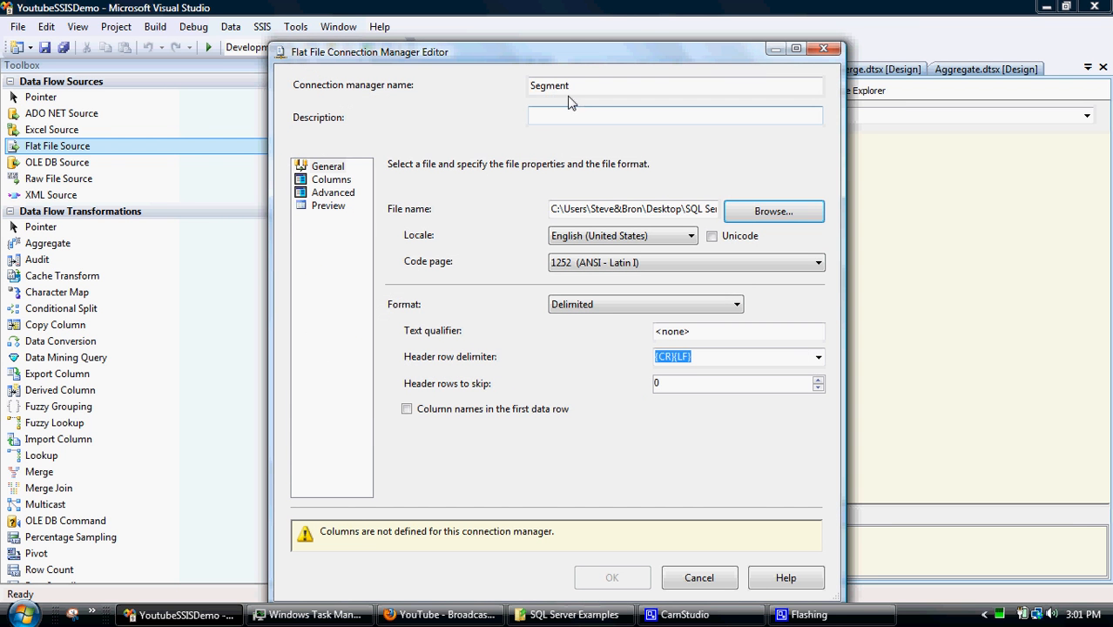
Finish the name as MthlySpend, use the first data row as column names, and view the Columns page
type("MthlySp")
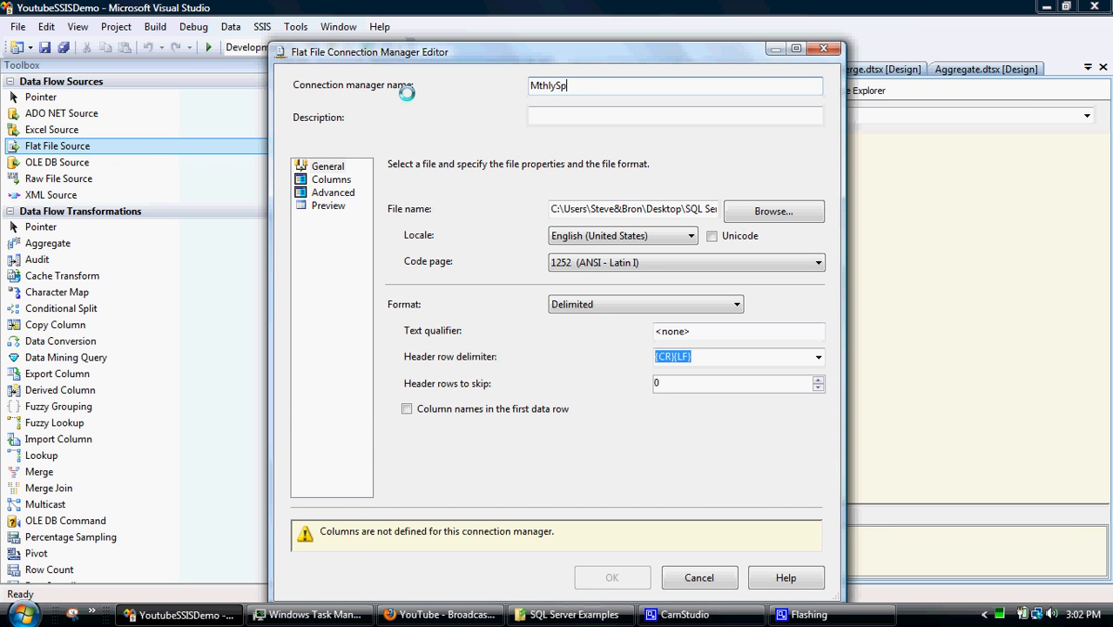
type("end")
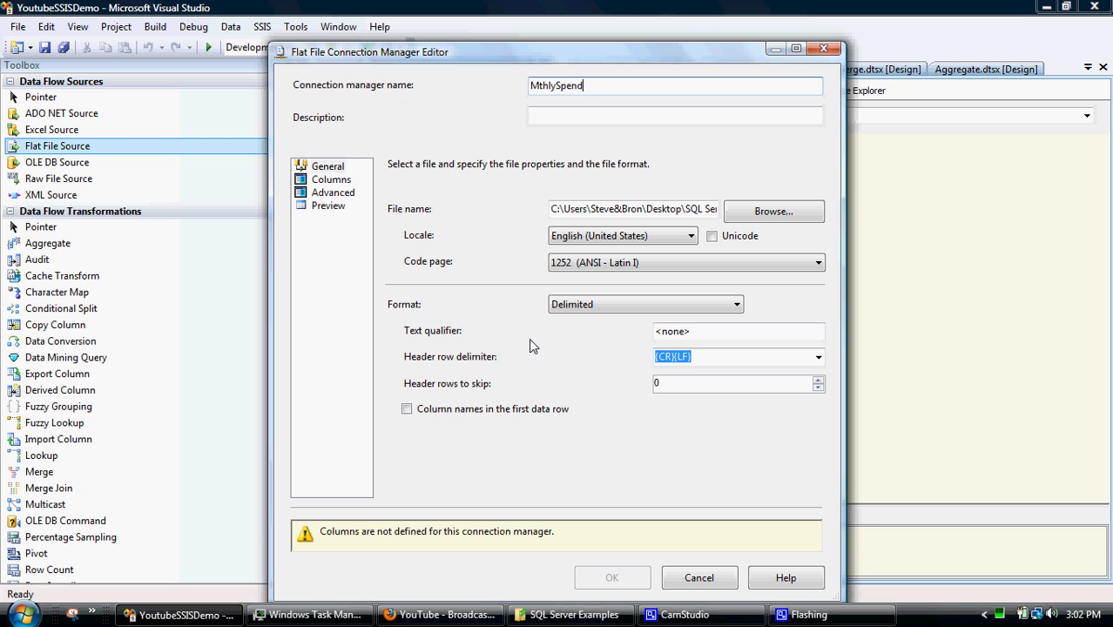
left_click(406, 408)
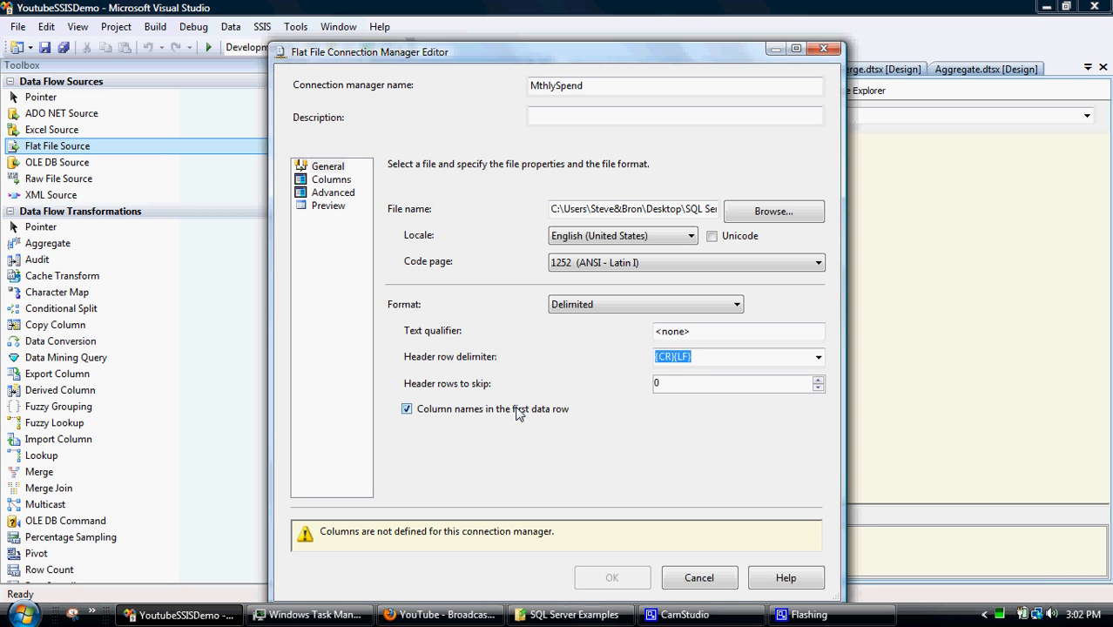
left_click(331, 178)
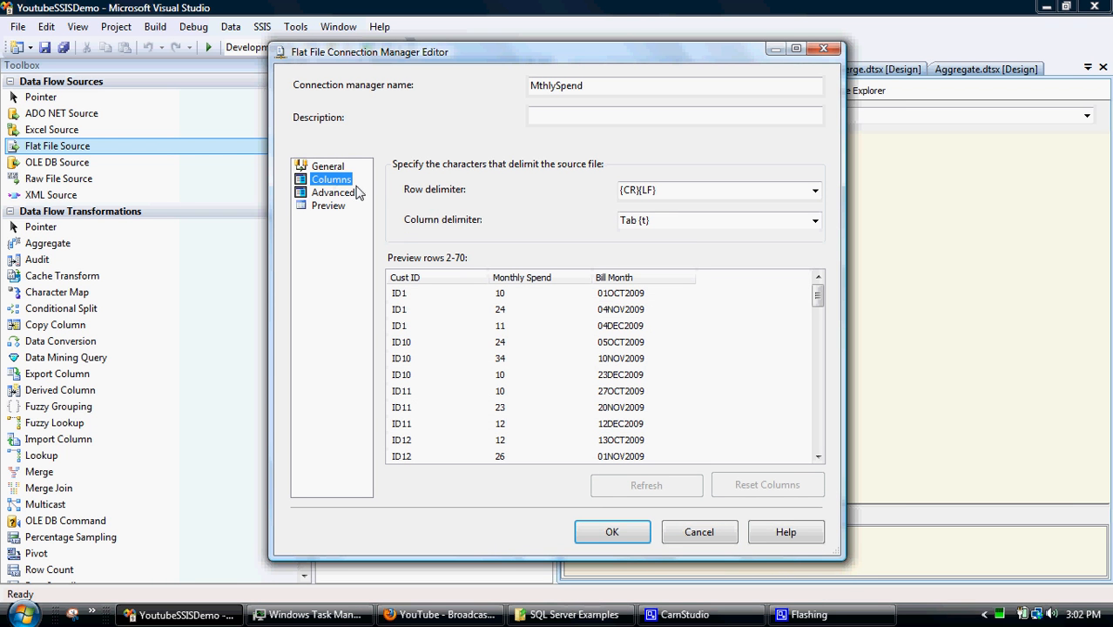
mouse_move(399, 326)
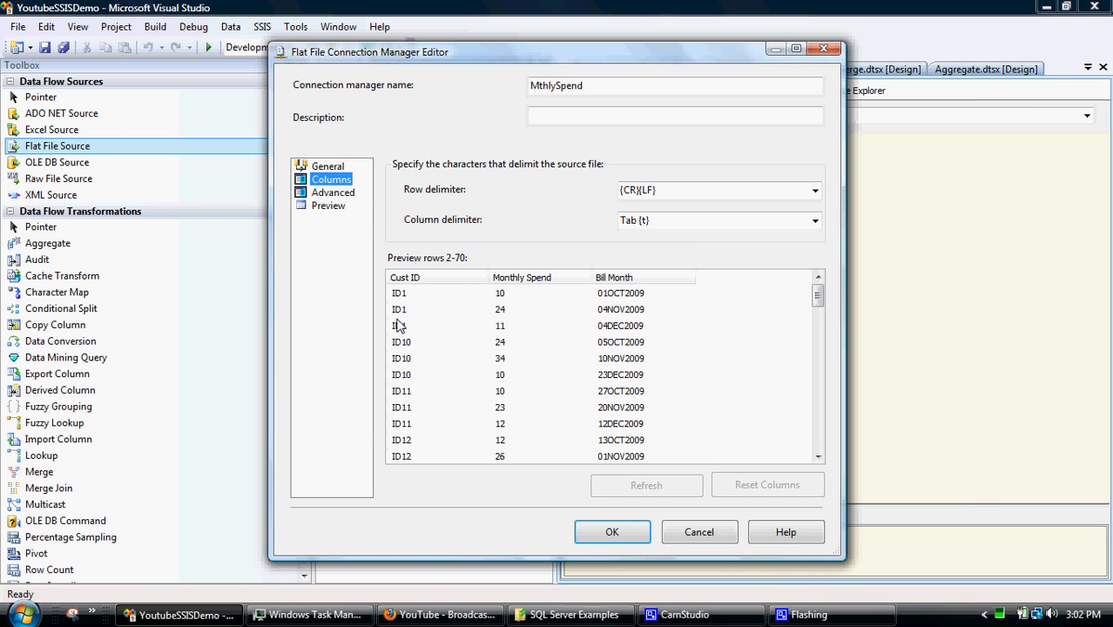
mouse_move(629, 359)
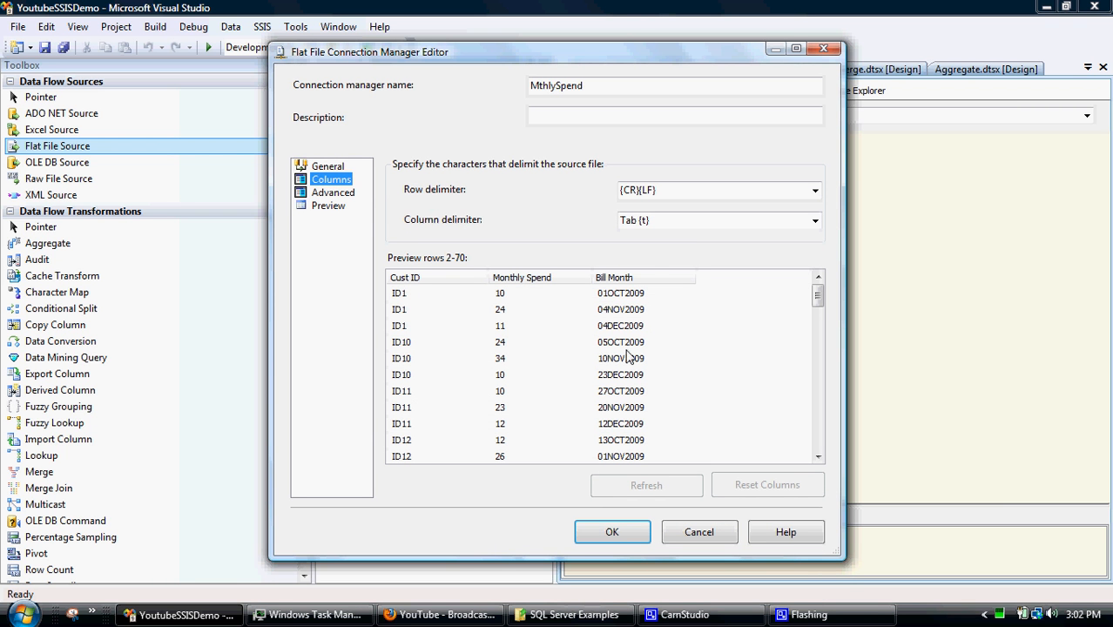
mouse_move(816, 298)
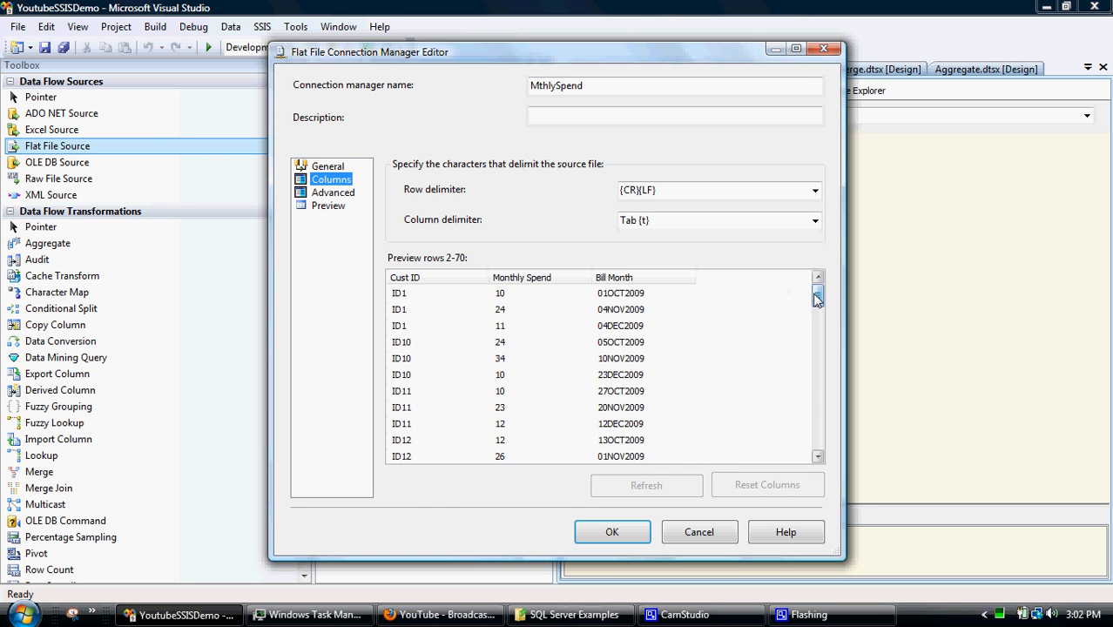
Review the Cust ID, Monthly Spend, Bill Month preview and save the MthlySpend connection with OK
left_click_drag(817, 296, 817, 436)
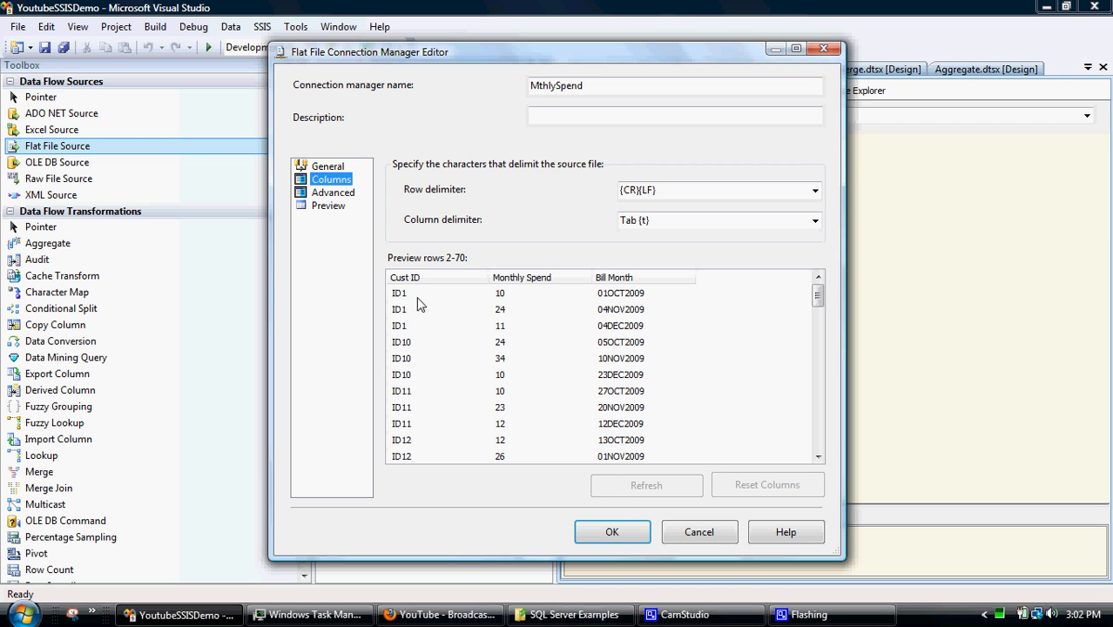
mouse_move(465, 298)
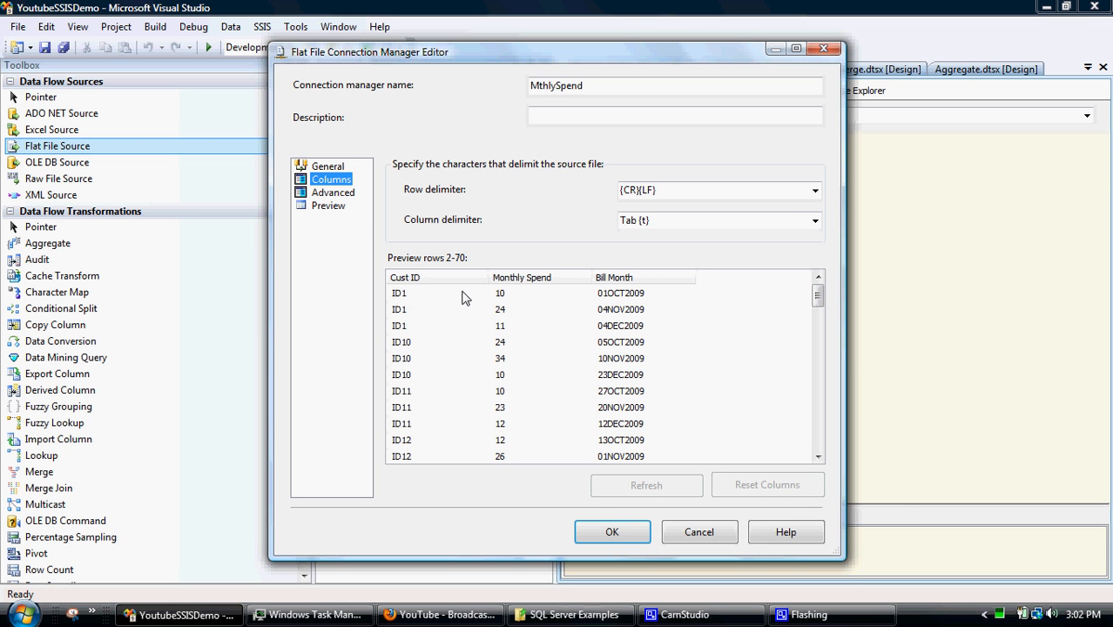
mouse_move(439, 289)
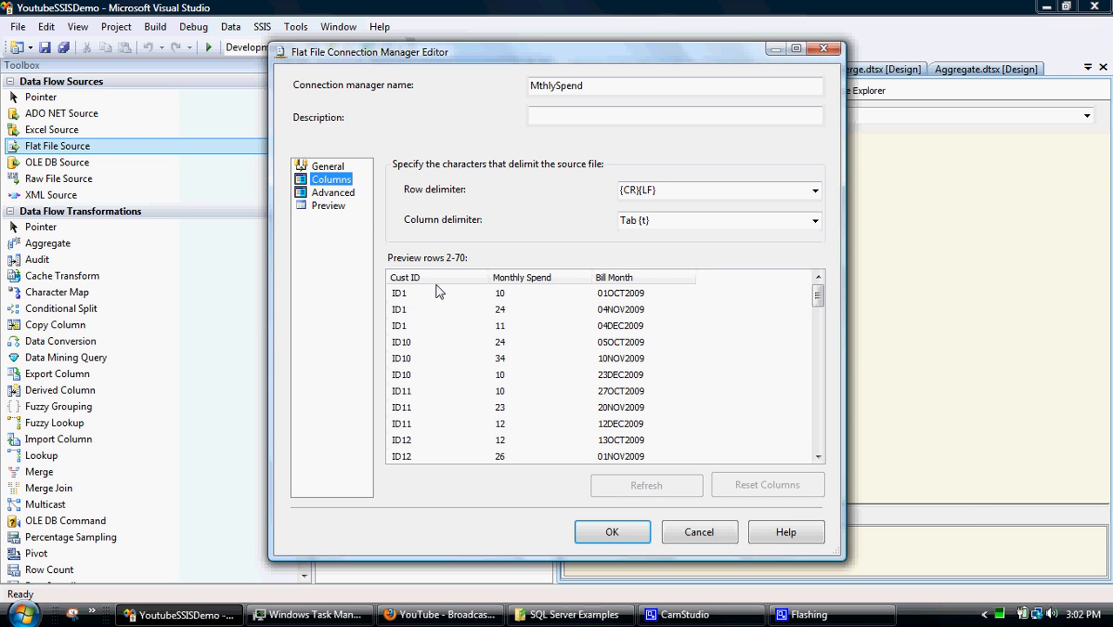
mouse_move(425, 327)
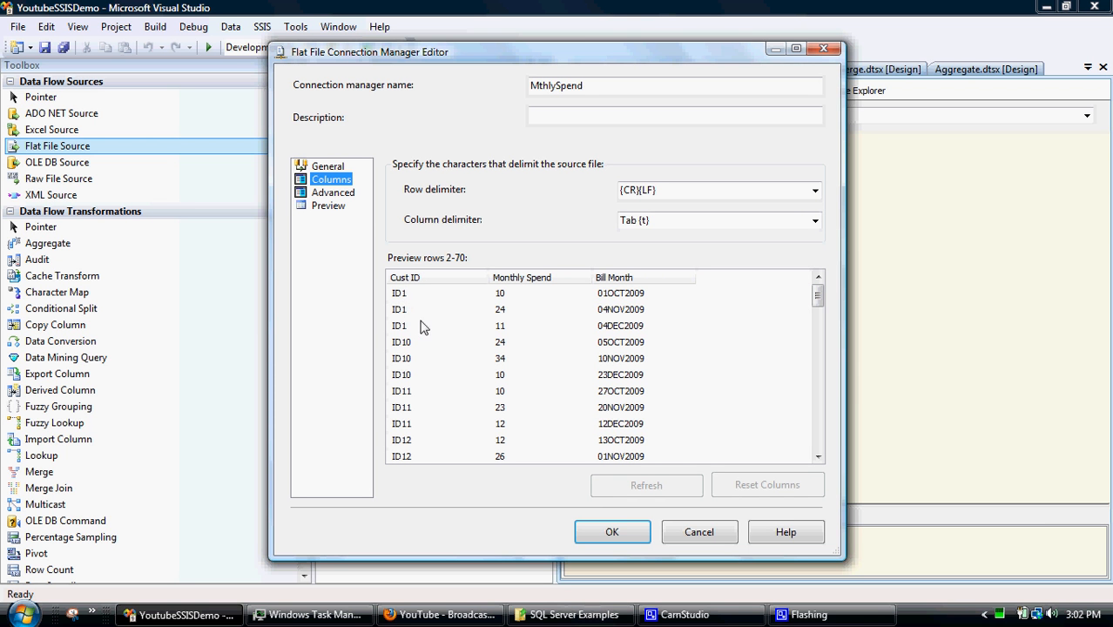
mouse_move(436, 335)
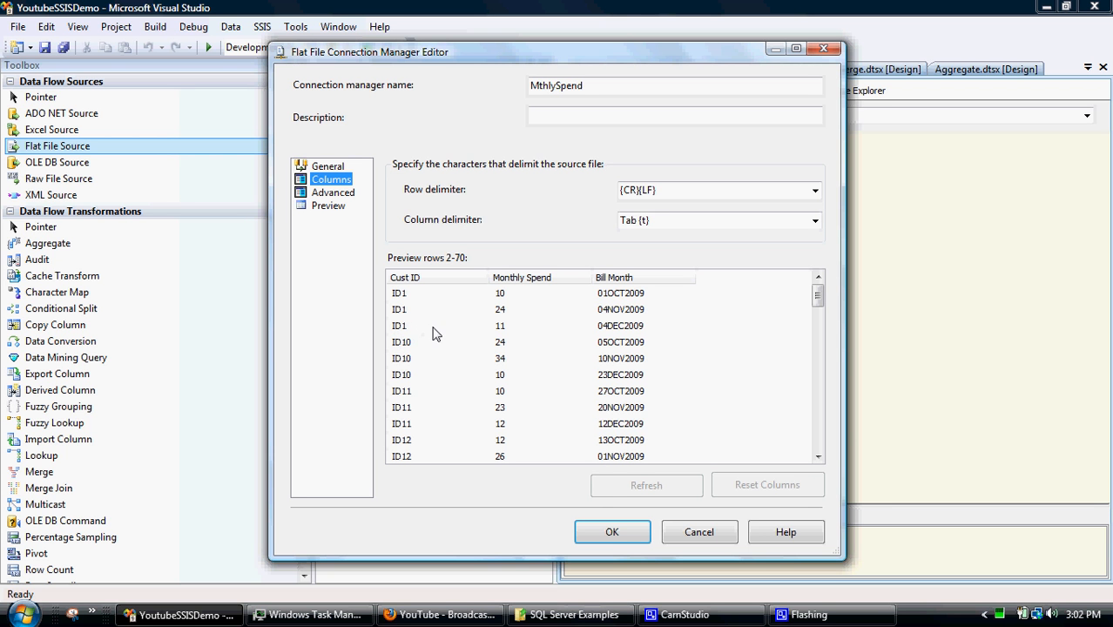
mouse_move(418, 257)
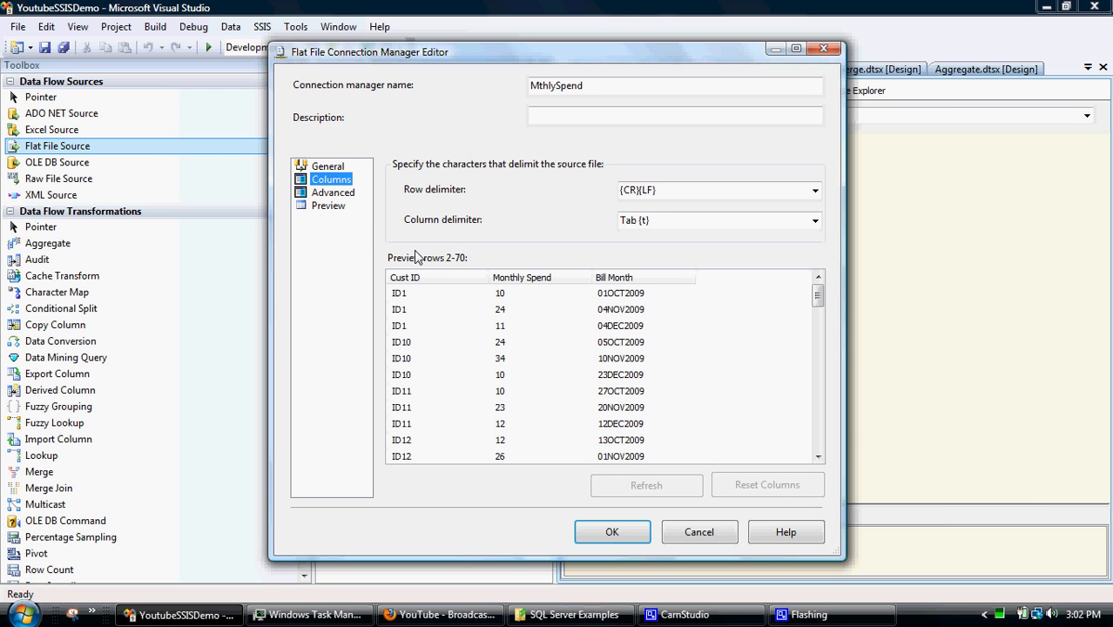
left_click(329, 206)
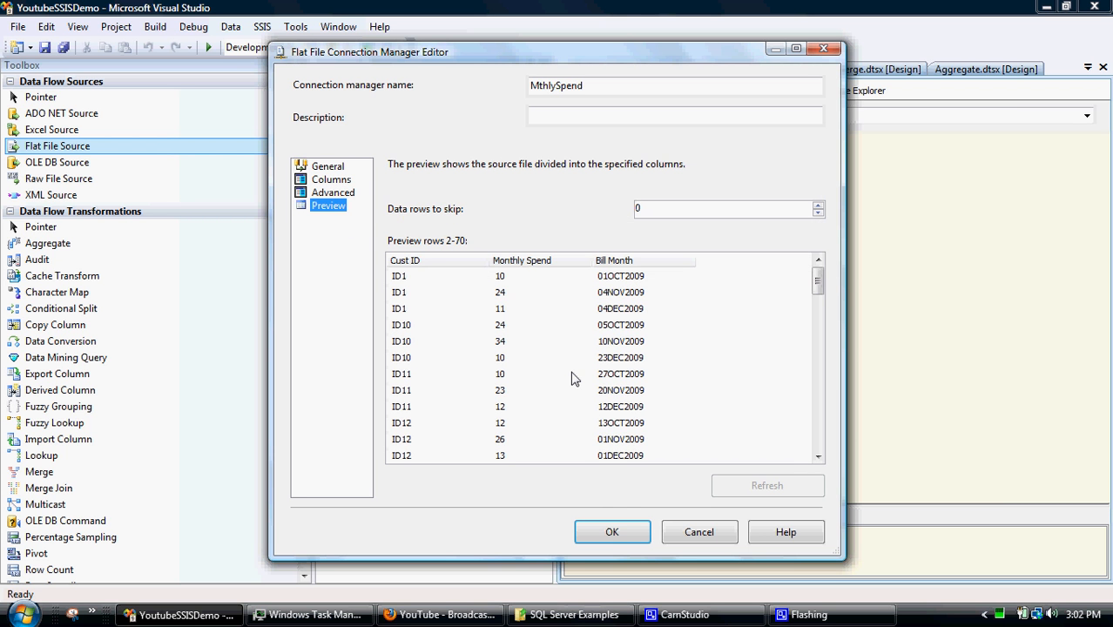
left_click(612, 533)
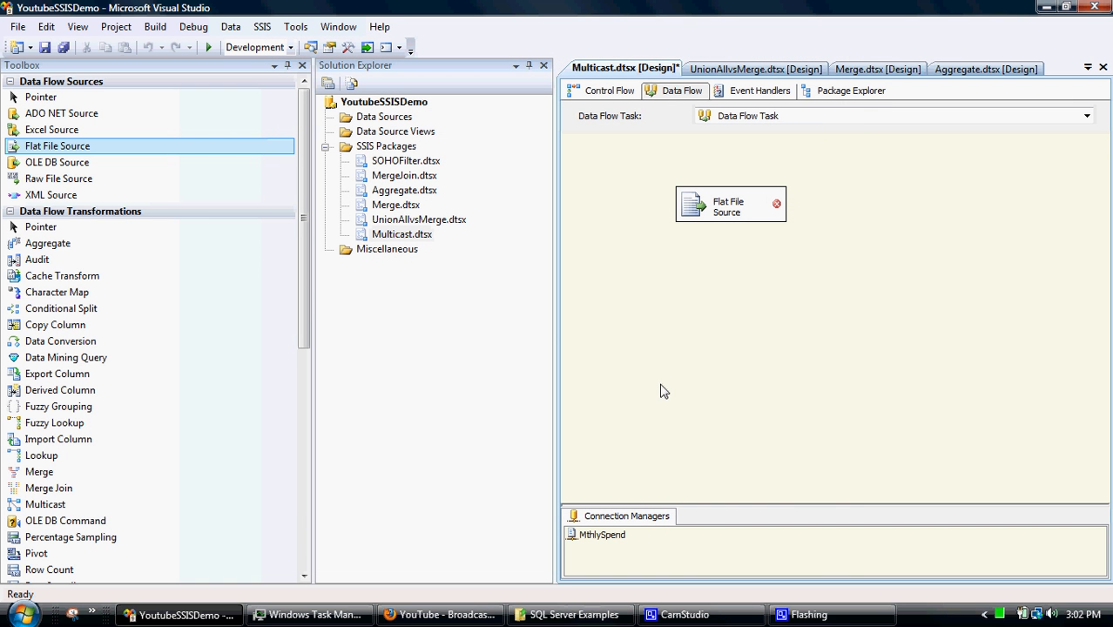
mouse_move(779, 441)
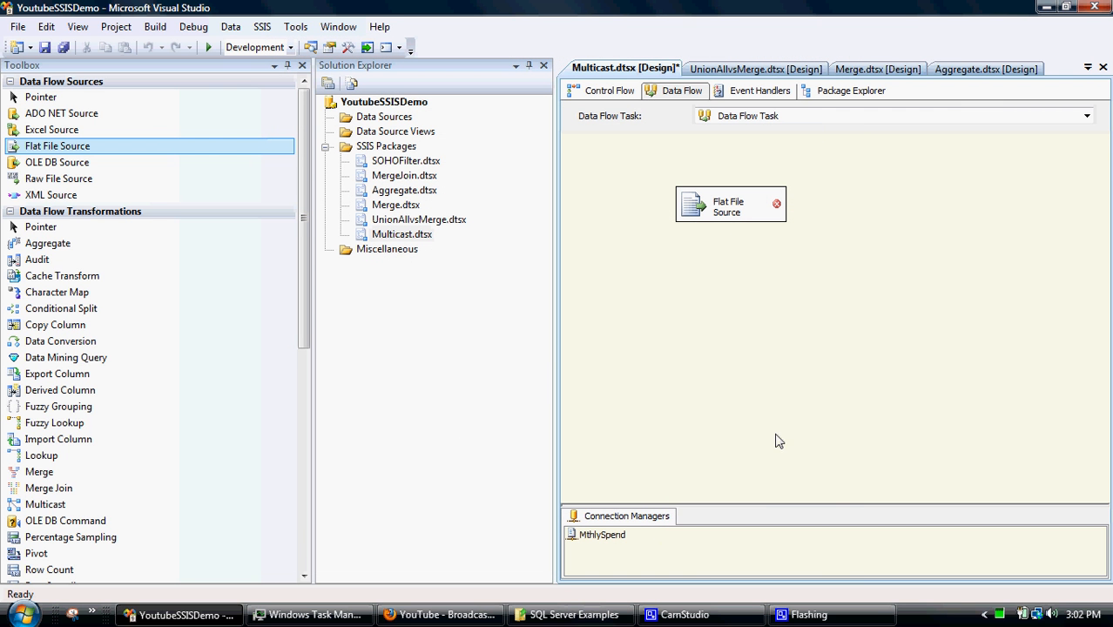
mouse_move(715, 225)
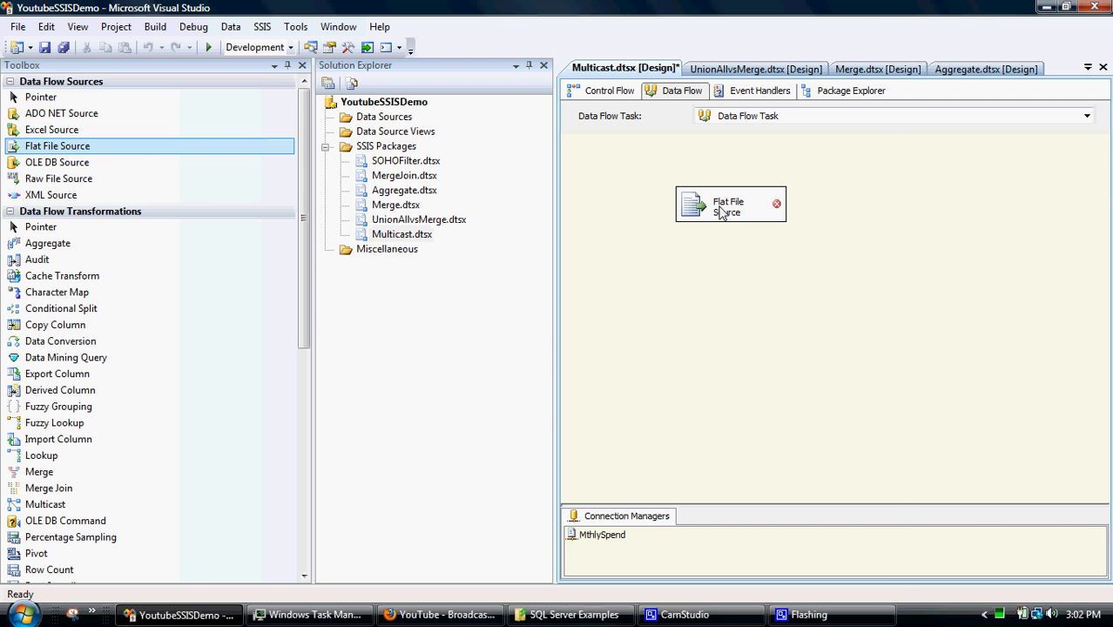
Keep MthlySpend in the Flat File Source editor, check its columns and sample rows, and confirm
double_click(730, 205)
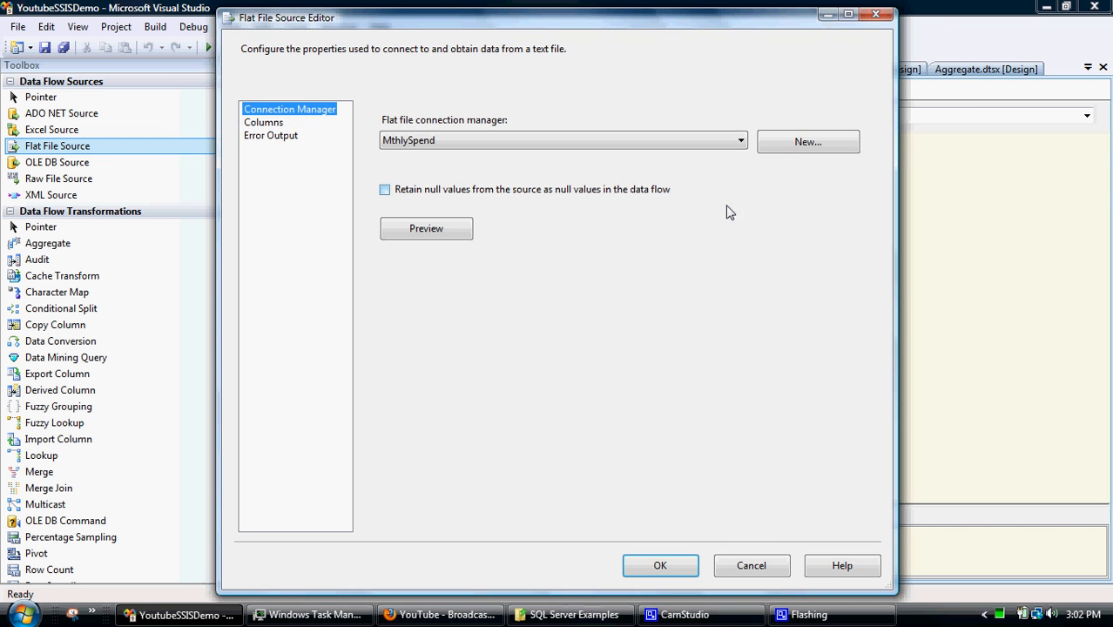
mouse_move(561, 166)
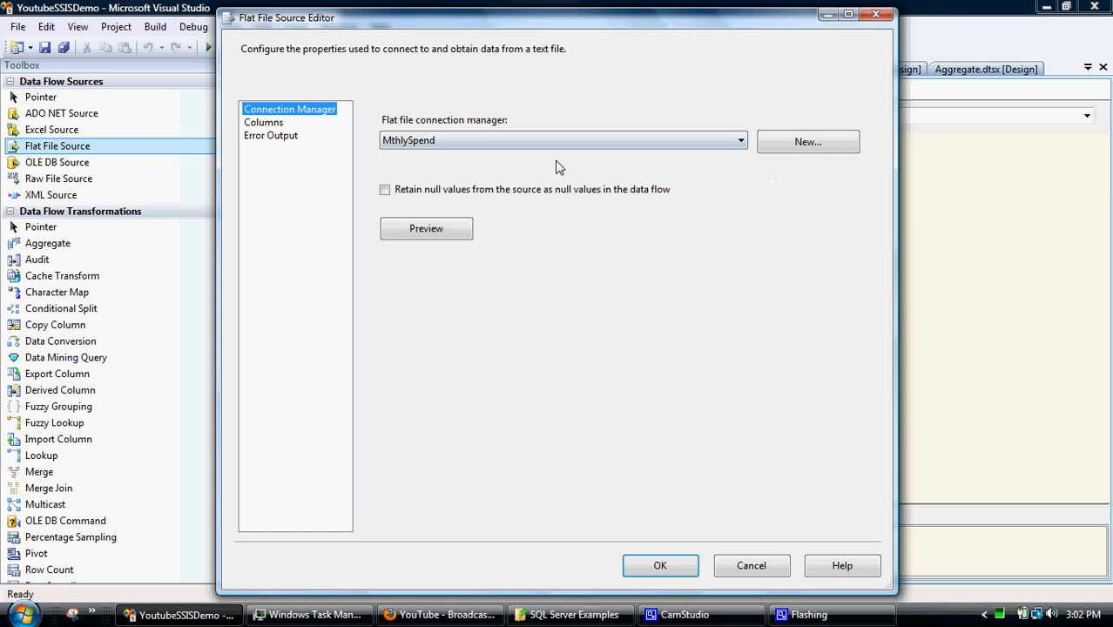
mouse_move(325, 166)
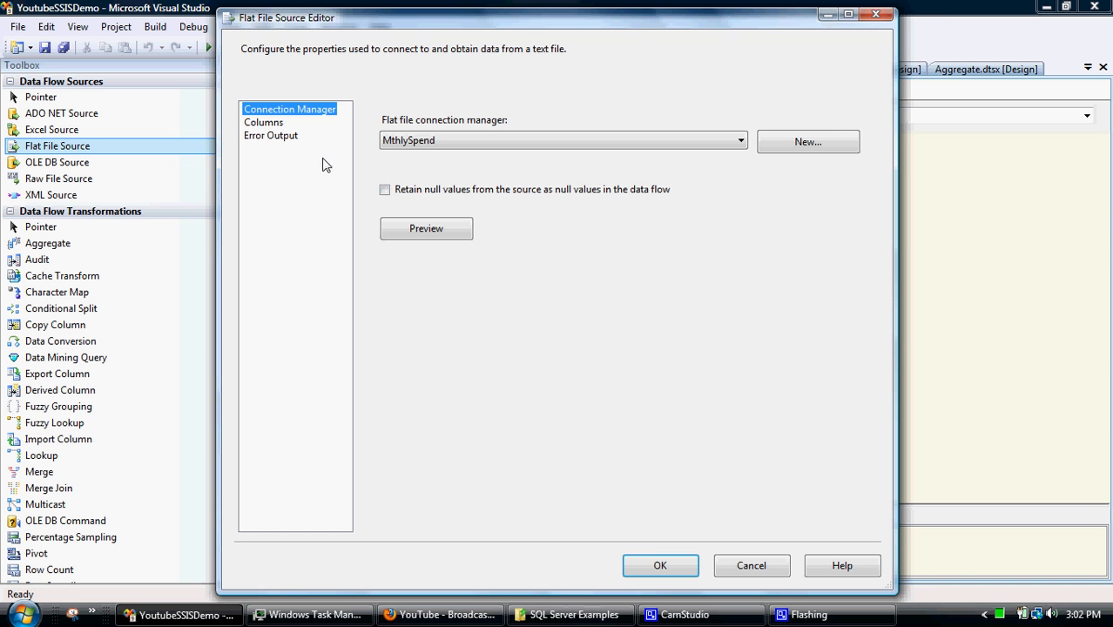
left_click(264, 122)
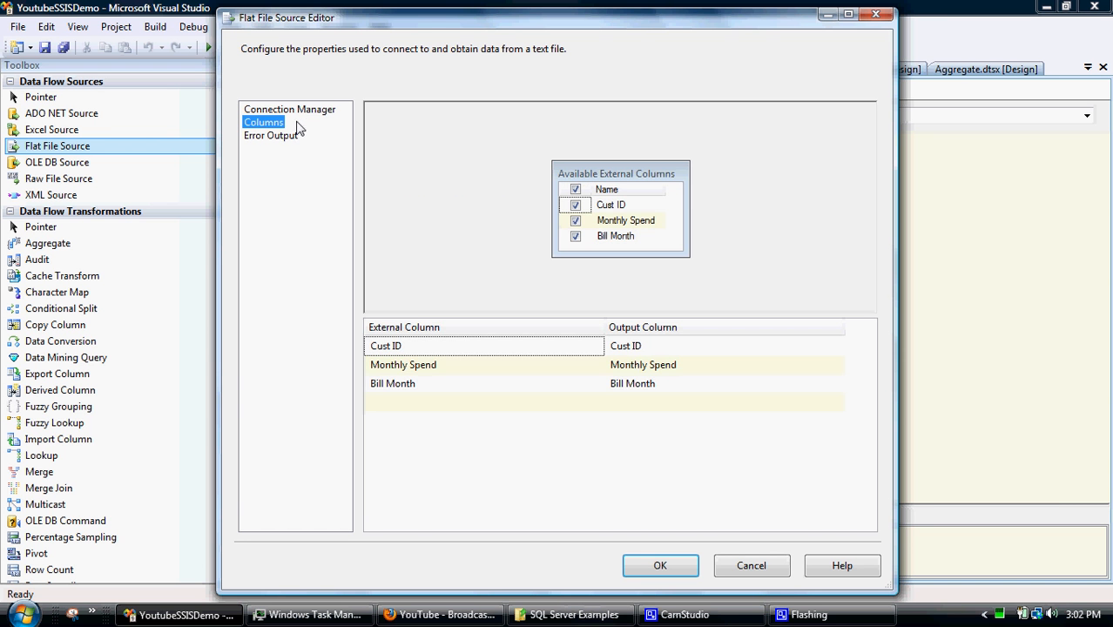
left_click(289, 108)
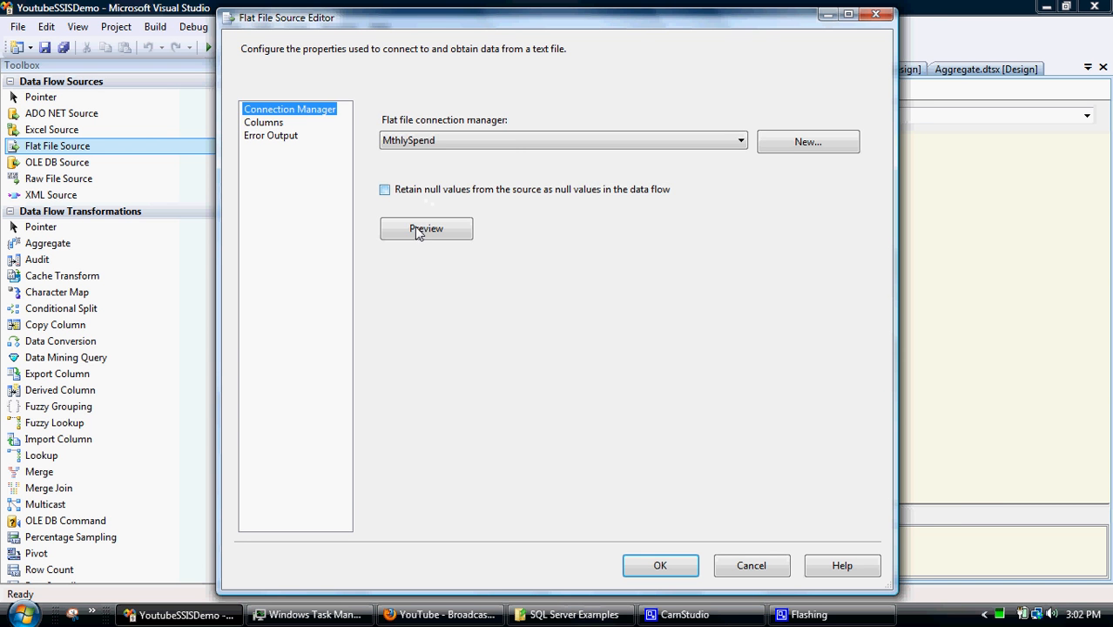
left_click(427, 228)
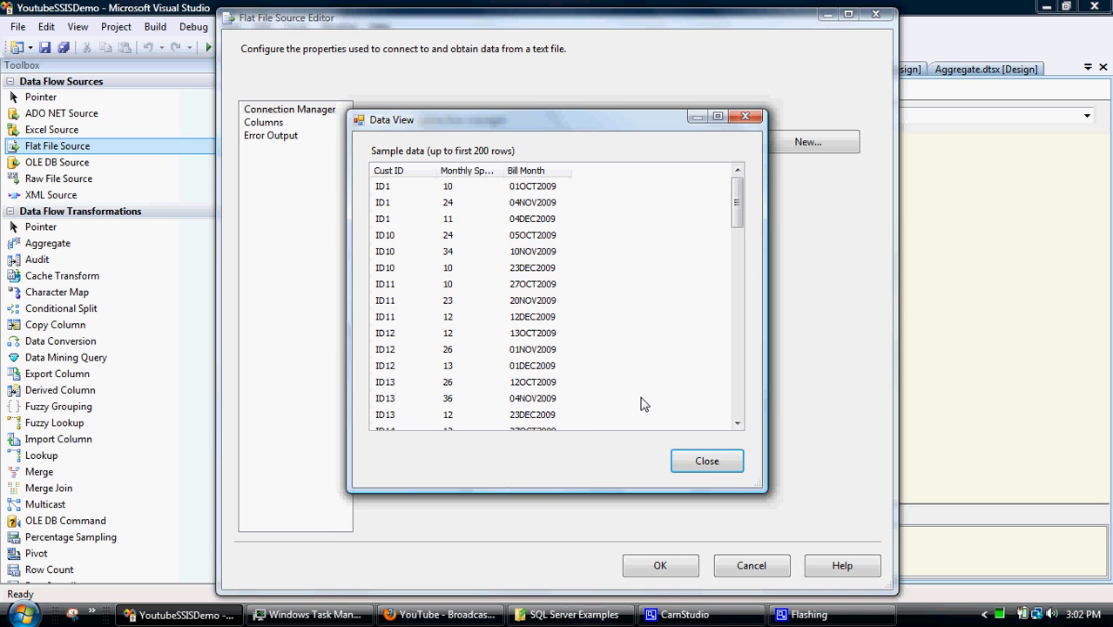
left_click(708, 460)
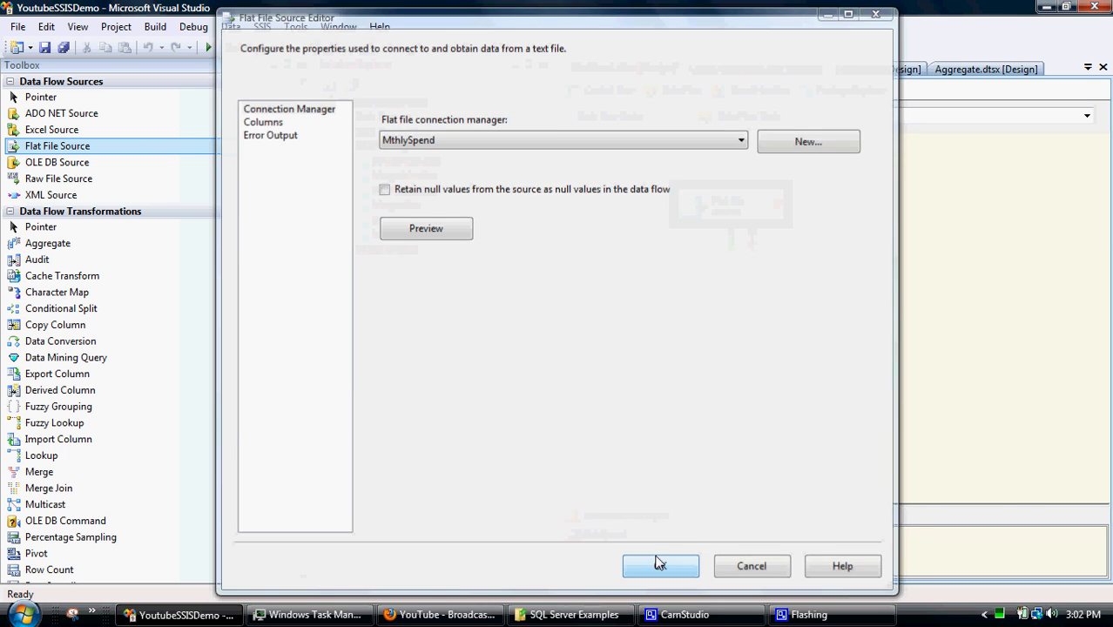
left_click(683, 566)
type("Mthly")
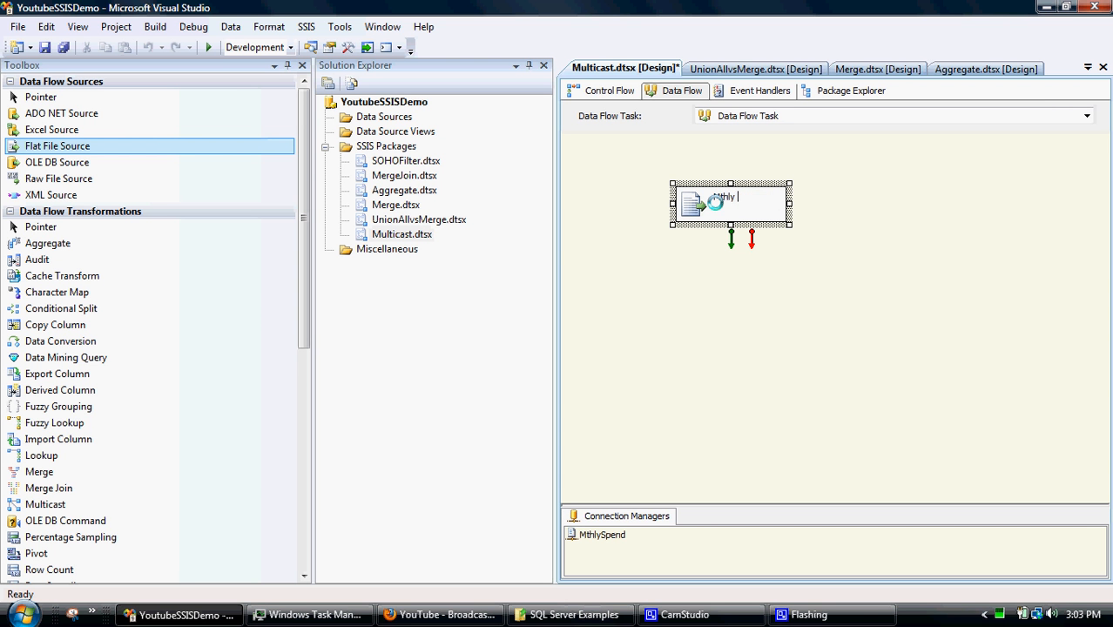
Rename the Flat File Source component to Mthly Spend
type("Spend")
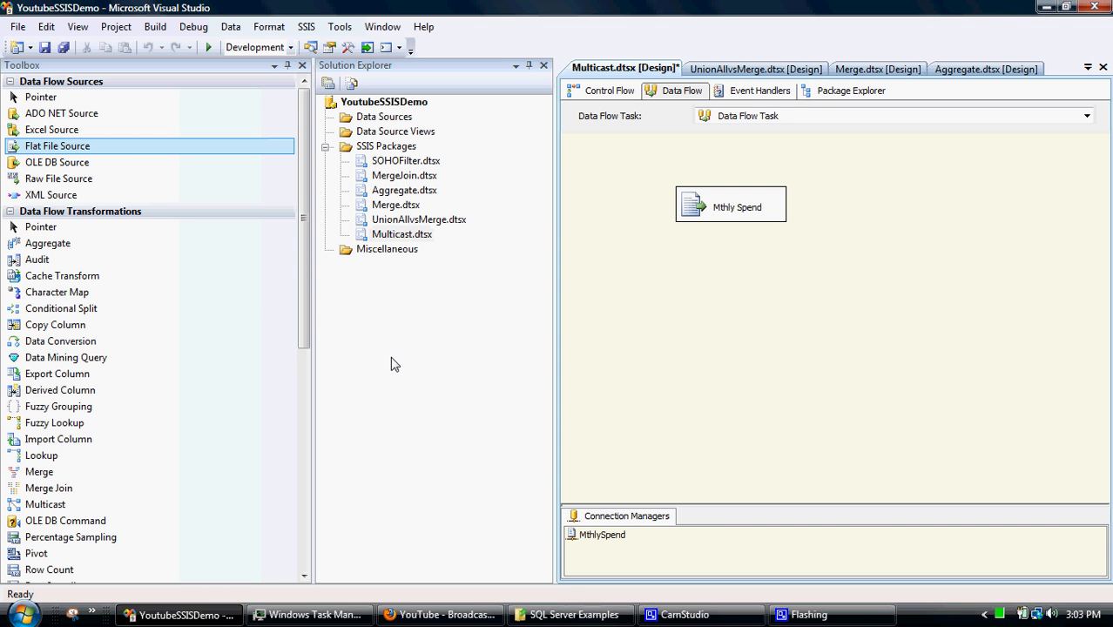
Add a Multicast transformation beneath Mthly Spend and connect Mthly Spend's green output to it
scroll("down", 3)
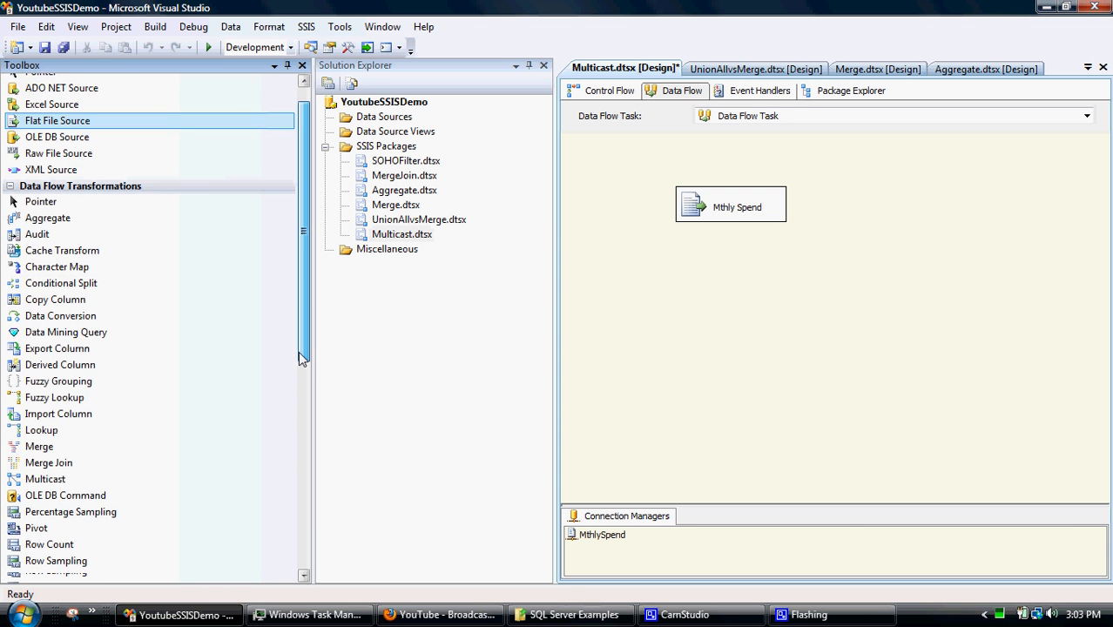
scroll("down", 3)
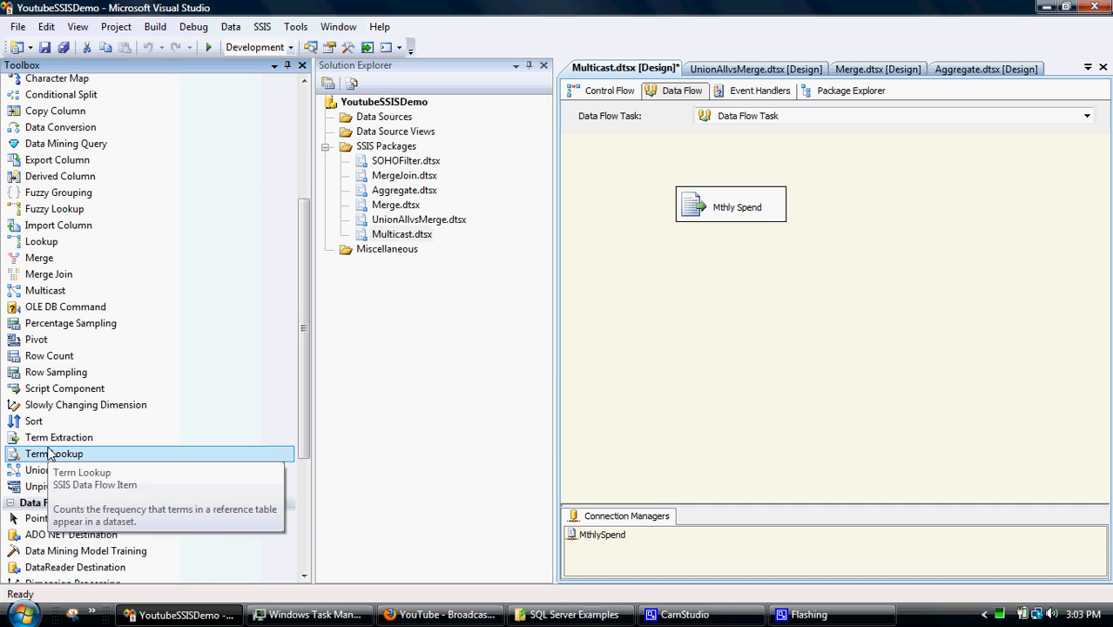
mouse_move(49, 273)
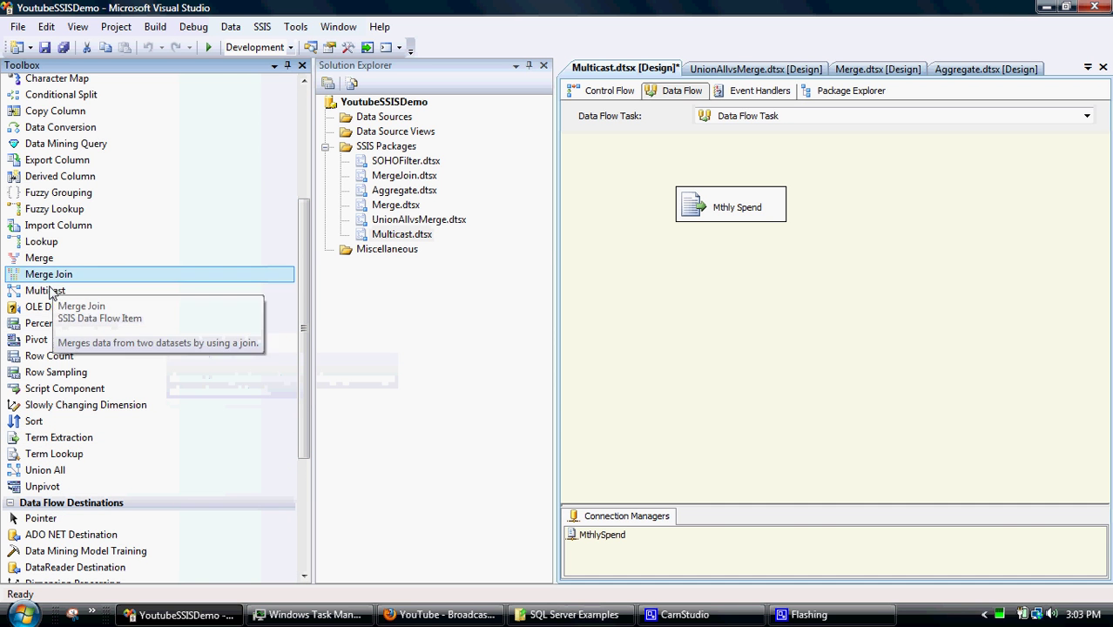
left_click_drag(45, 290, 801, 307)
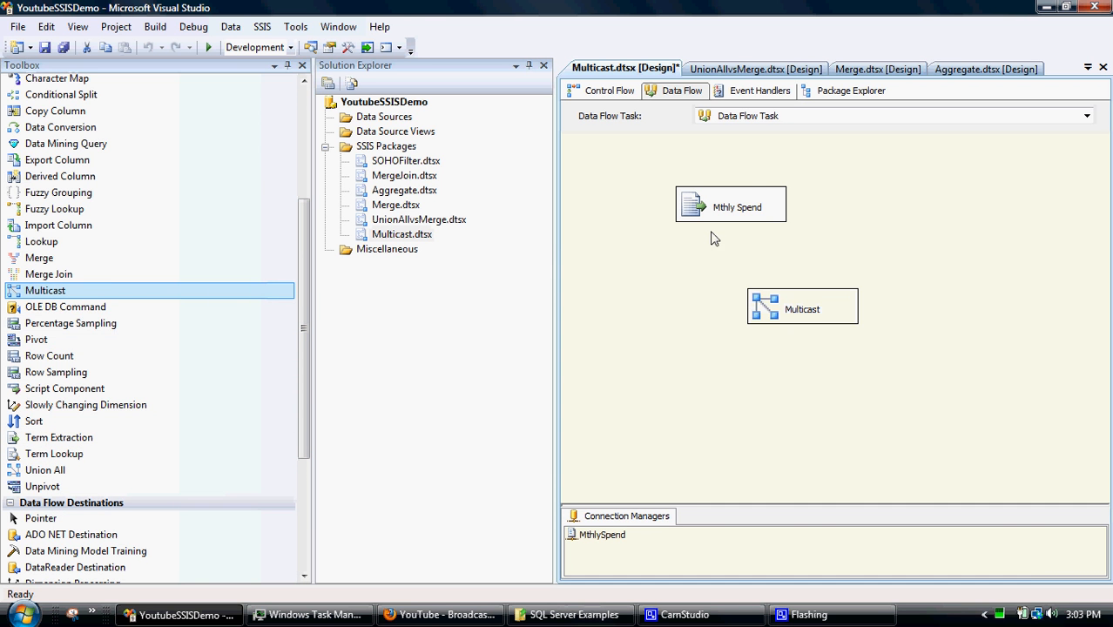
left_click(730, 206)
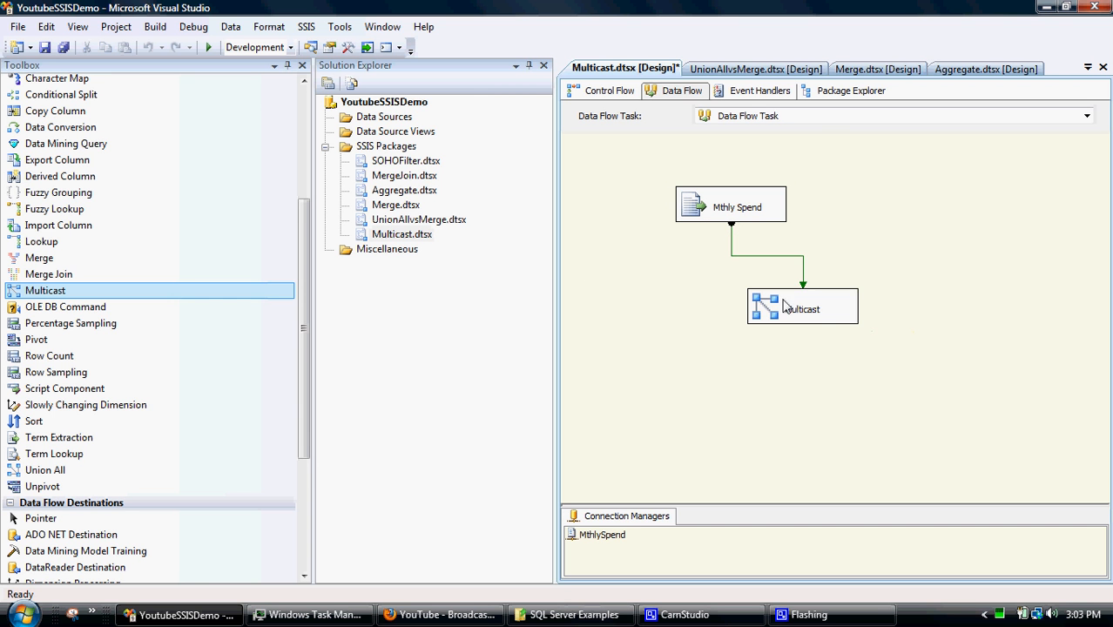
left_click_drag(802, 307, 737, 292)
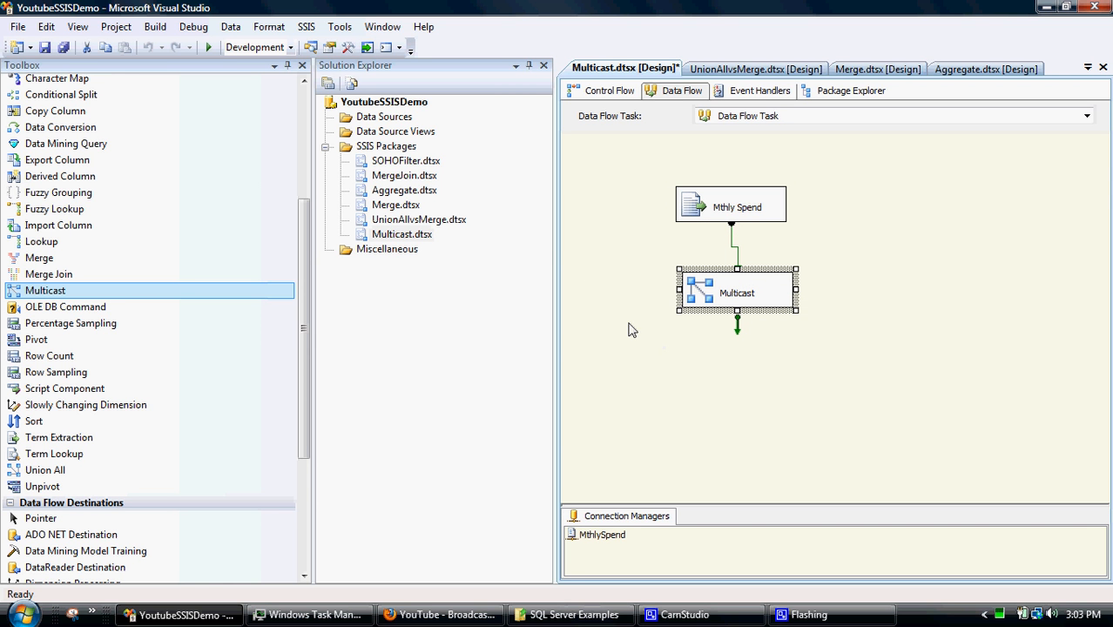
left_click(737, 292)
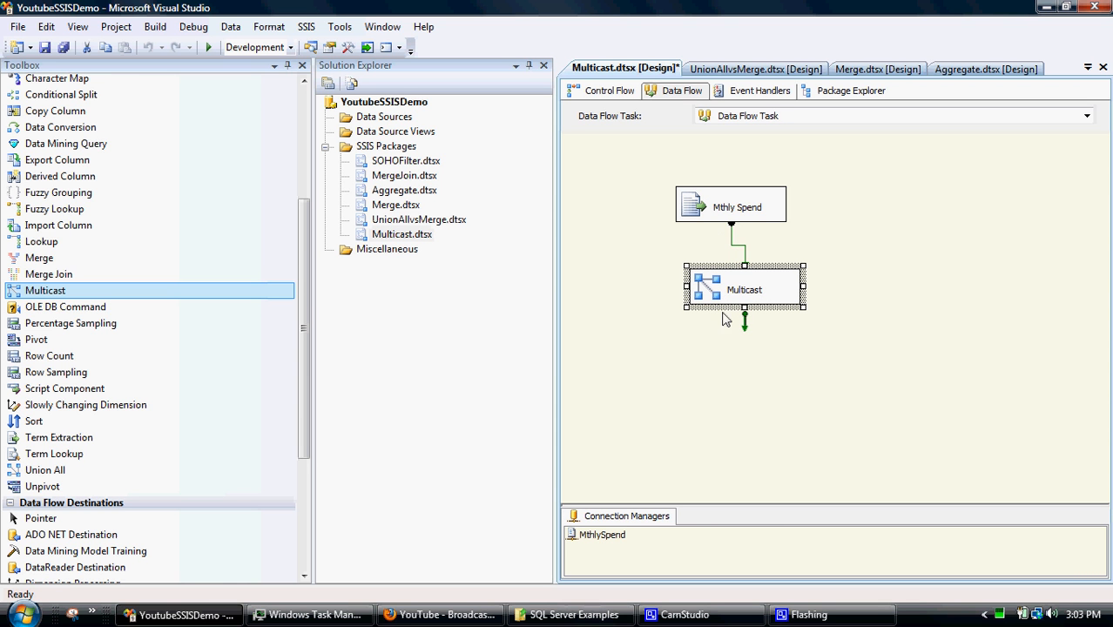
mouse_move(434, 298)
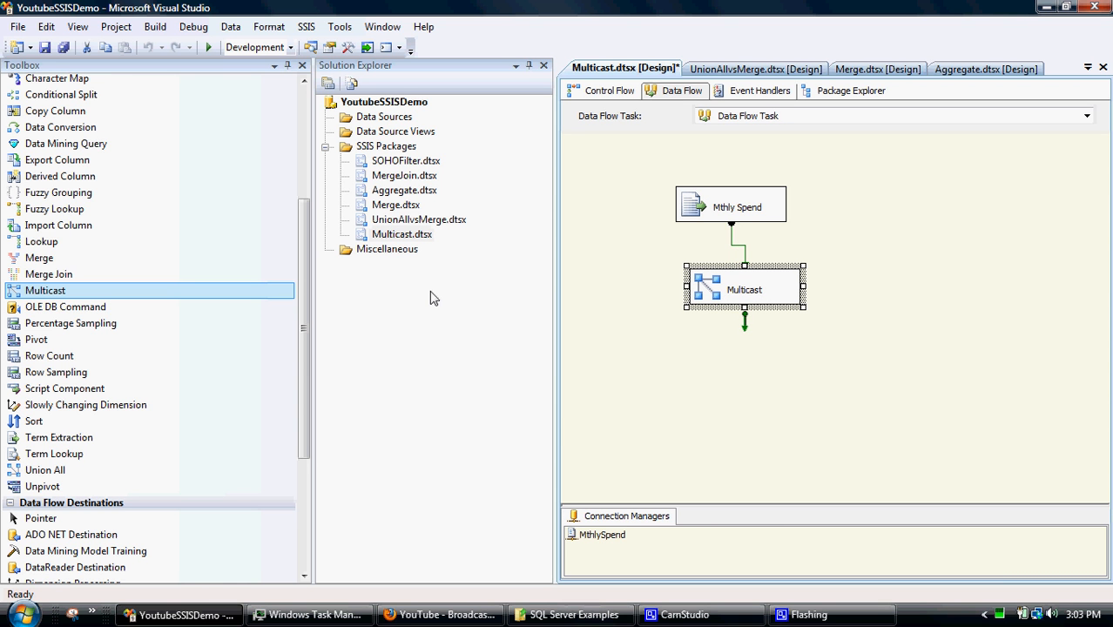
mouse_move(96, 359)
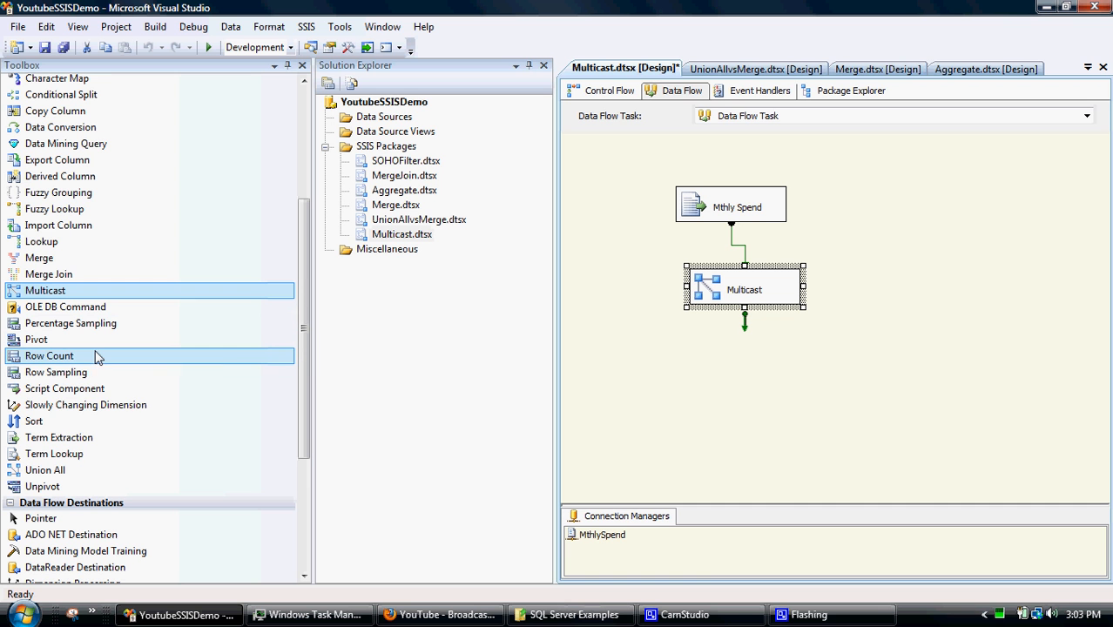
mouse_move(98, 352)
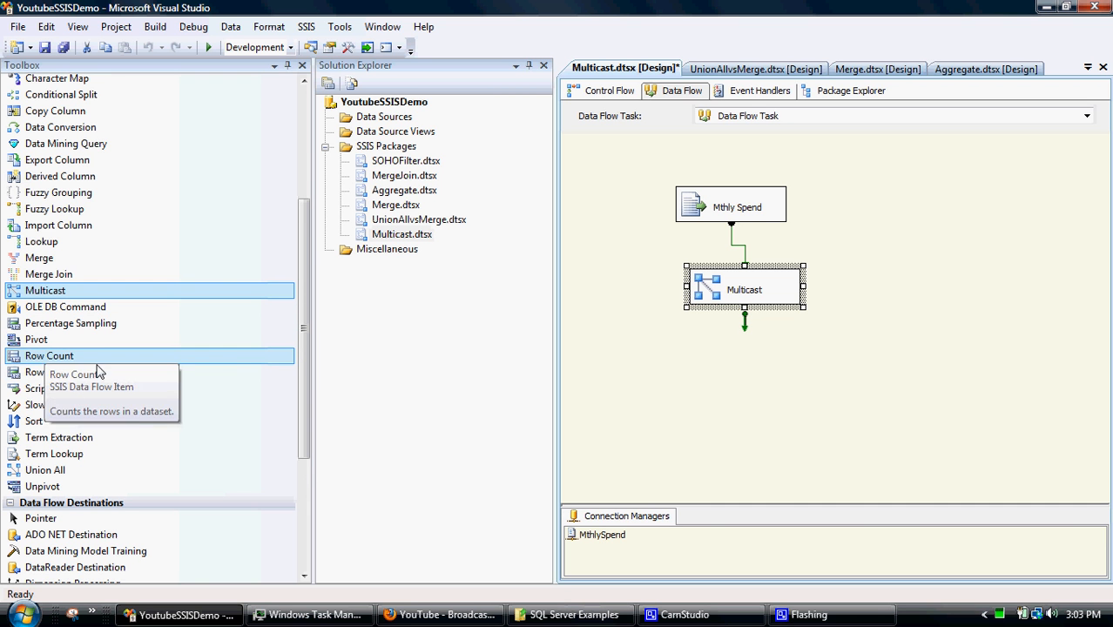
mouse_move(87, 371)
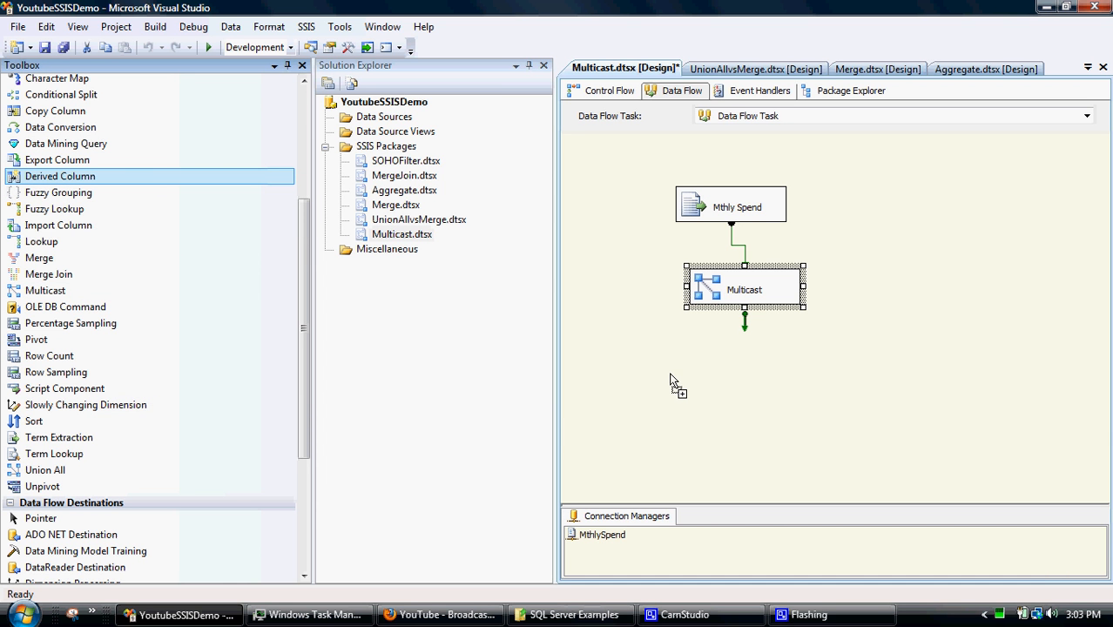
mouse_move(638, 381)
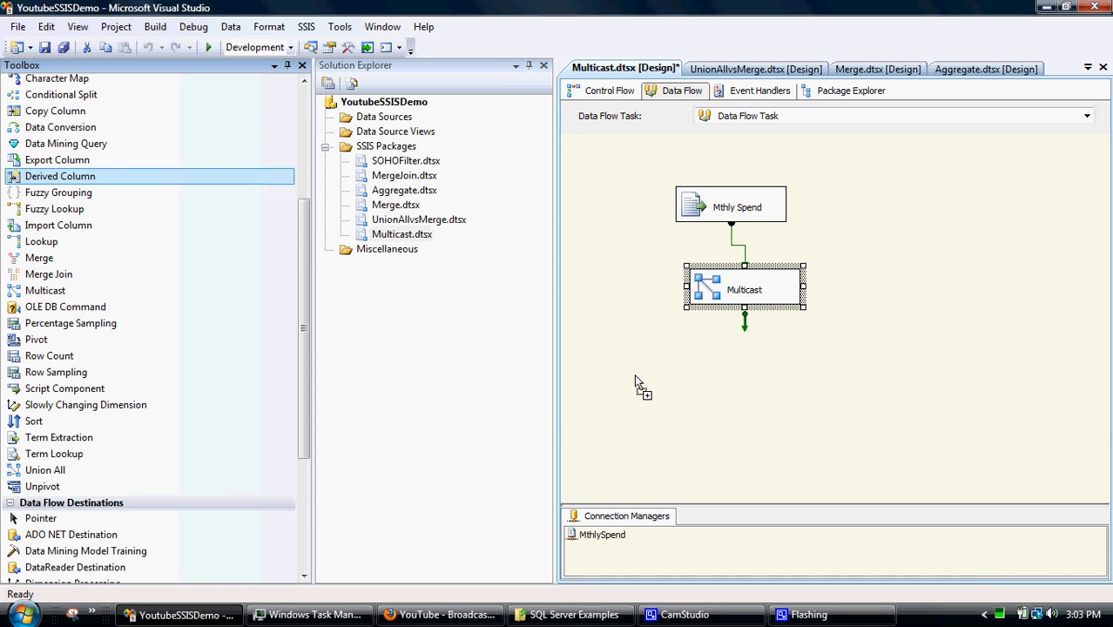
Add a Derived Column fed by Multicast's output and put a data viewer on that path
left_click_drag(60, 176, 690, 394)
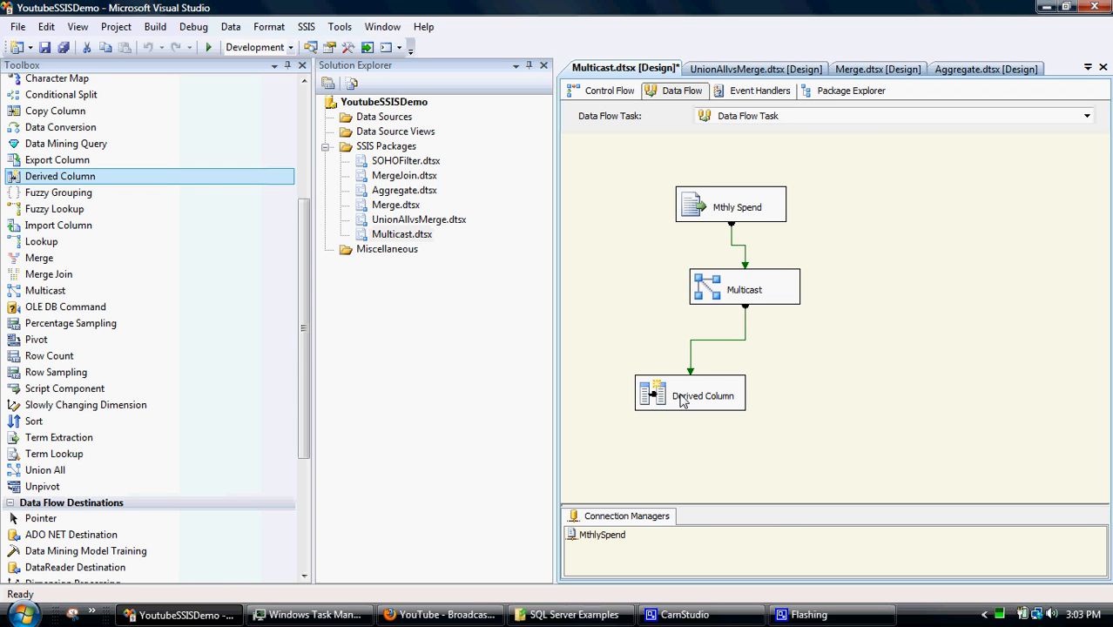
mouse_move(729, 338)
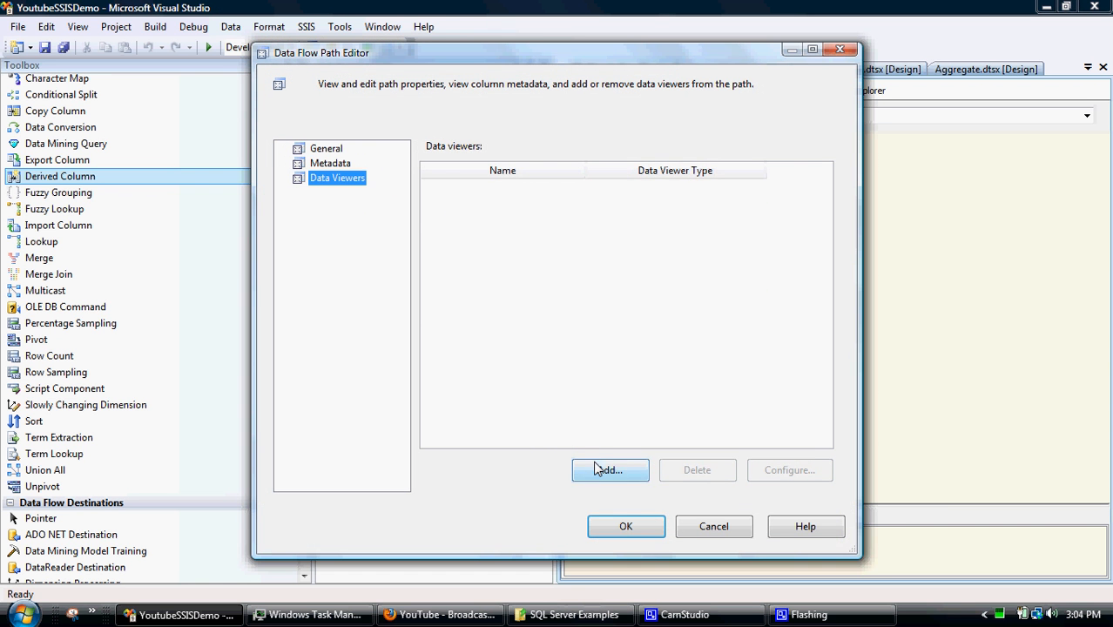
left_click(610, 471)
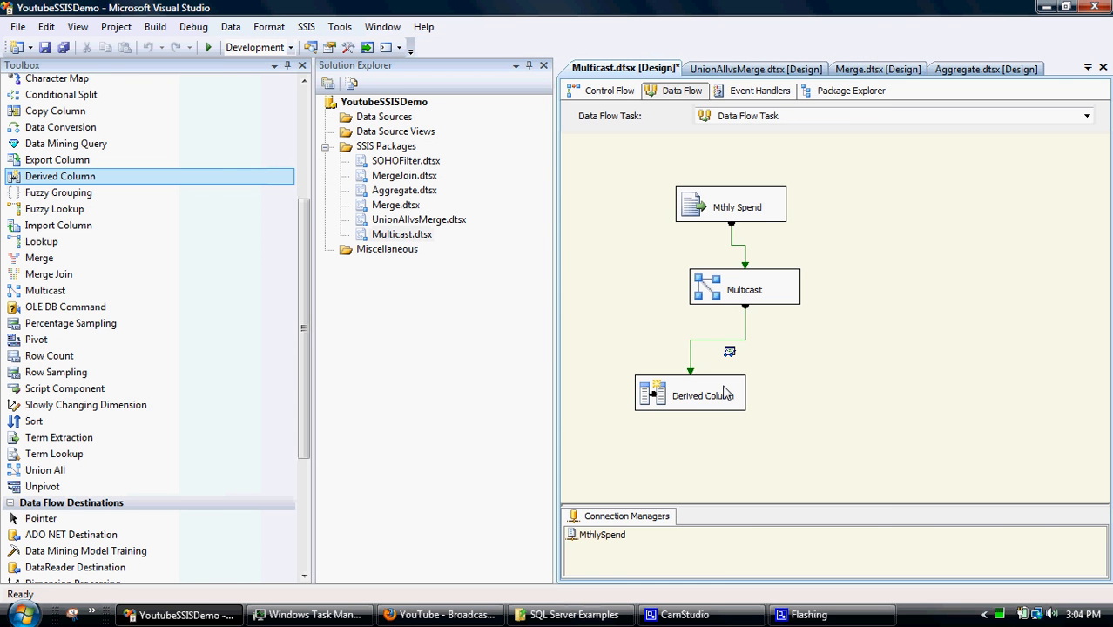
Shift the first Derived Column left and route Multicast's next output to Derived Column 1
left_click_drag(690, 394, 624, 400)
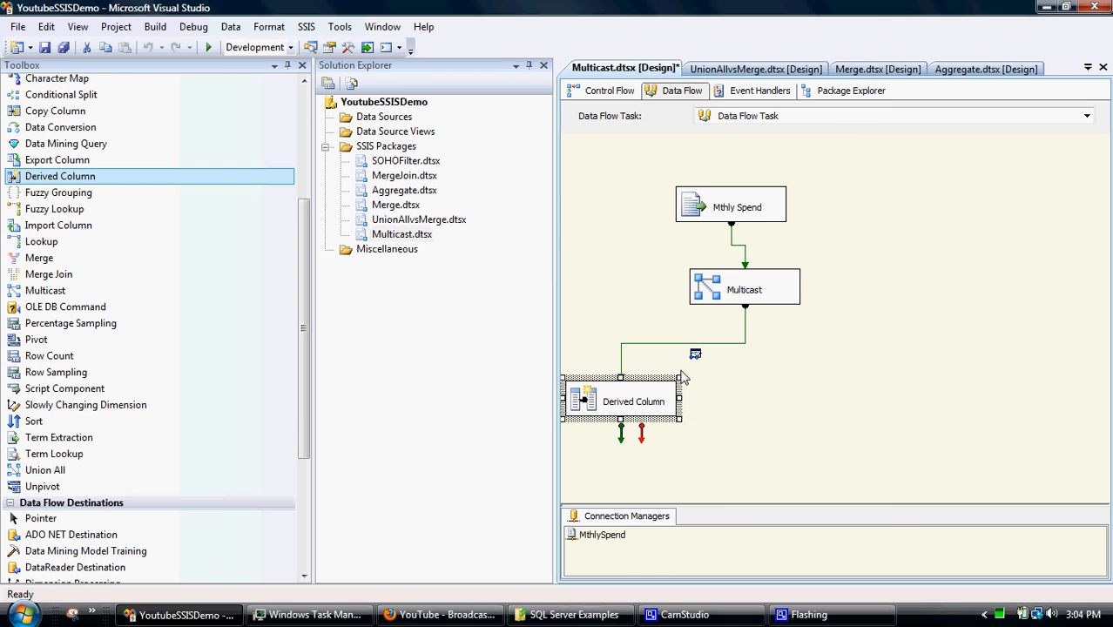
mouse_move(387, 252)
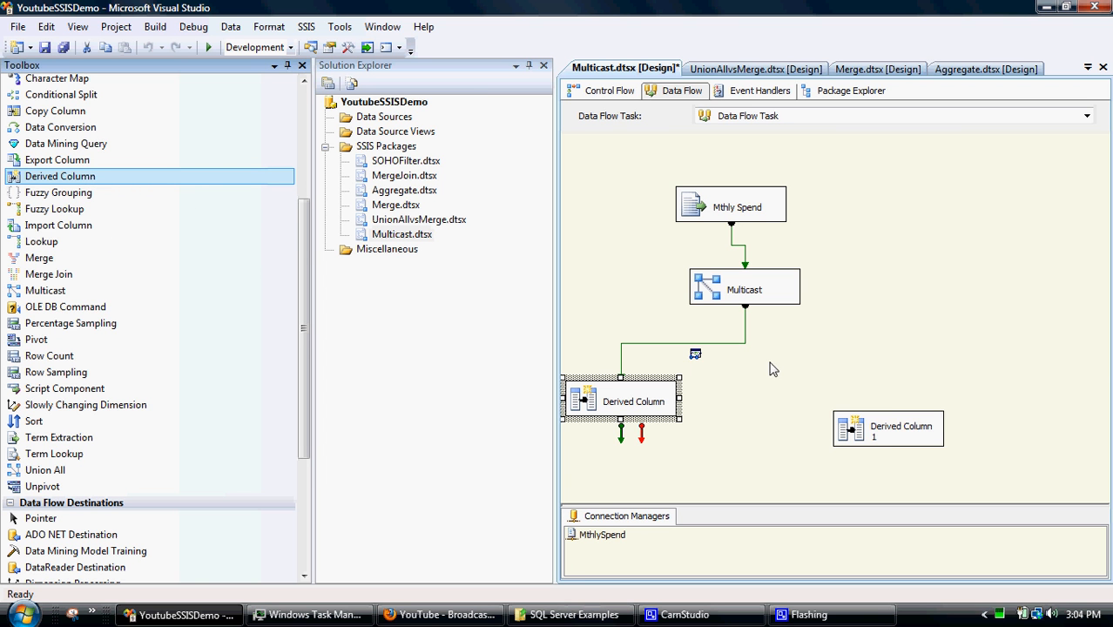
left_click(746, 287)
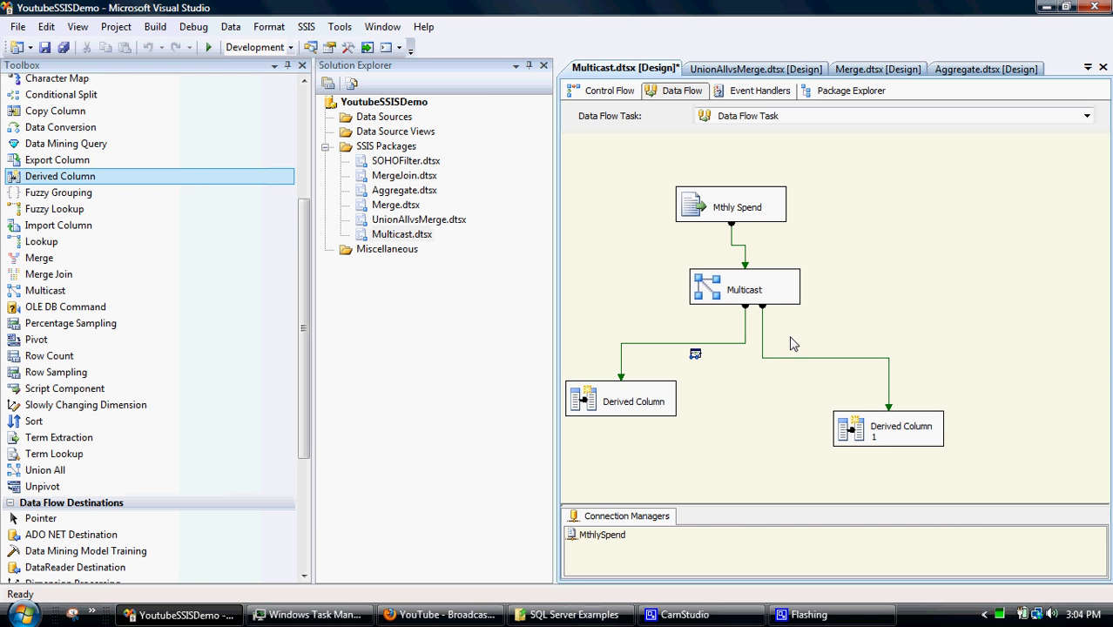
mouse_move(792, 356)
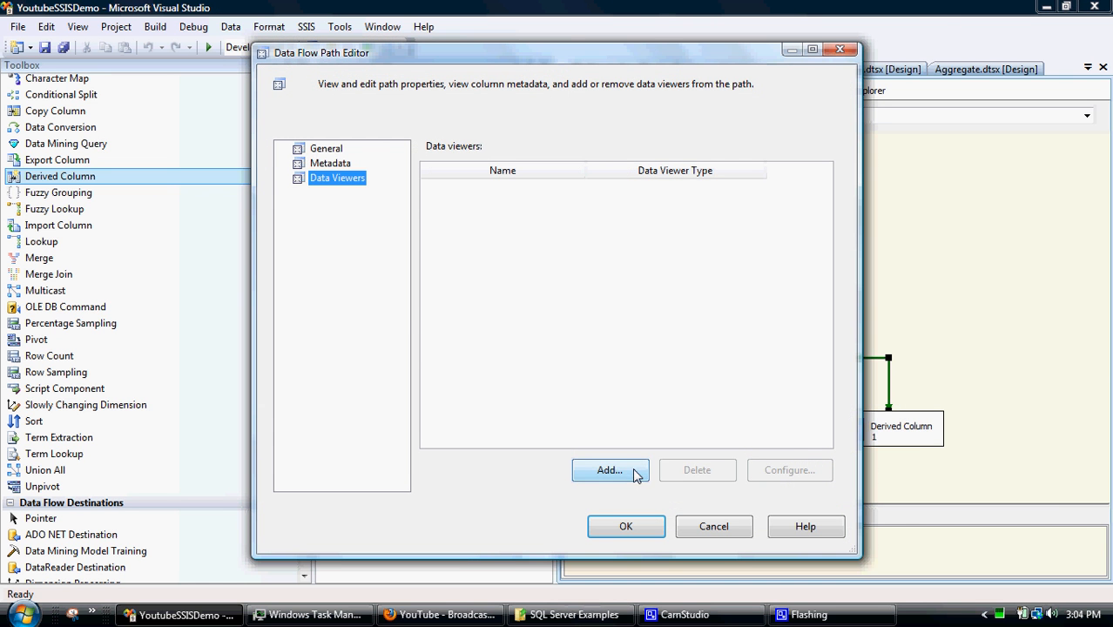
Attach a grid data viewer to the Multicast path feeding Derived Column 1
left_click(610, 471)
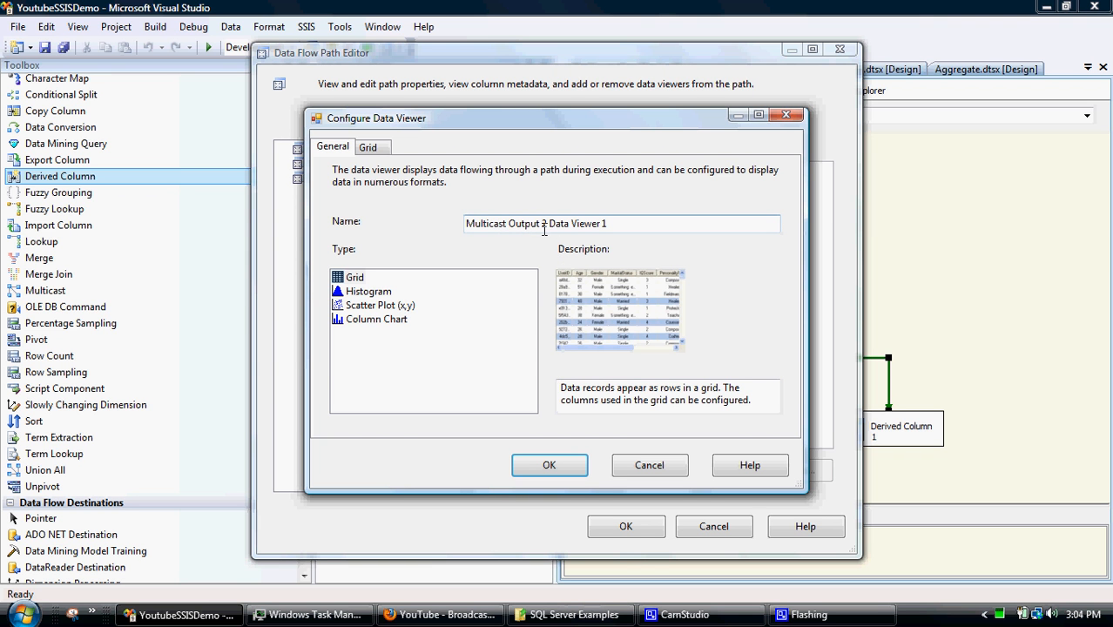
left_click(551, 465)
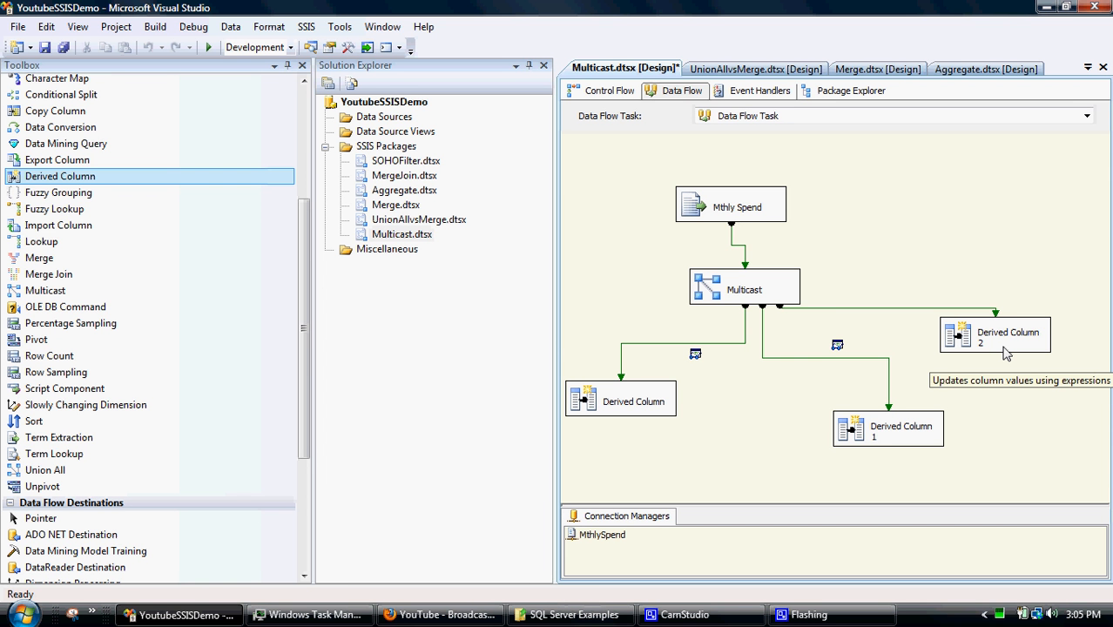
mouse_move(946, 324)
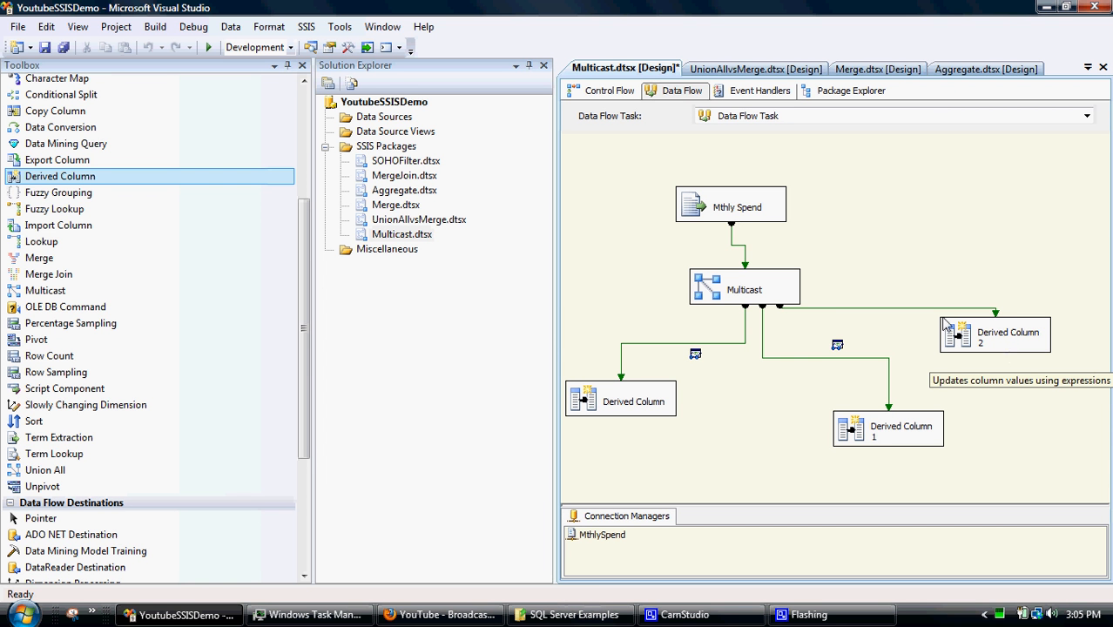
Attach a grid data viewer to the Multicast Output 3 path into Derived Column 2
right_click(915, 313)
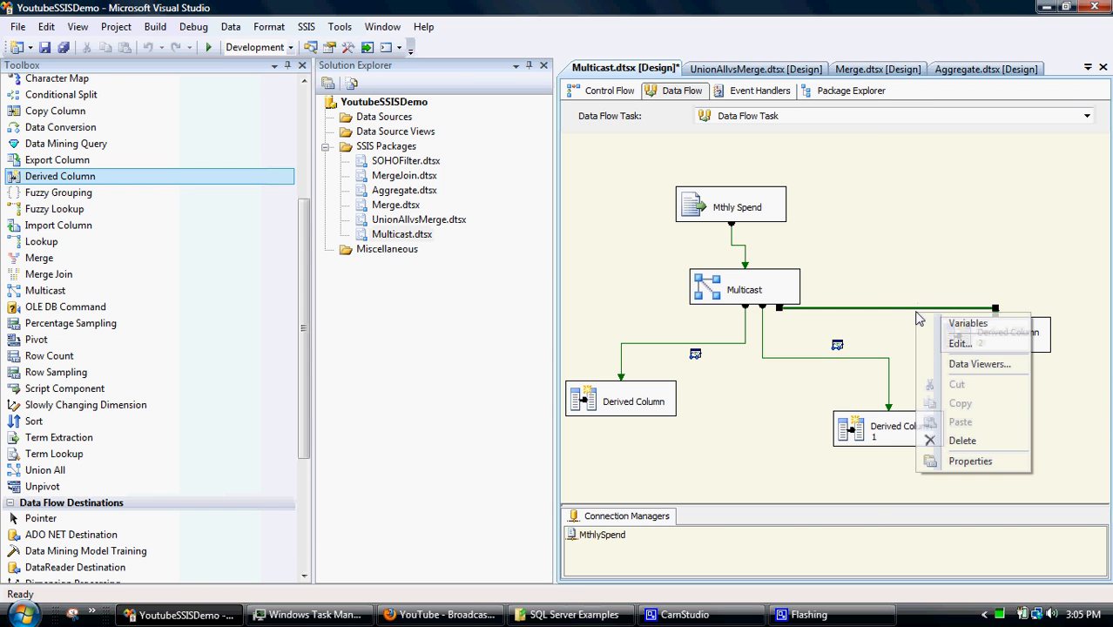
left_click(981, 364)
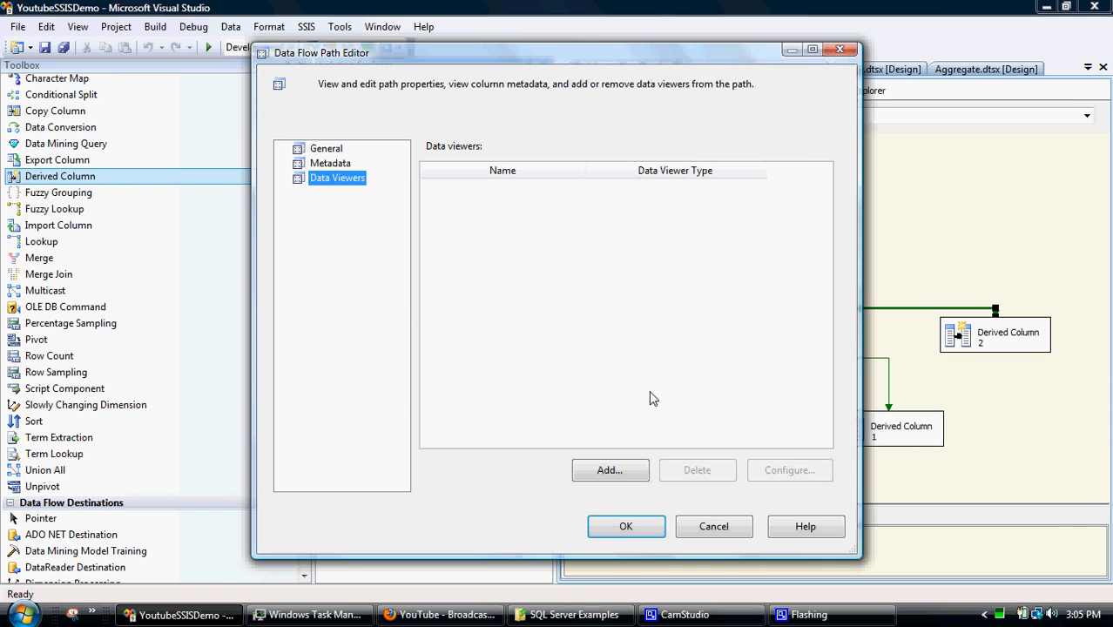
left_click(609, 470)
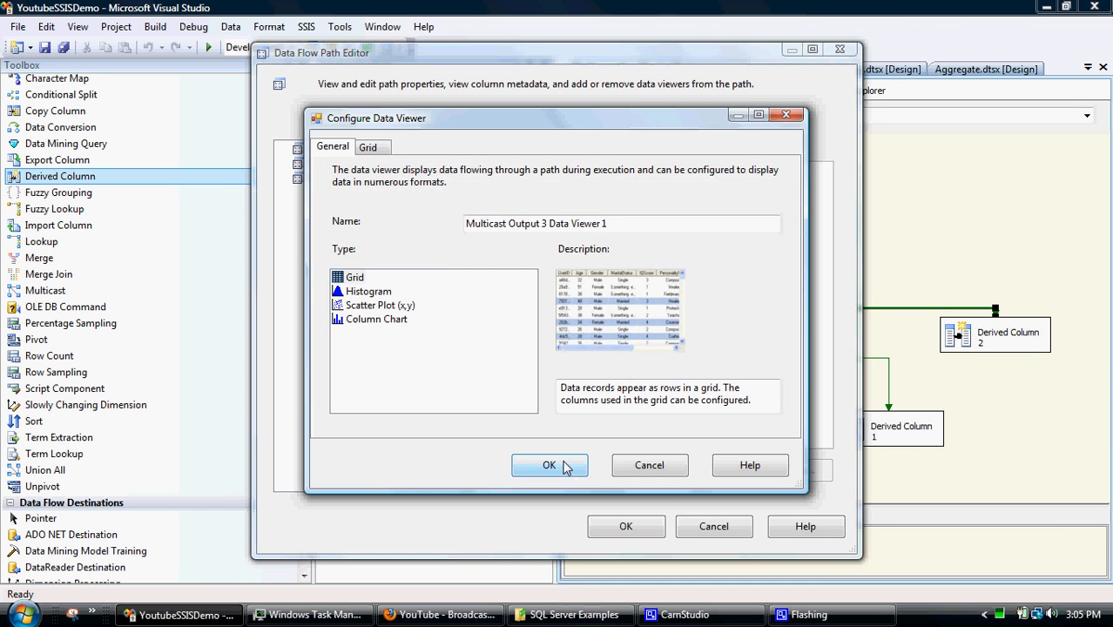
left_click(550, 466)
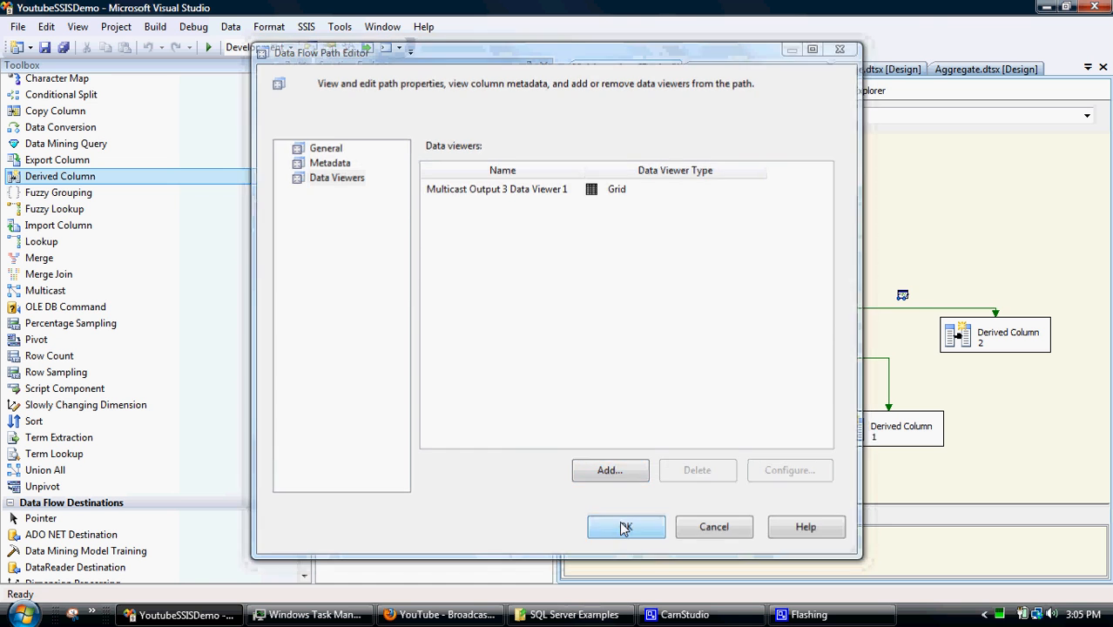
left_click(625, 527)
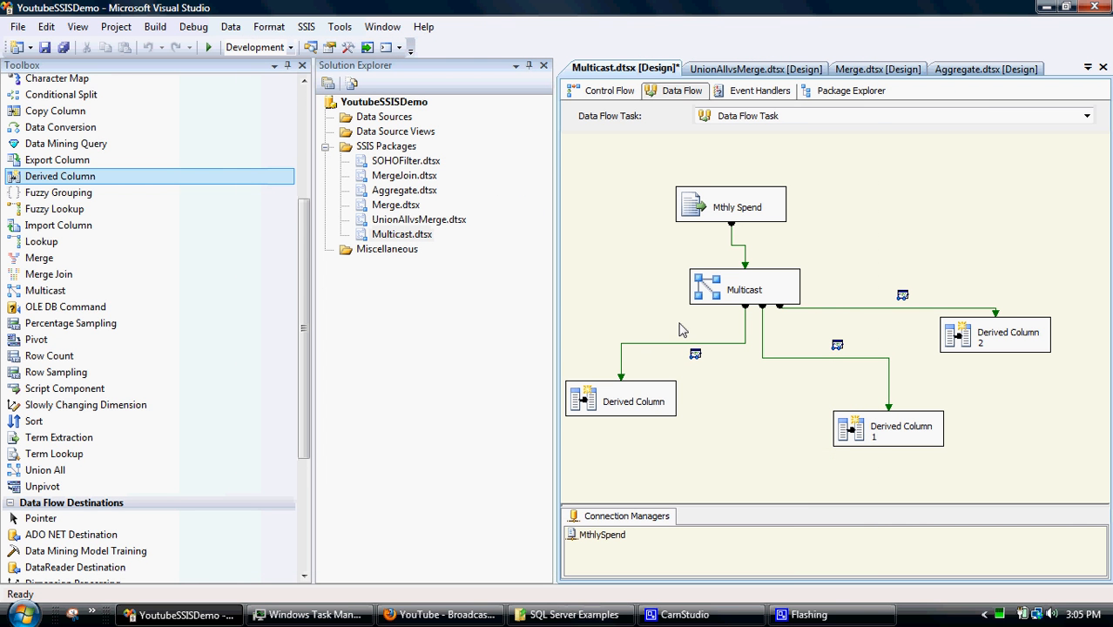
mouse_move(640, 305)
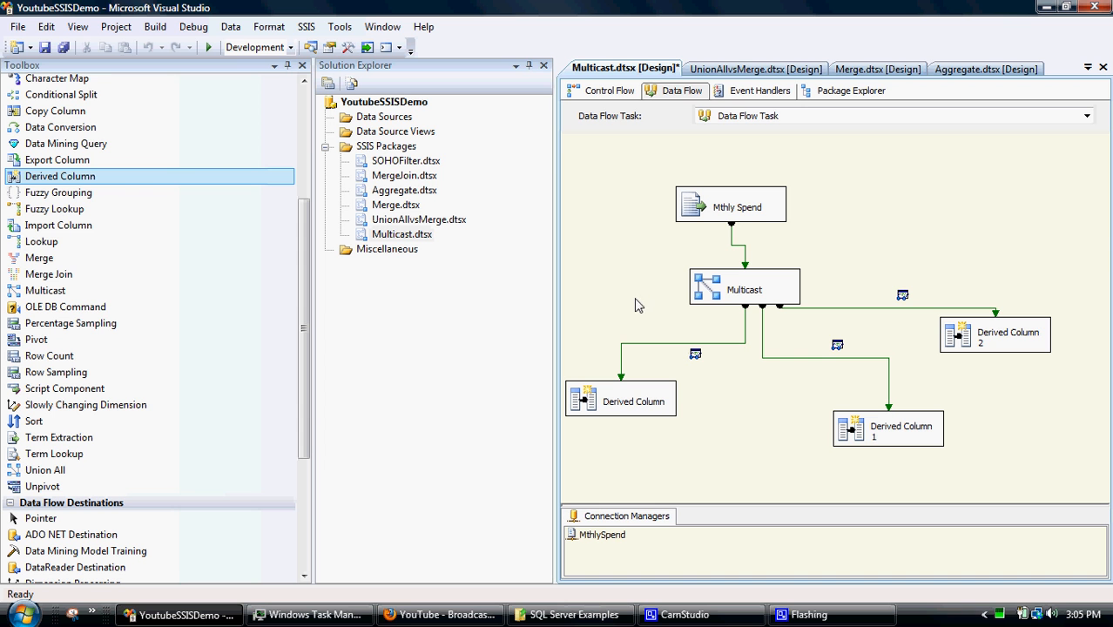
mouse_move(659, 310)
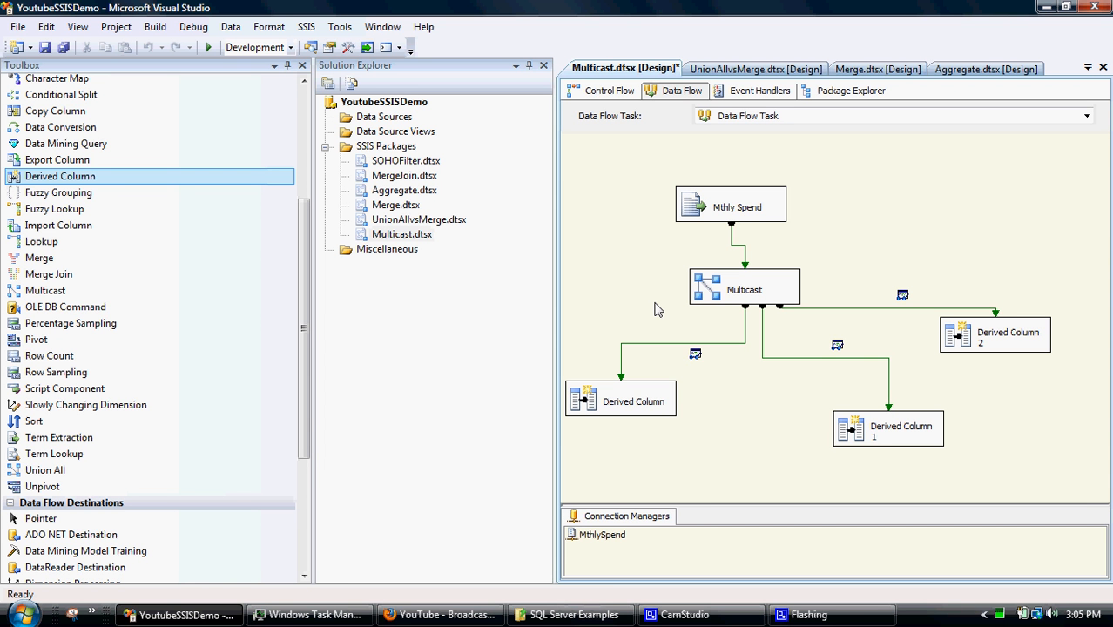
mouse_move(634, 291)
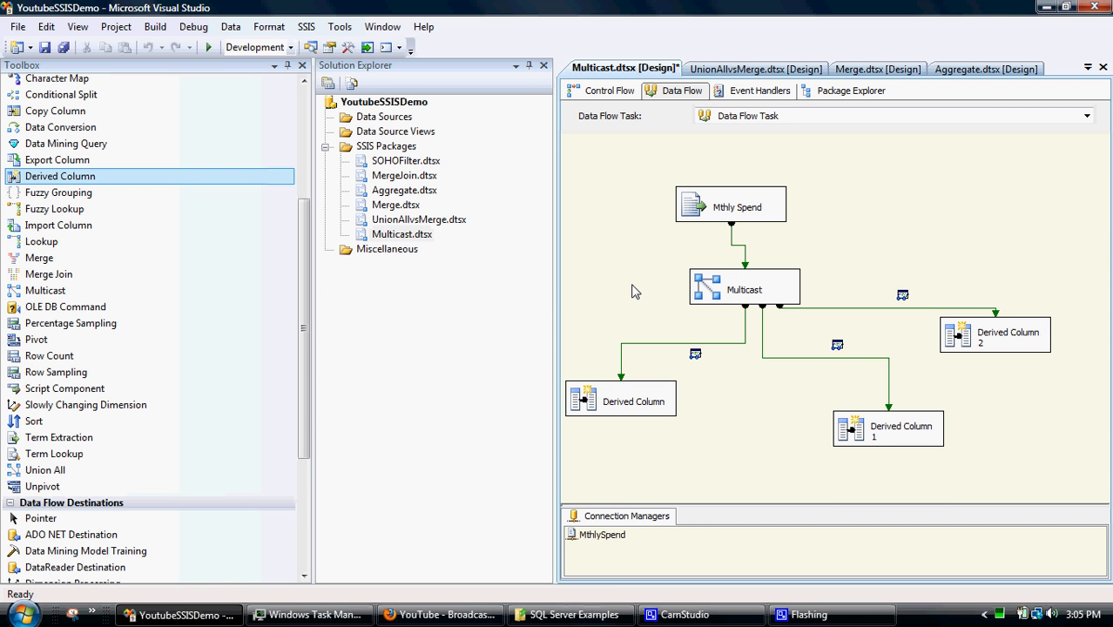
mouse_move(624, 383)
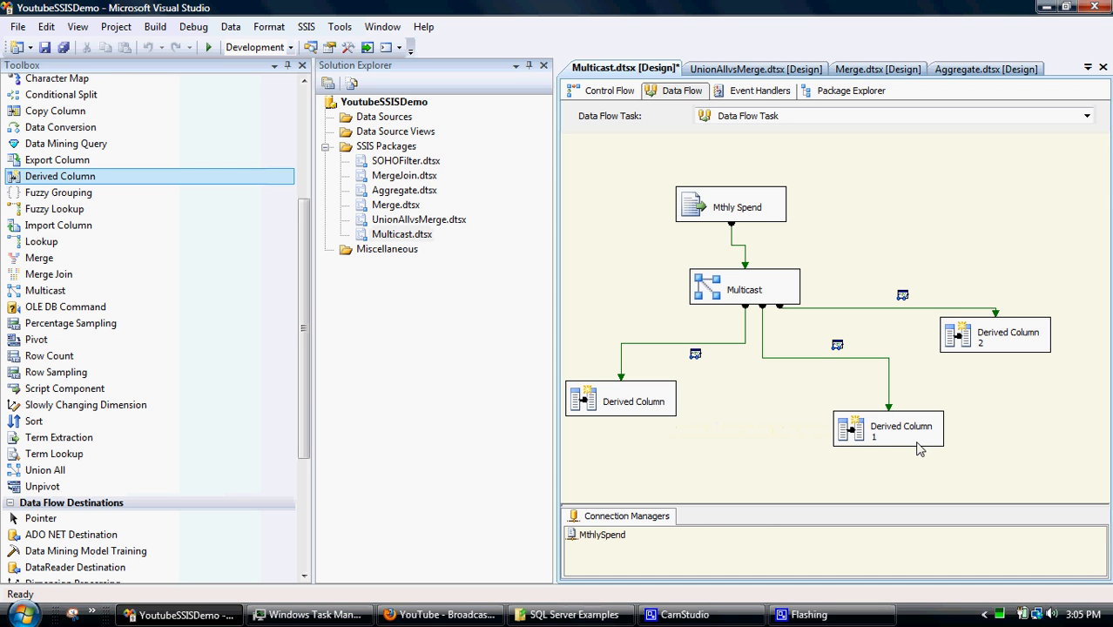
mouse_move(969, 326)
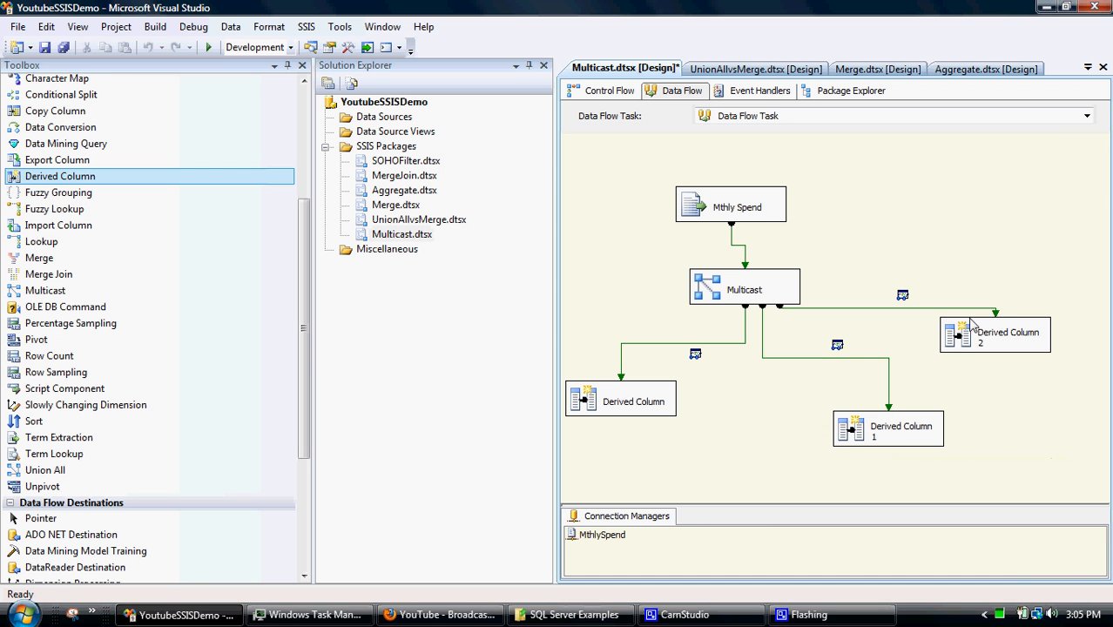
mouse_move(728, 401)
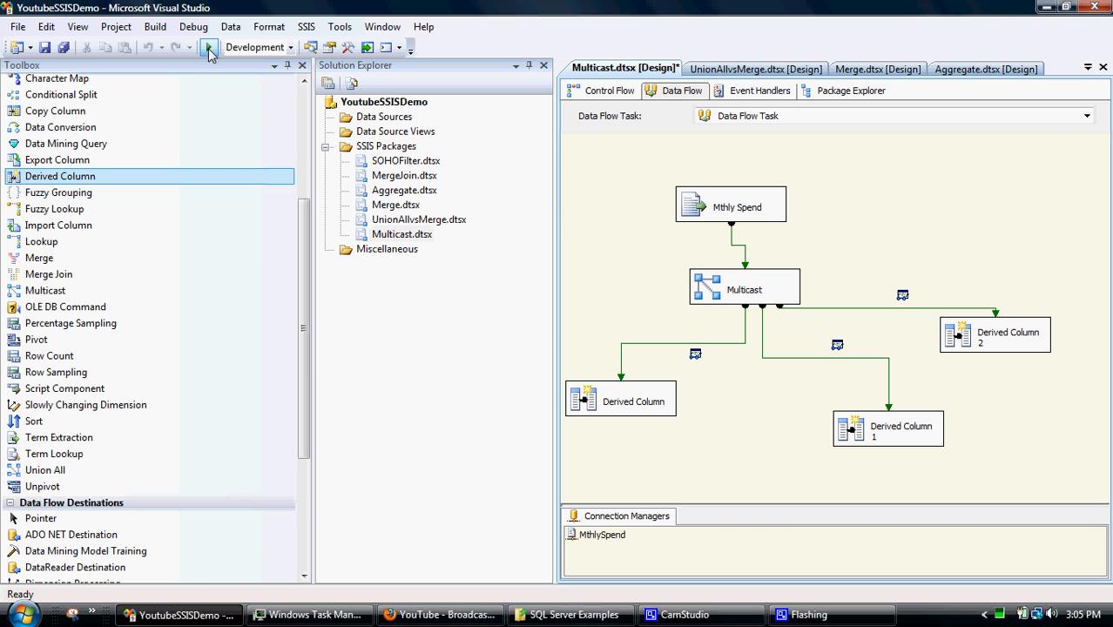
Start debugging and dismiss the Output 2 and Output 1 data viewers after checking their 69 rows
left_click(188, 47)
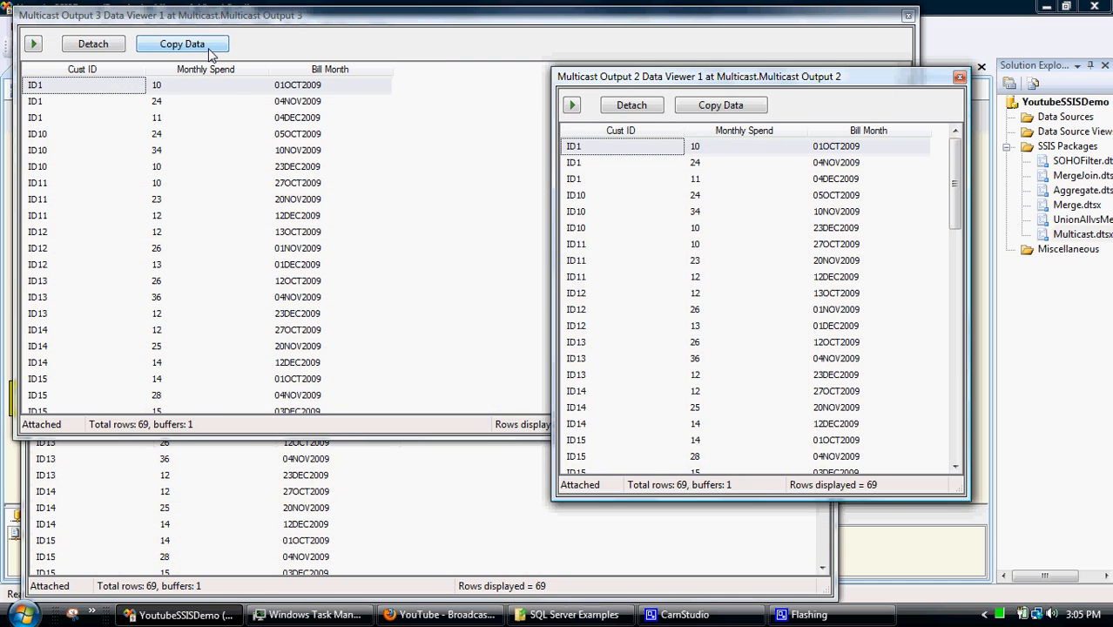
mouse_move(498, 132)
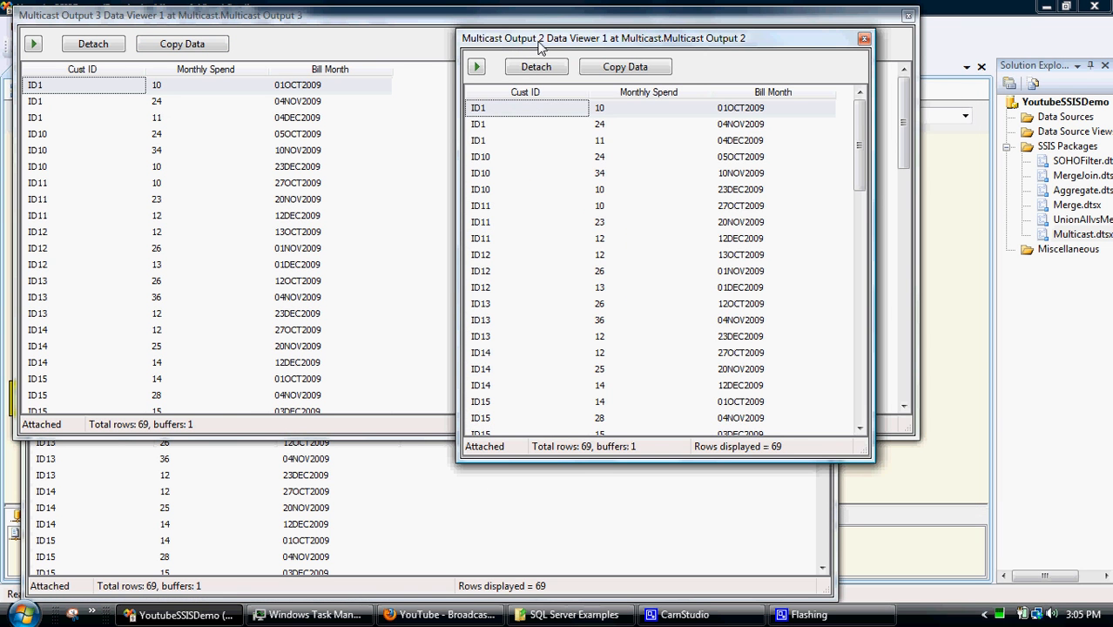
mouse_move(596, 282)
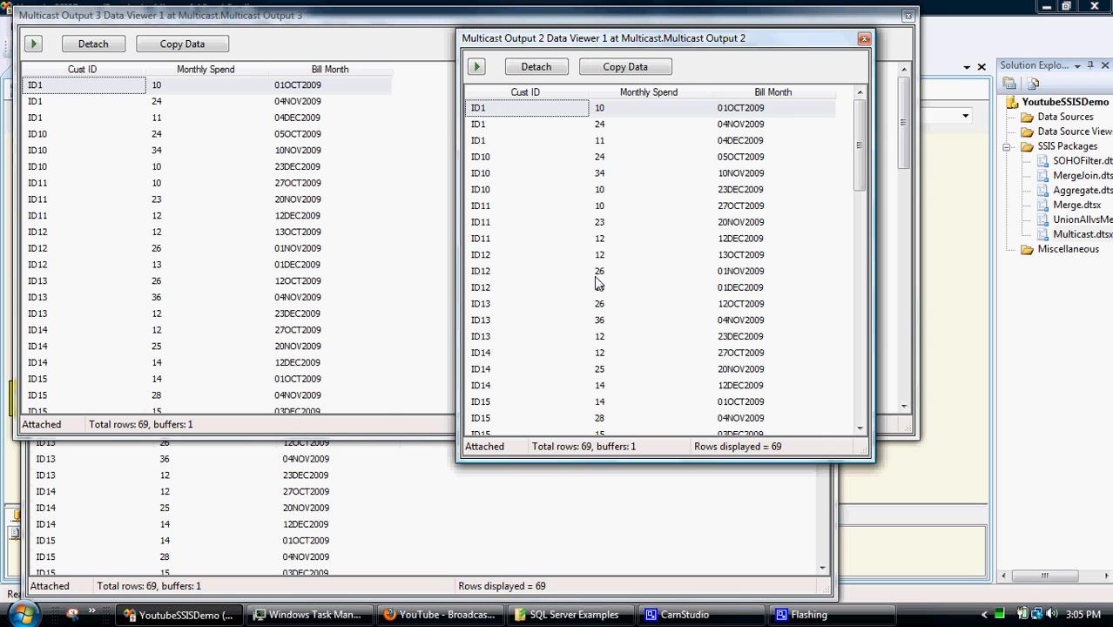
mouse_move(585, 446)
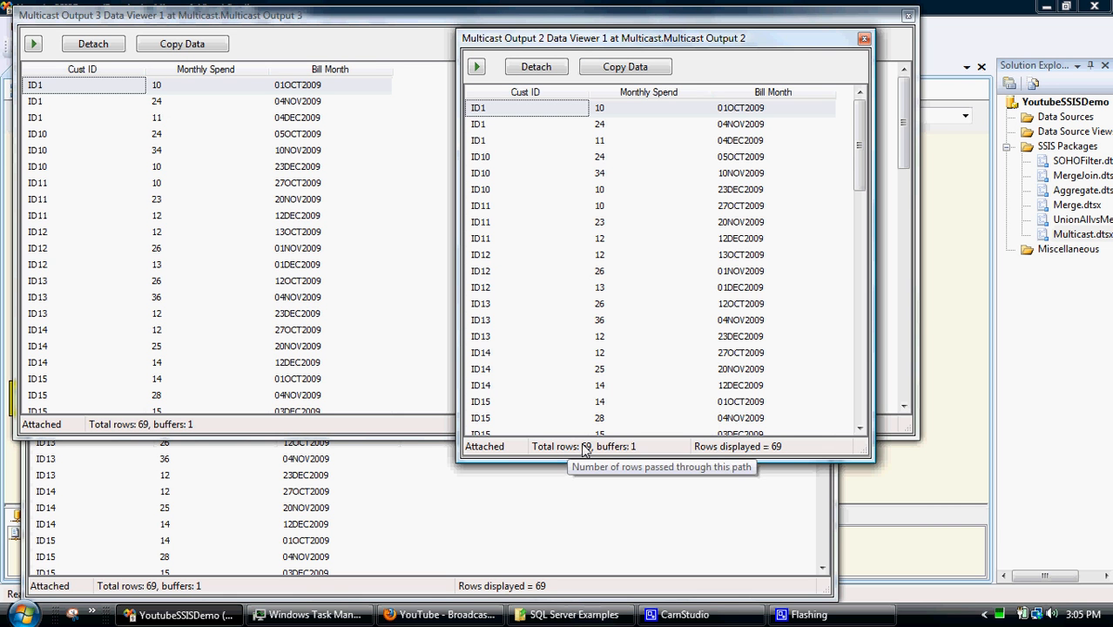
mouse_move(858, 172)
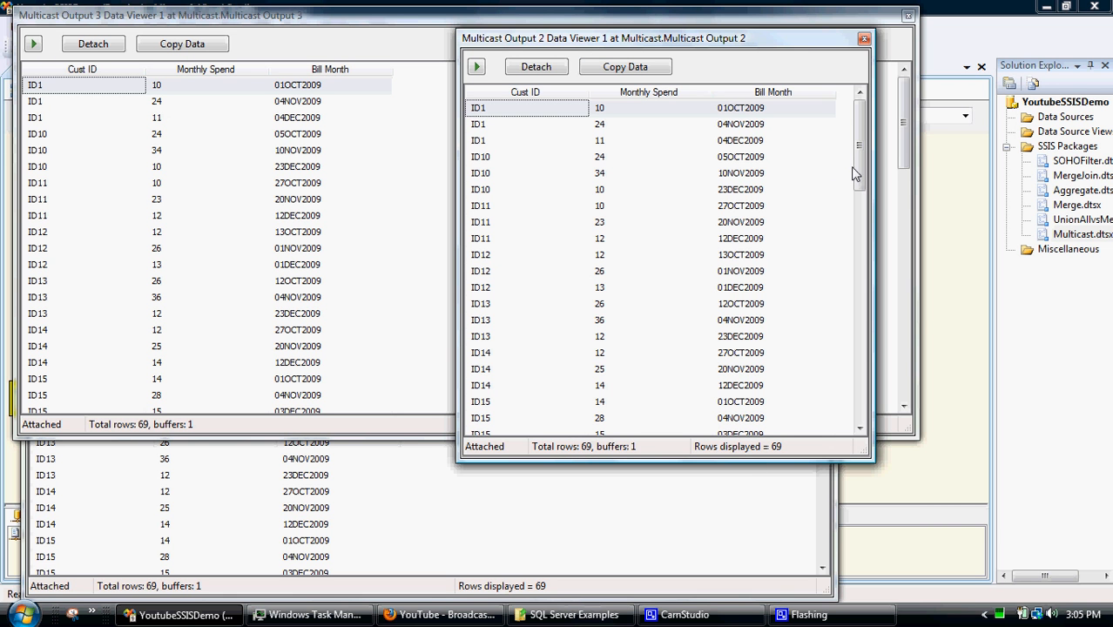
mouse_move(550, 127)
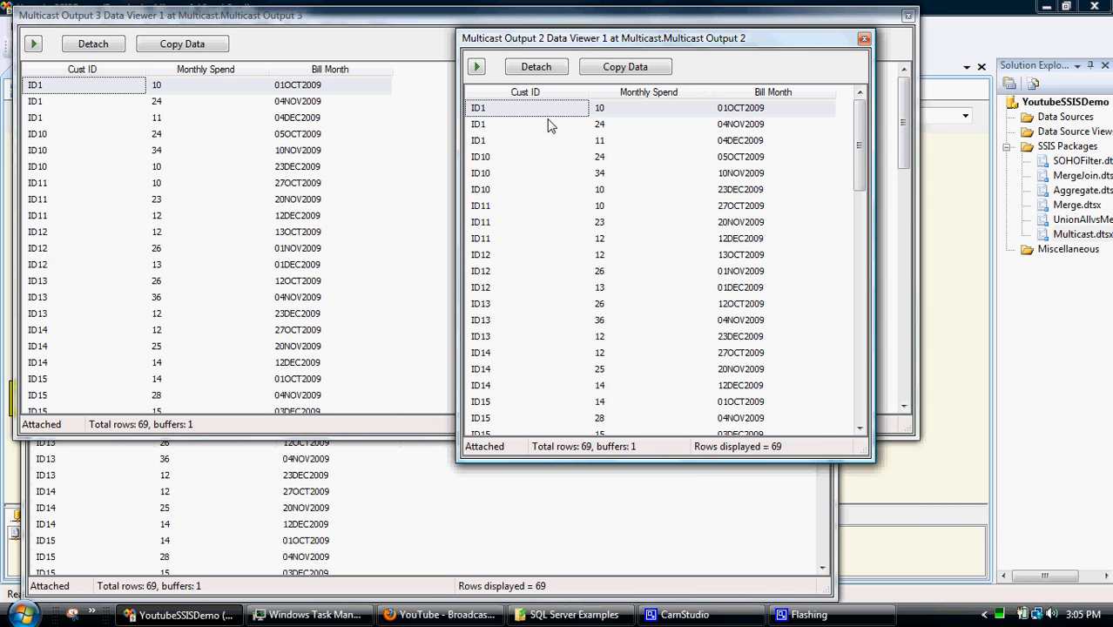
mouse_move(564, 136)
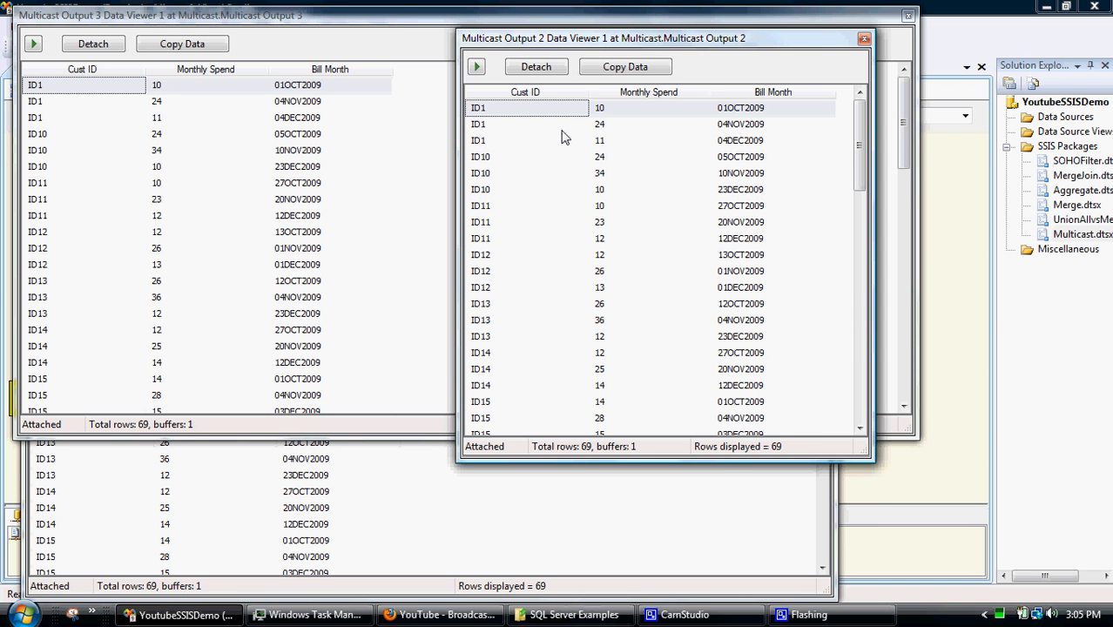
mouse_move(714, 84)
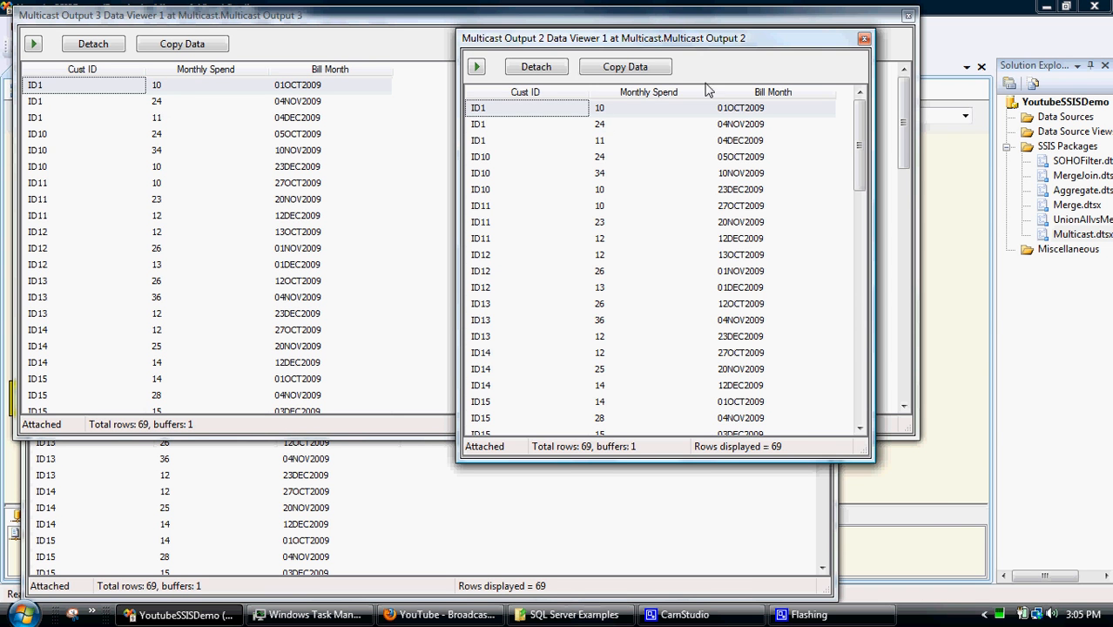
left_click(864, 37)
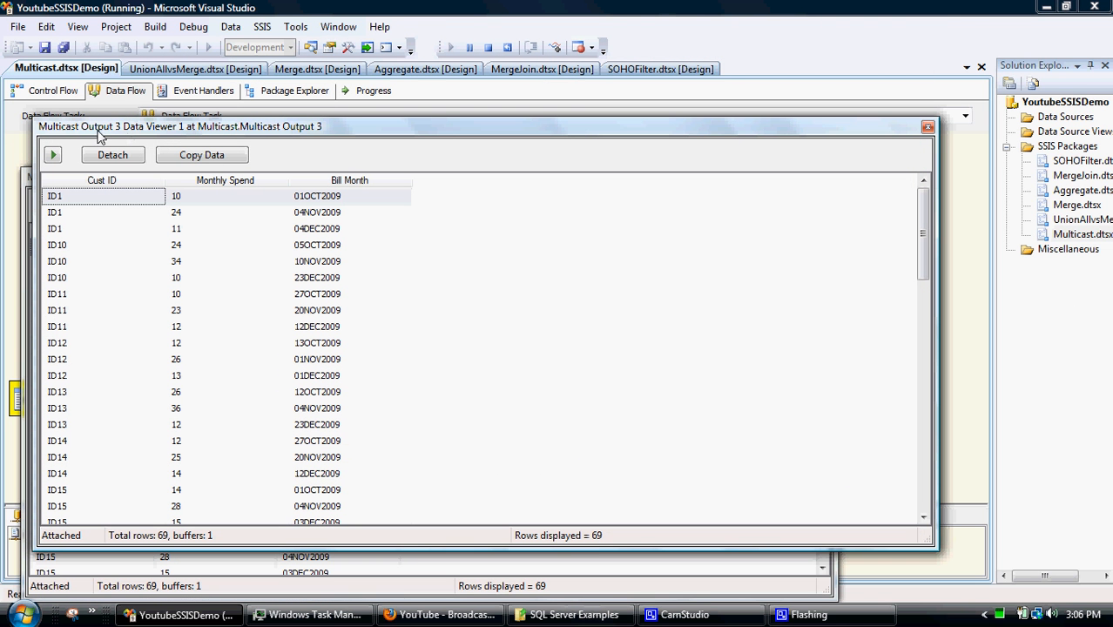
mouse_move(81, 210)
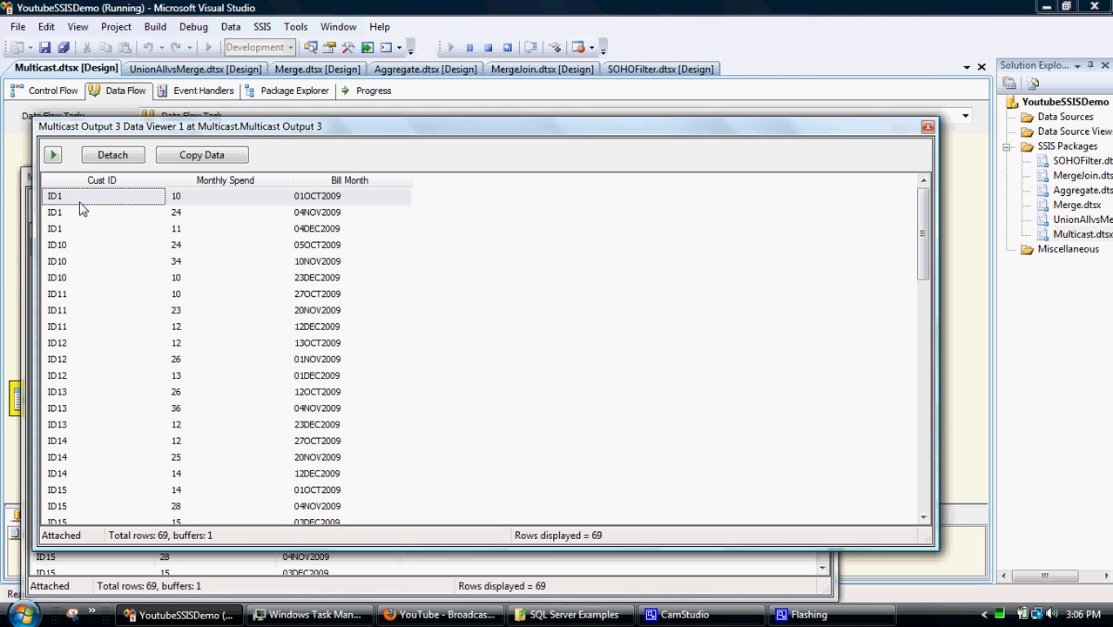
mouse_move(84, 232)
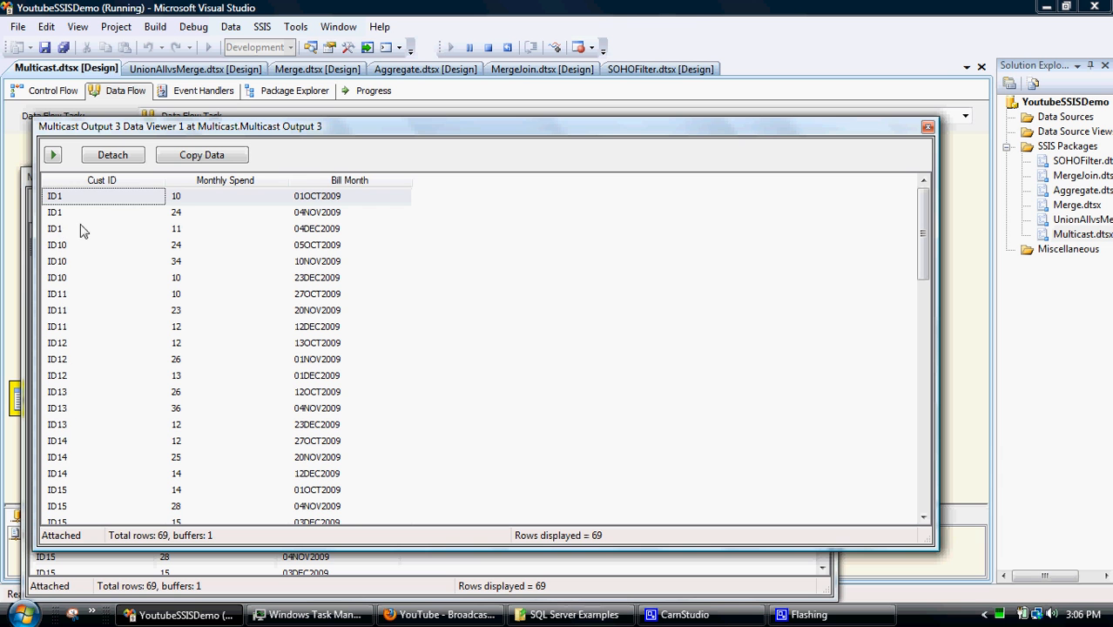
mouse_move(577, 136)
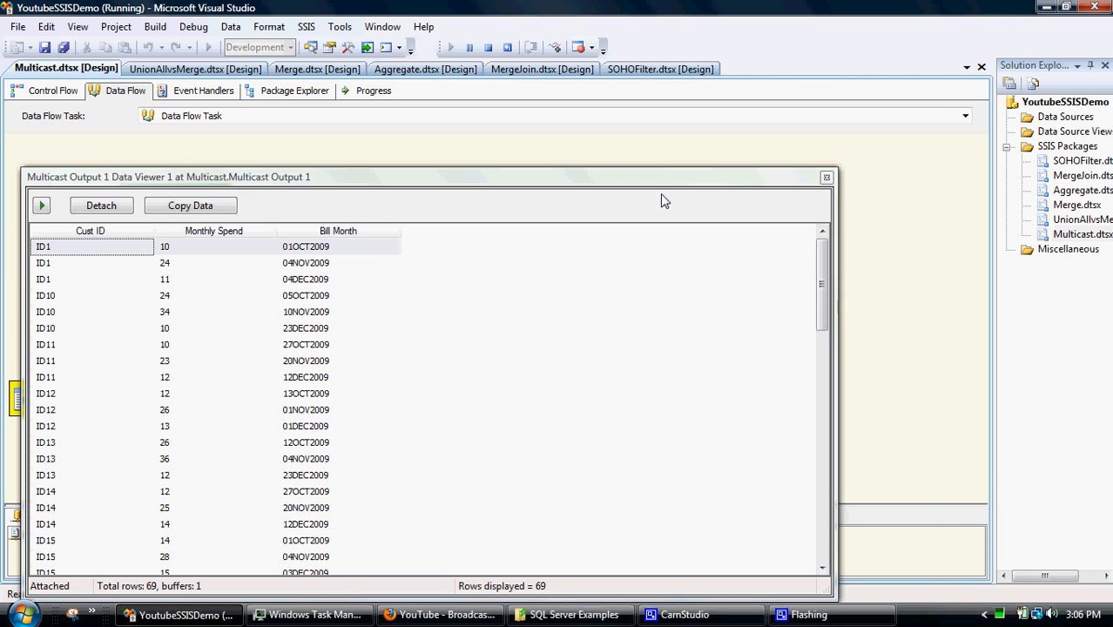
mouse_move(825, 180)
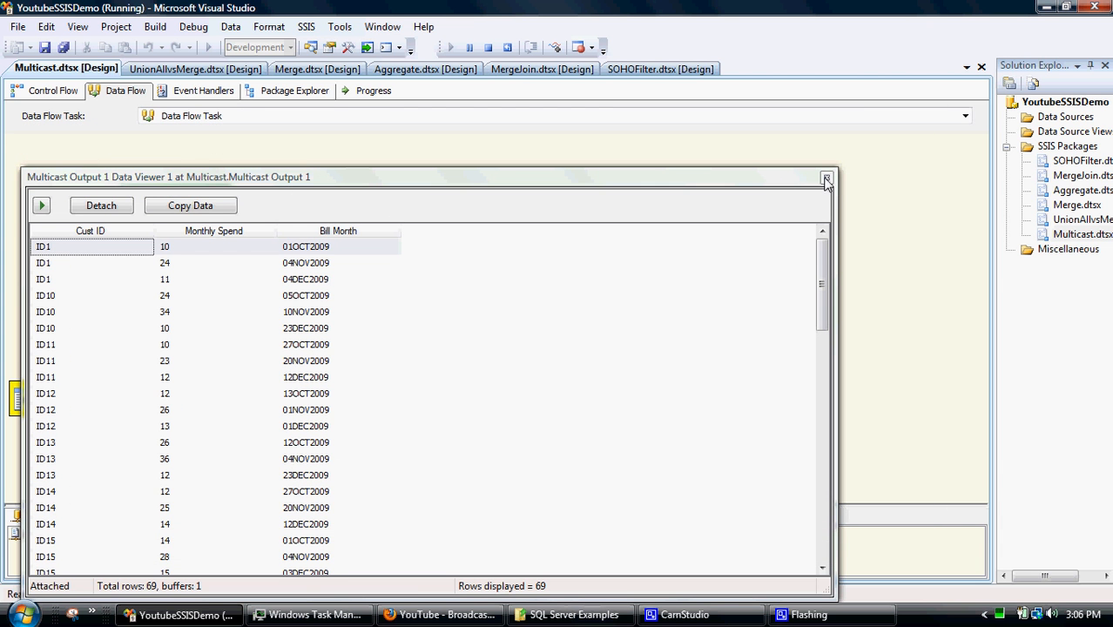
left_click(826, 178)
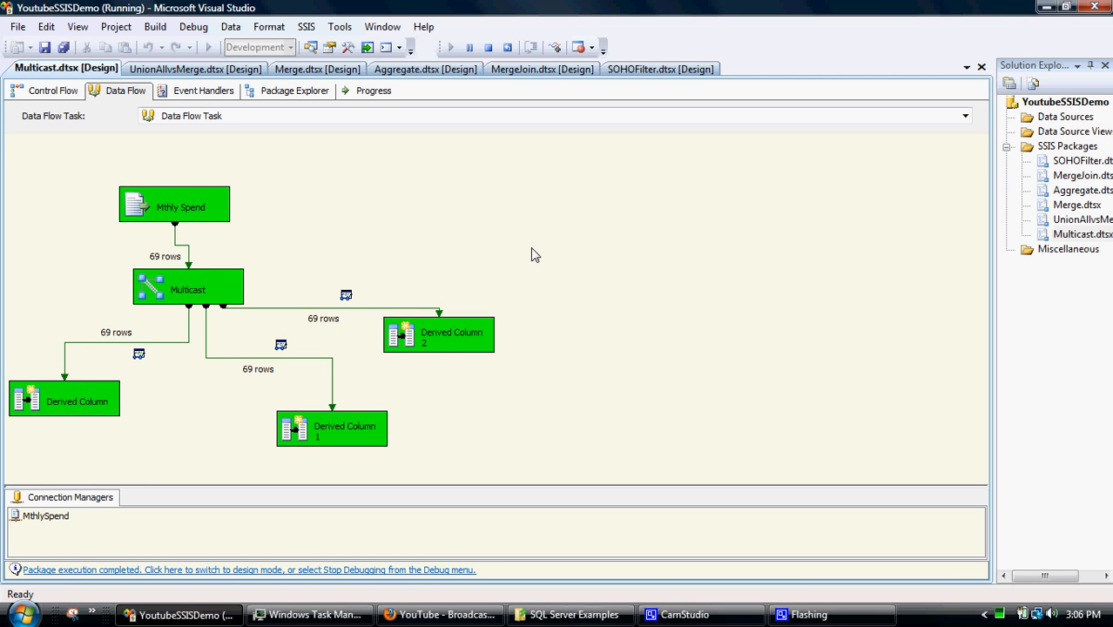
mouse_move(190, 283)
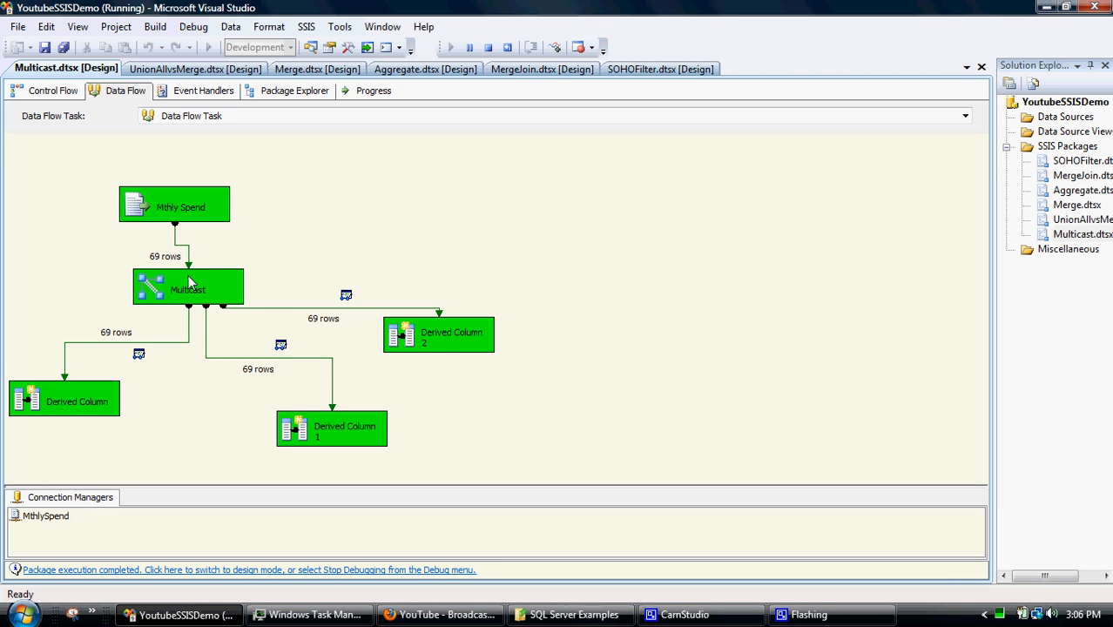
mouse_move(265, 125)
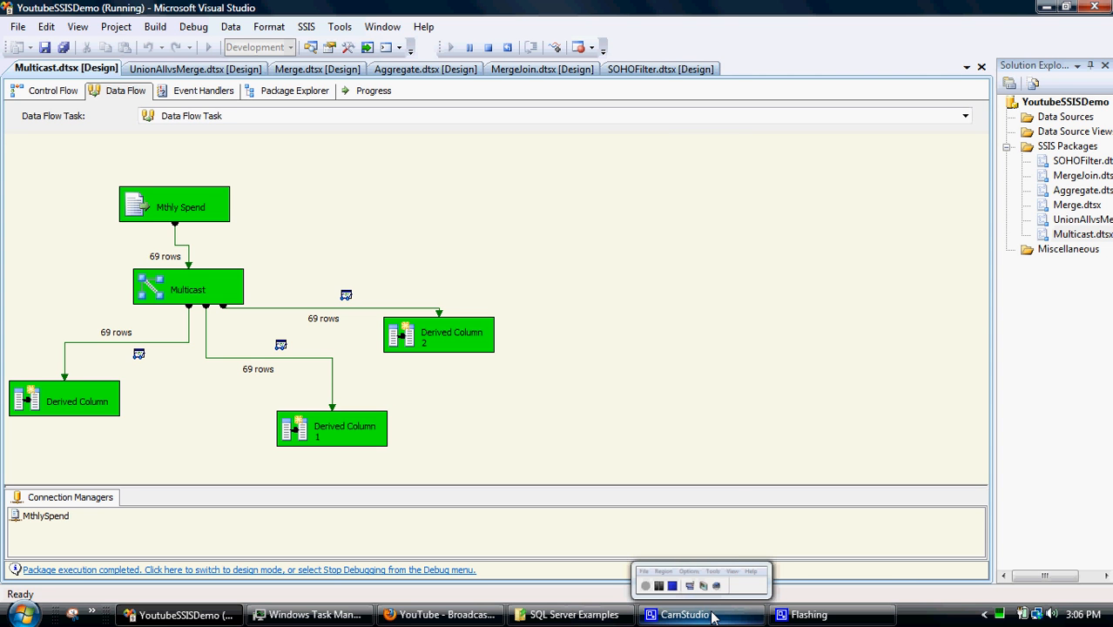
Review the finished run with every component green and 69 rows on each path
left_click(680, 615)
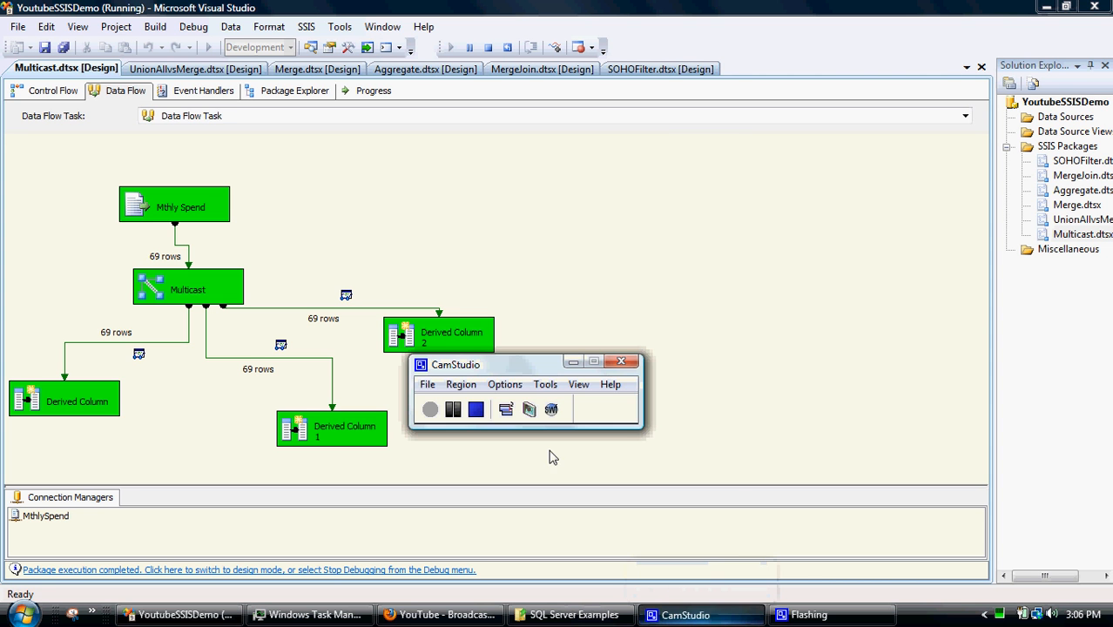